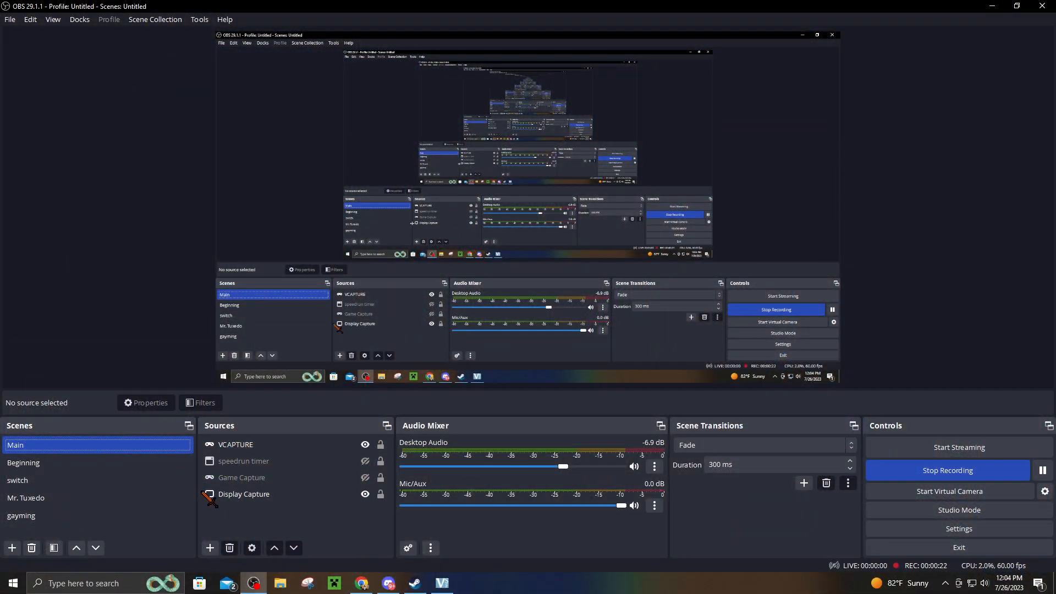
Select the Display Capture source in OBS, then switch to the Steam library.
{"action": "left_click", "coordinate": [361, 583]}
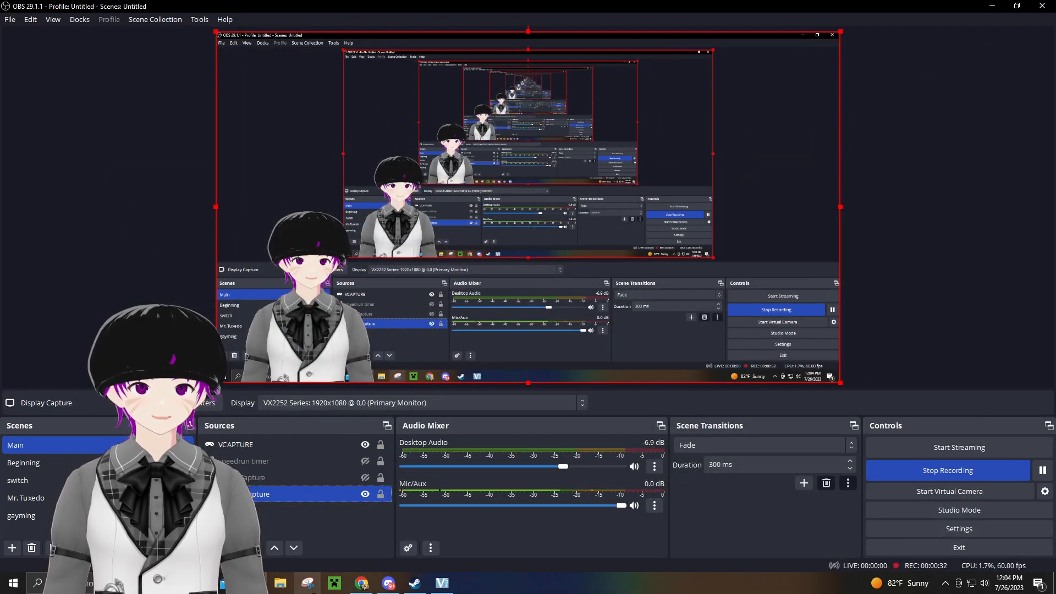
{"action": "left_click", "coordinate": [415, 583]}
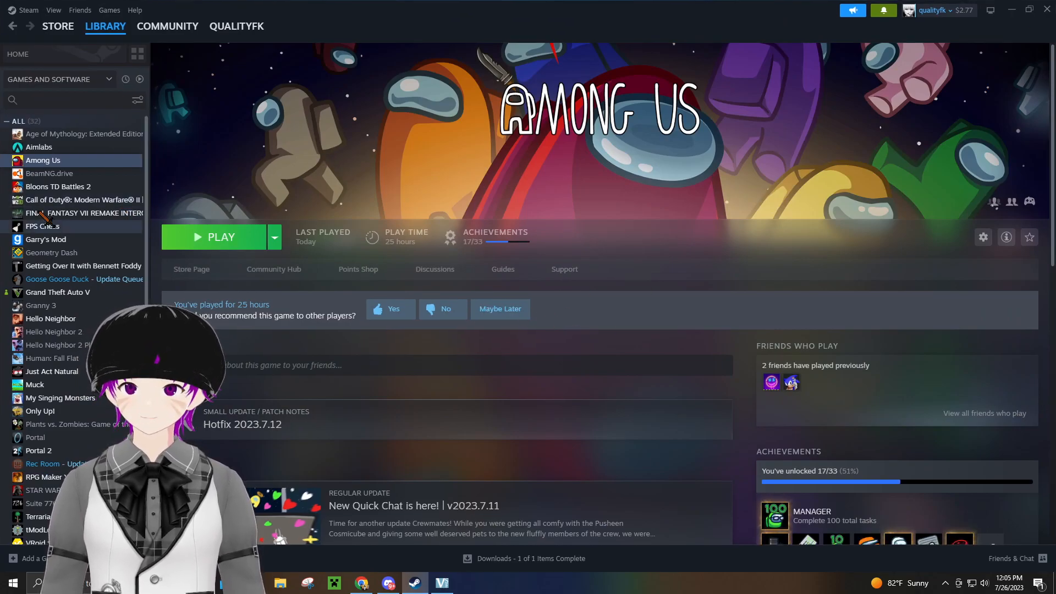
From Among Us Properties > Installed Files, browse to the local installation folder.
{"action": "left_click", "coordinate": [38, 146]}
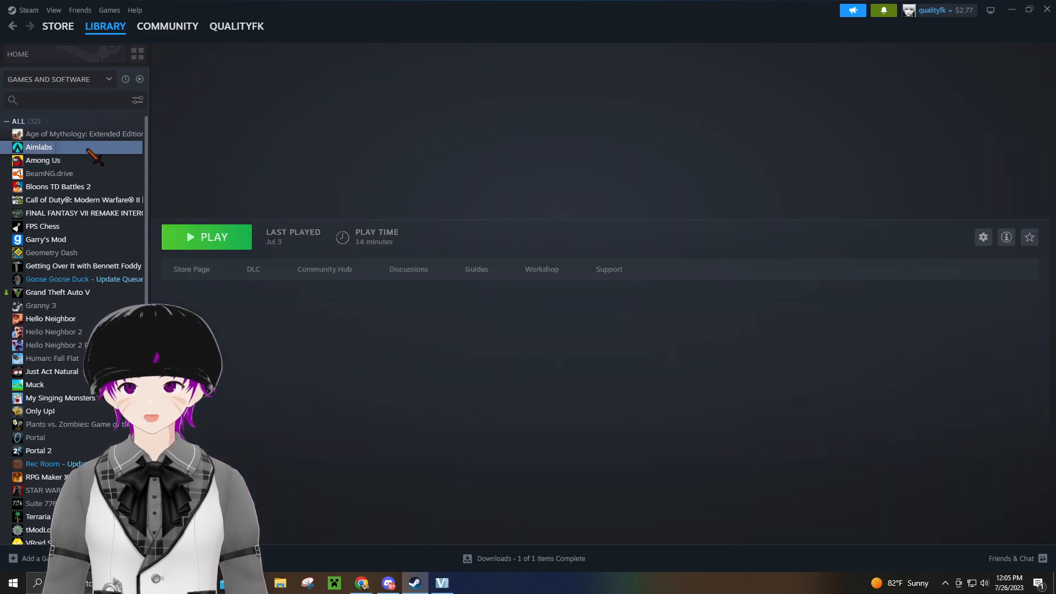
{"action": "left_click", "coordinate": [43, 160]}
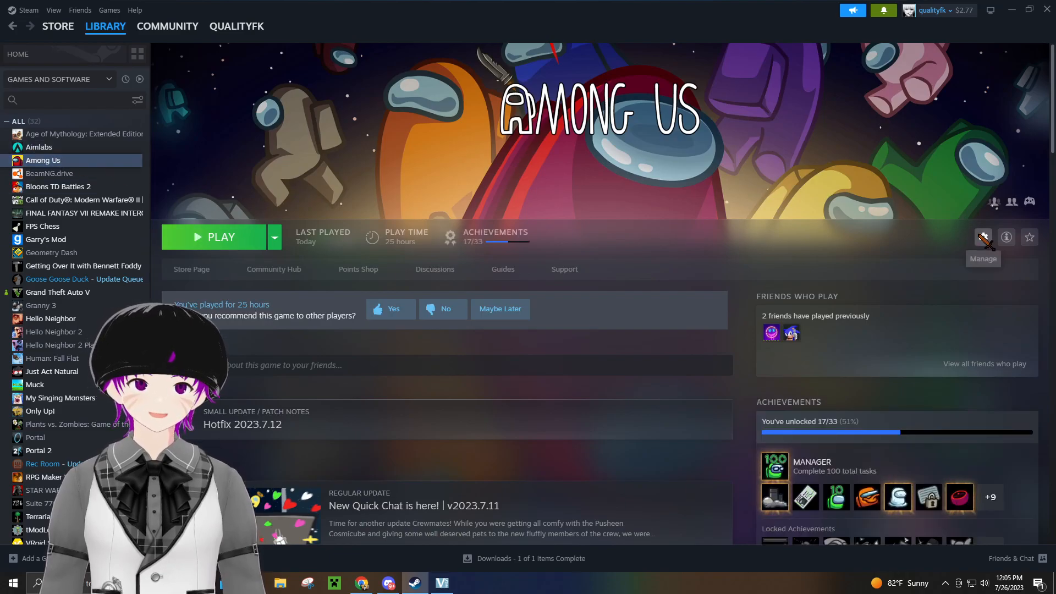
{"action": "left_click", "coordinate": [983, 236]}
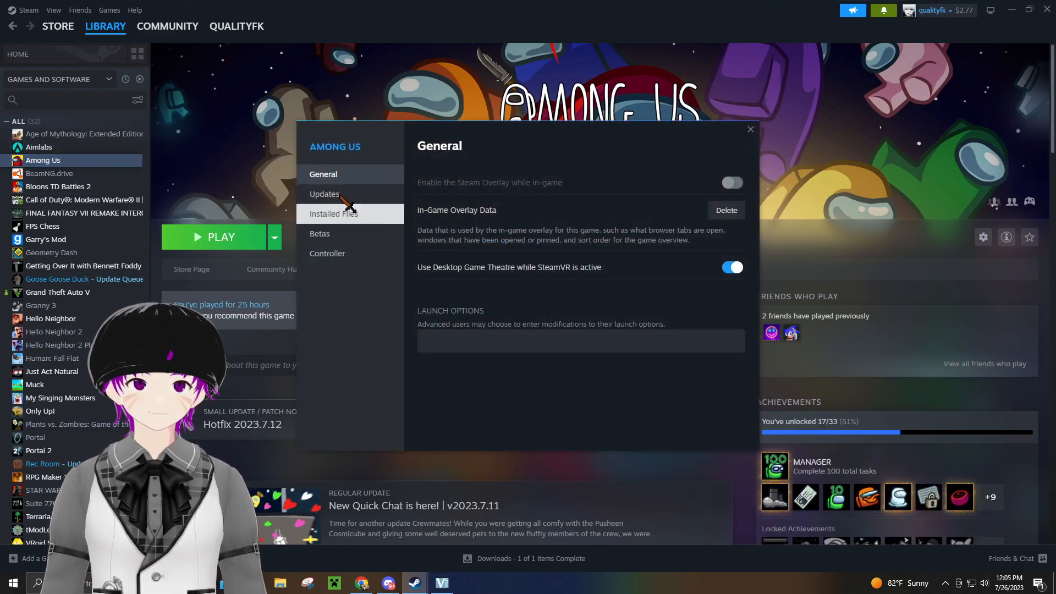
{"action": "left_click", "coordinate": [333, 213]}
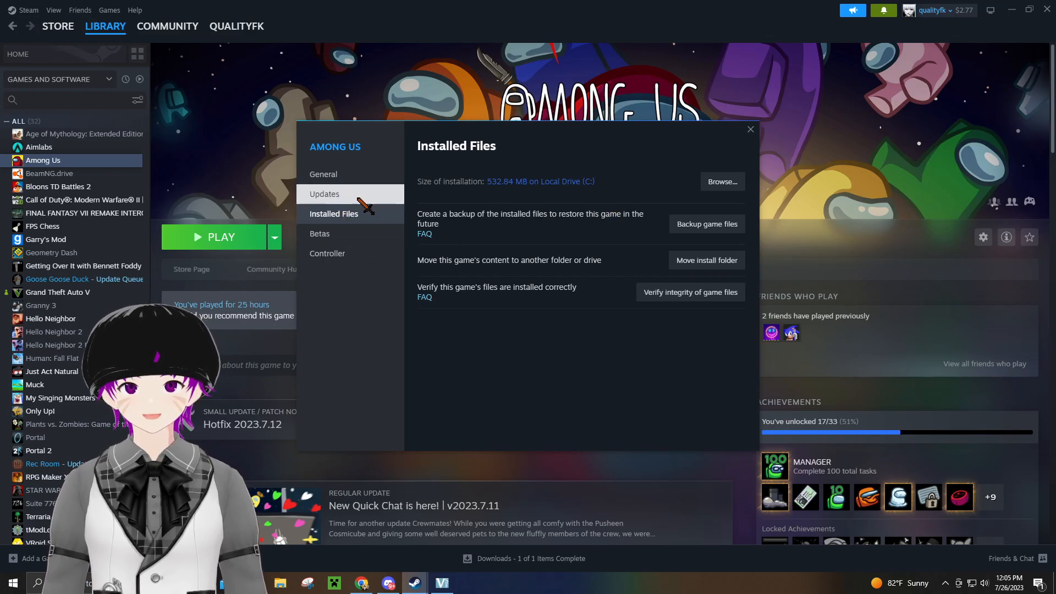
{"action": "mouse_move", "coordinate": [596, 259]}
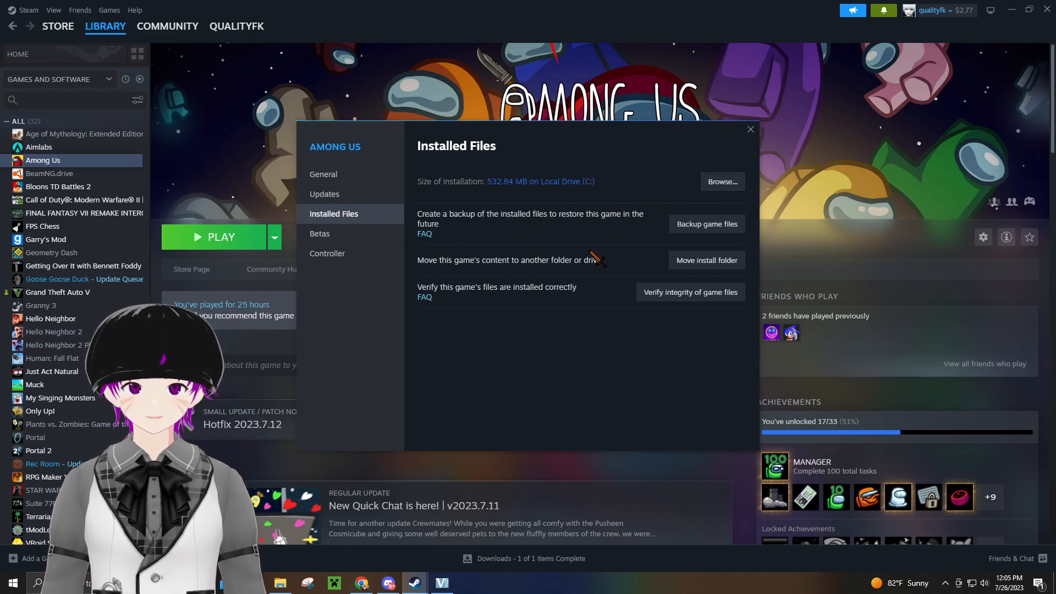
{"action": "mouse_move", "coordinate": [724, 196]}
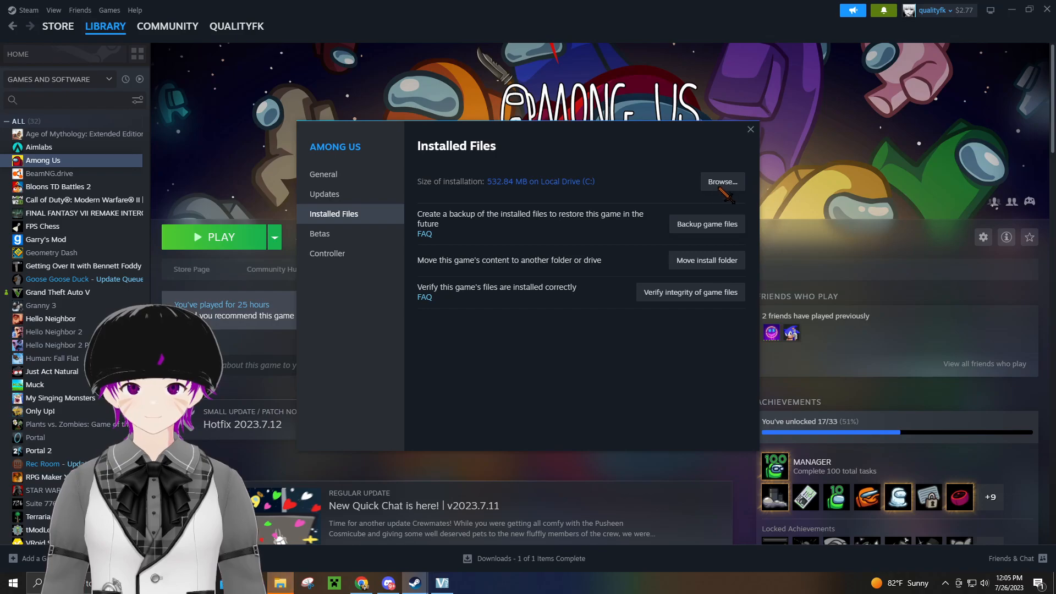
{"action": "left_click", "coordinate": [722, 181]}
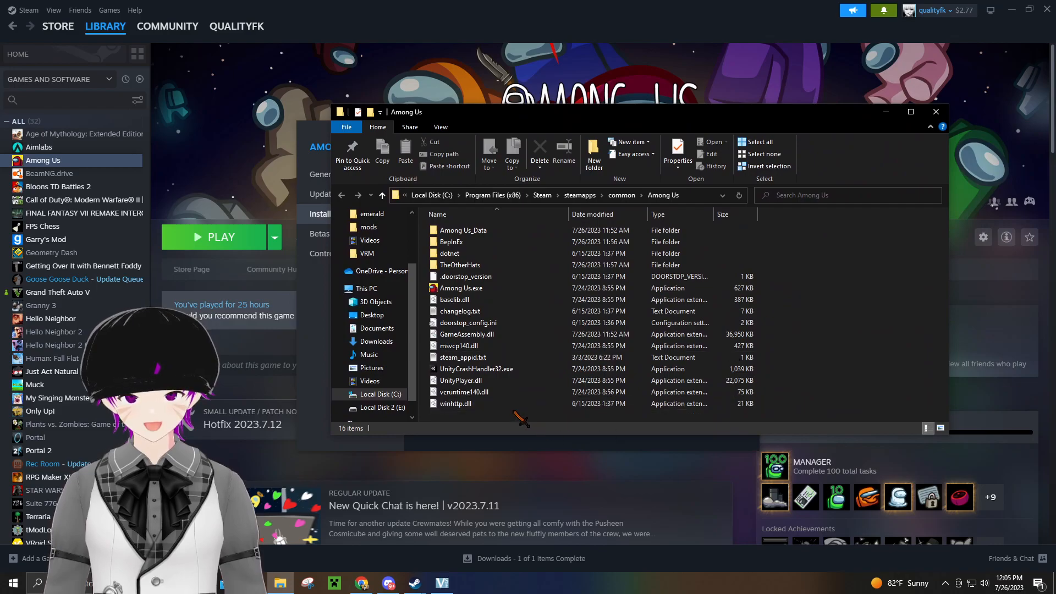
Select and delete every item in the Among Us folder, then close File Explorer.
{"action": "key", "text": "ctrl+a"}
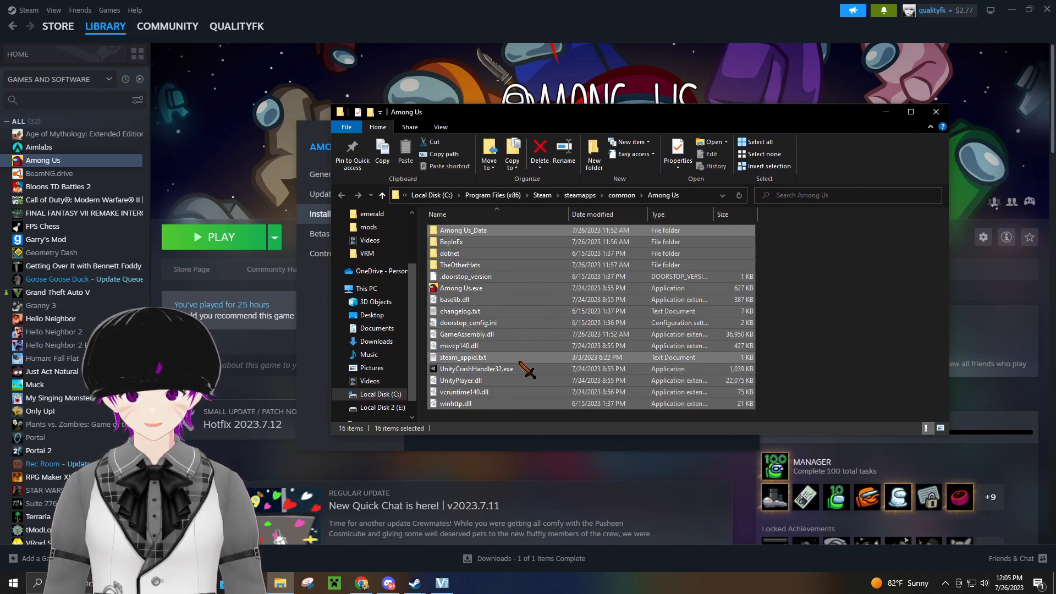
{"action": "right_click", "coordinate": [475, 357]}
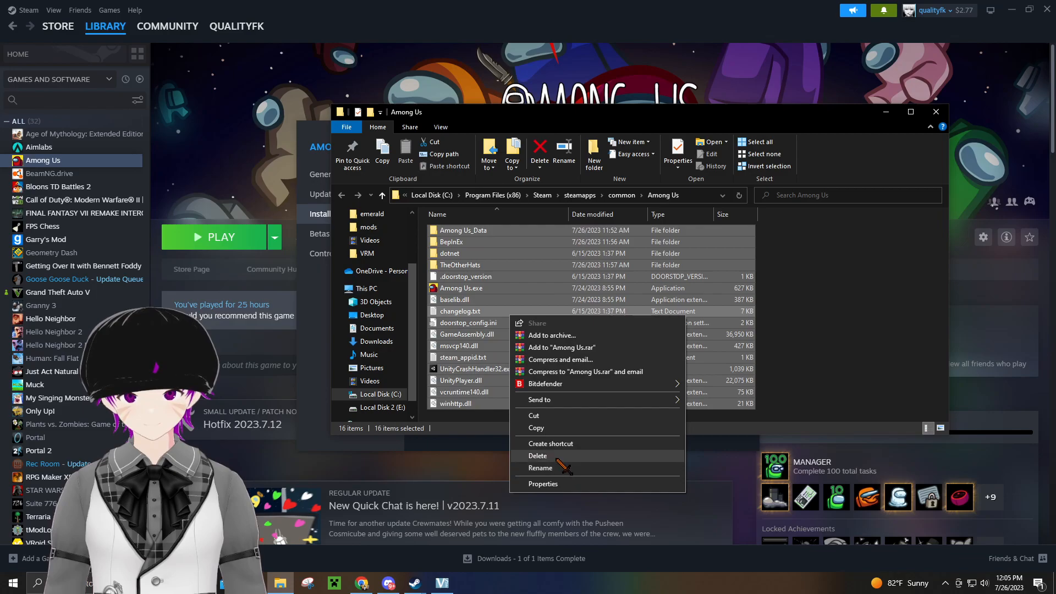
{"action": "left_click", "coordinate": [538, 455]}
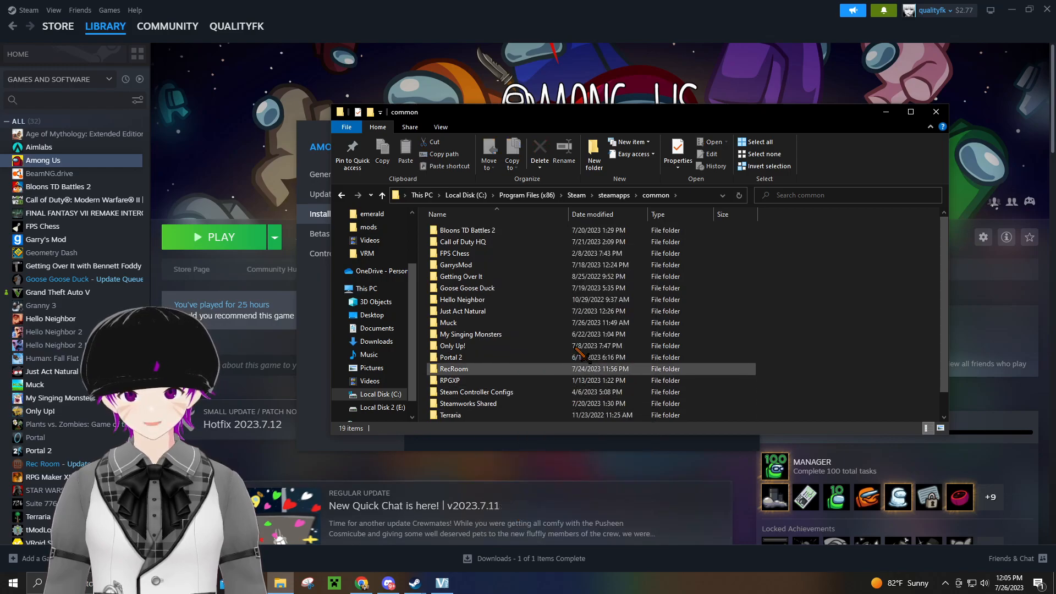
{"action": "mouse_move", "coordinate": [935, 113]}
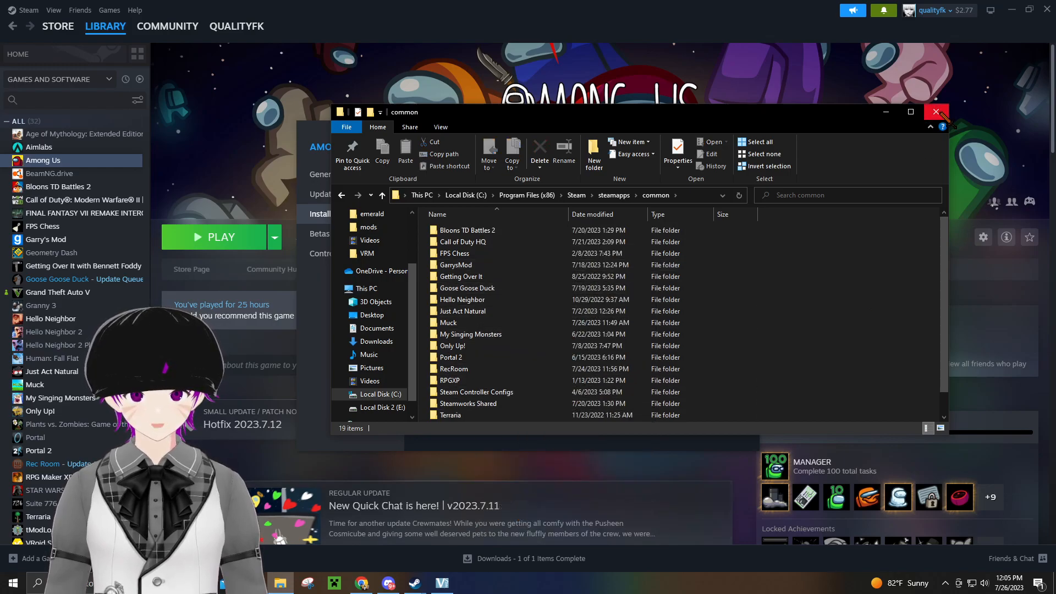
{"action": "left_click", "coordinate": [935, 113]}
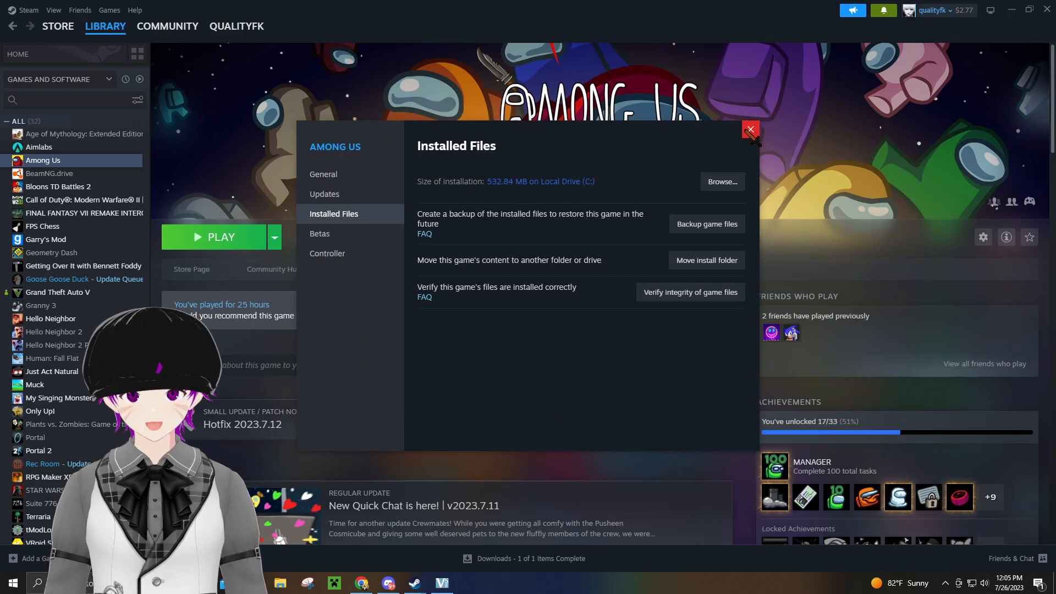
Dismiss the missing-executable error and start the Among Us update download.
{"action": "left_click", "coordinate": [749, 129]}
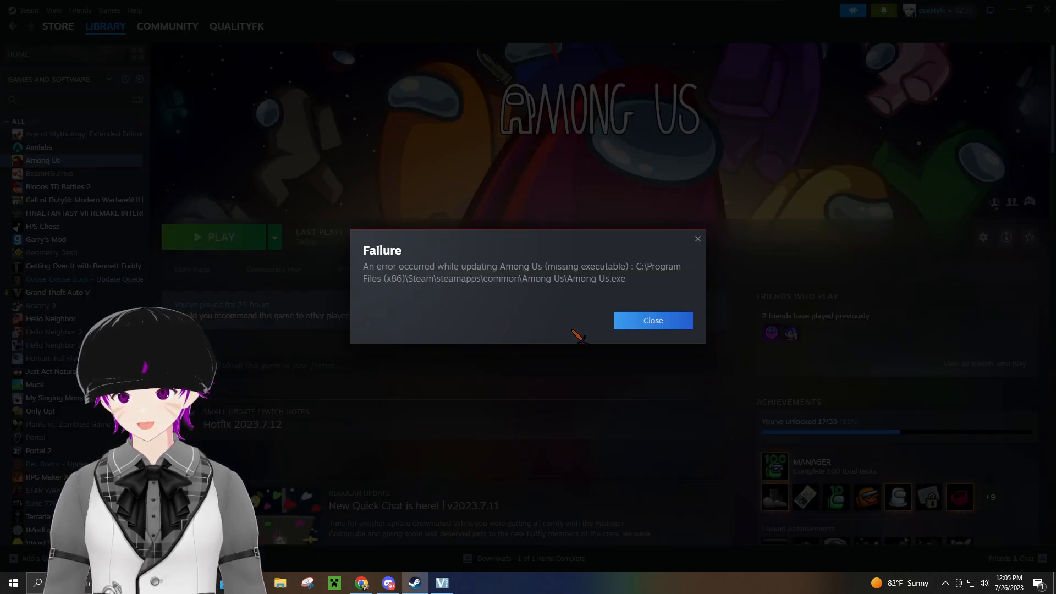
{"action": "left_click", "coordinate": [651, 320]}
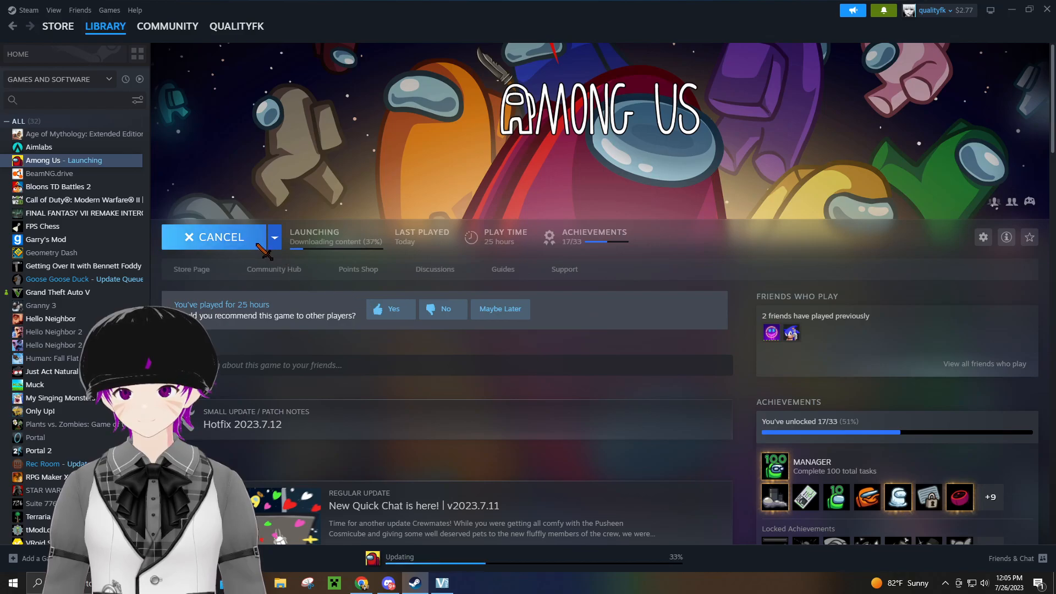
{"action": "left_click", "coordinate": [217, 237]}
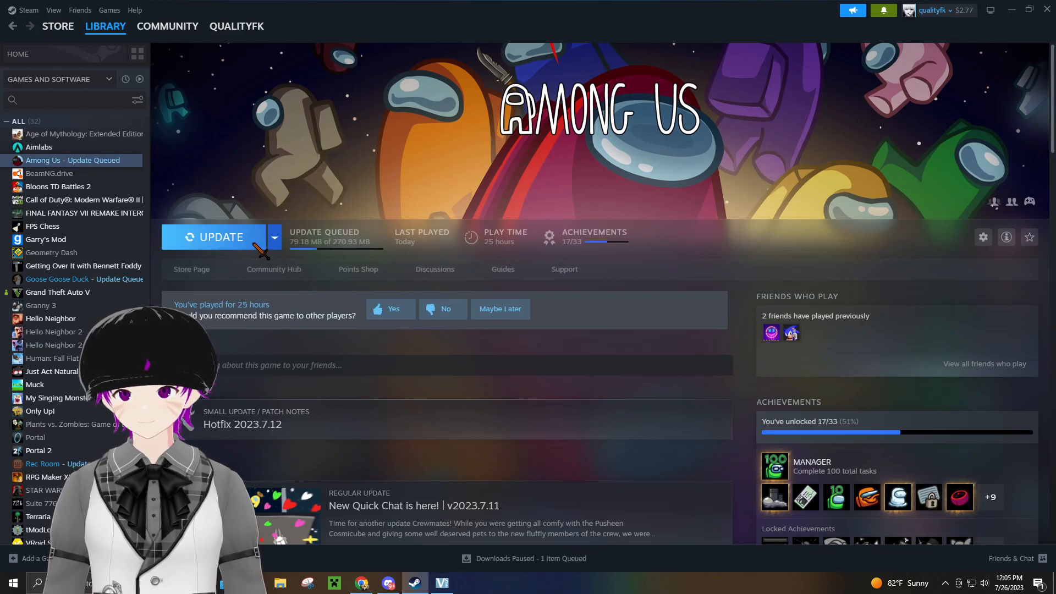
{"action": "left_click", "coordinate": [219, 237]}
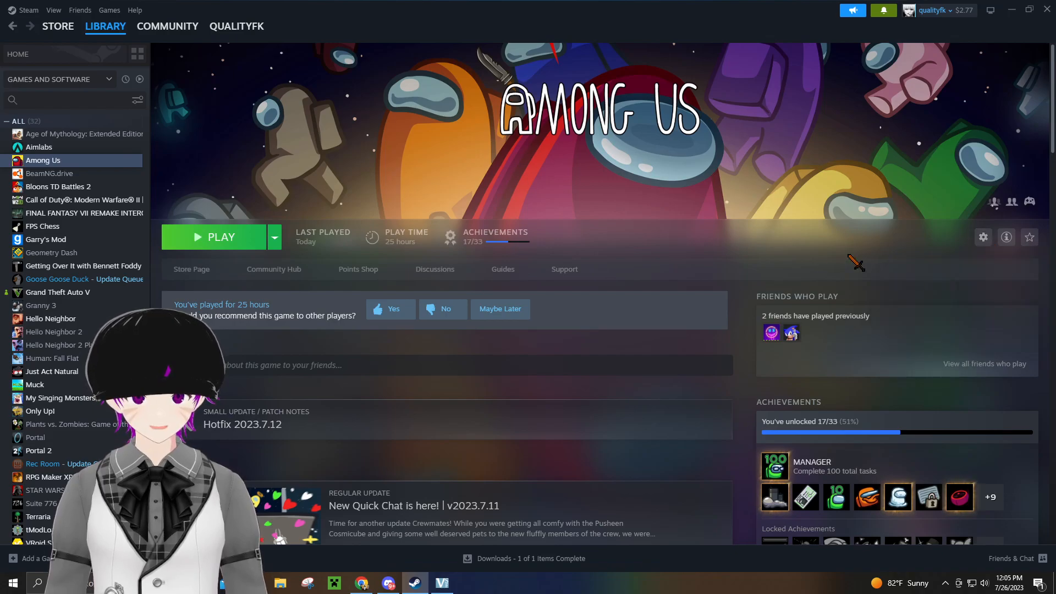
{"action": "left_click", "coordinate": [982, 238]}
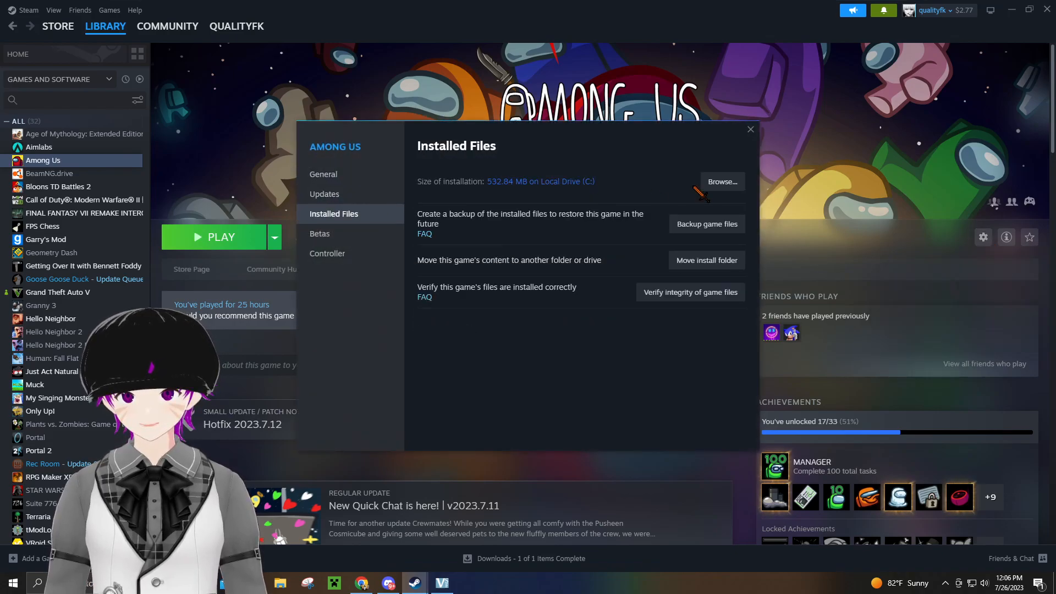
{"action": "left_click", "coordinate": [720, 182]}
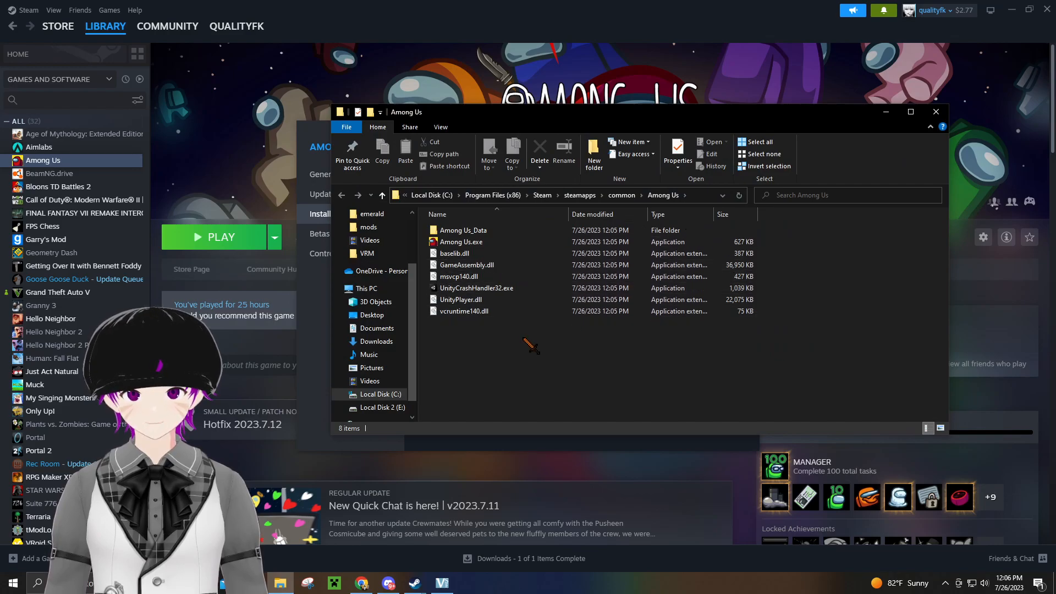
{"action": "right_click", "coordinate": [532, 343]}
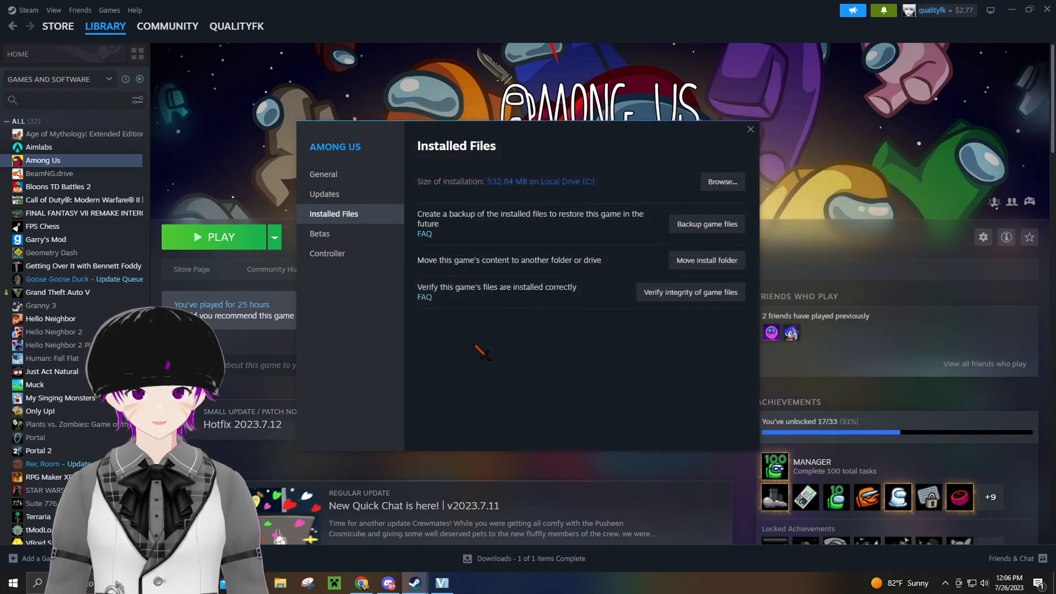
{"action": "left_click", "coordinate": [749, 129]}
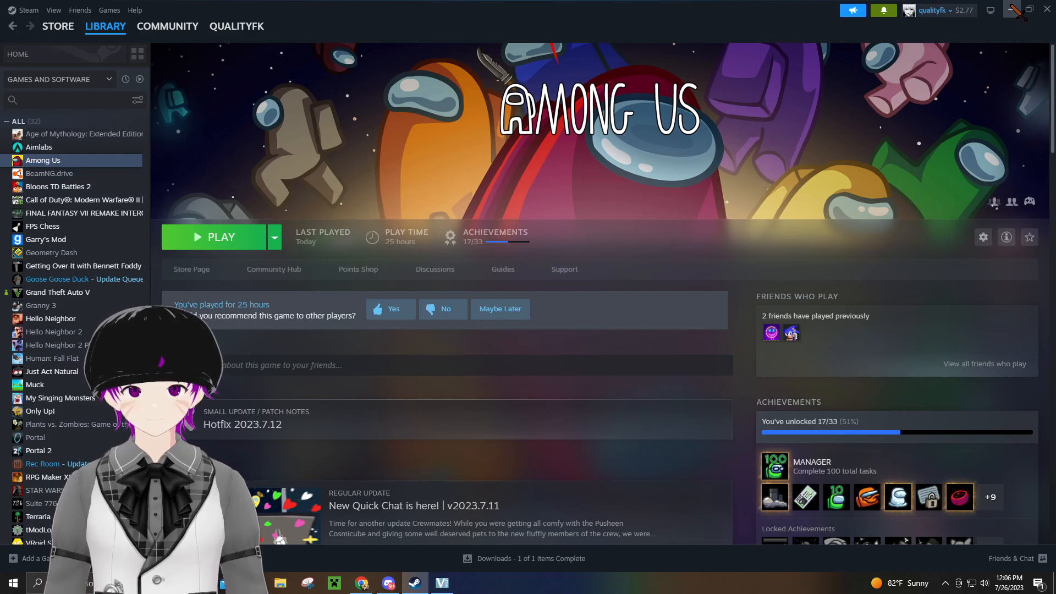
Minimize Steam and browse the TheOtherRoles README toward the Releases link.
{"action": "left_click", "coordinate": [361, 583]}
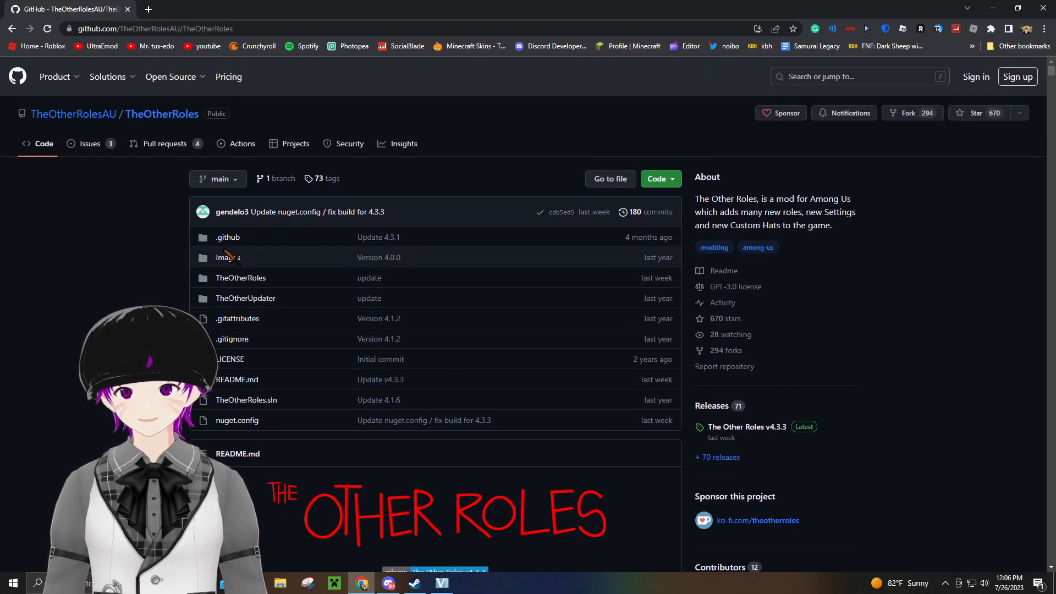
{"action": "scroll", "scroll_direction": "down", "scroll_amount": 3}
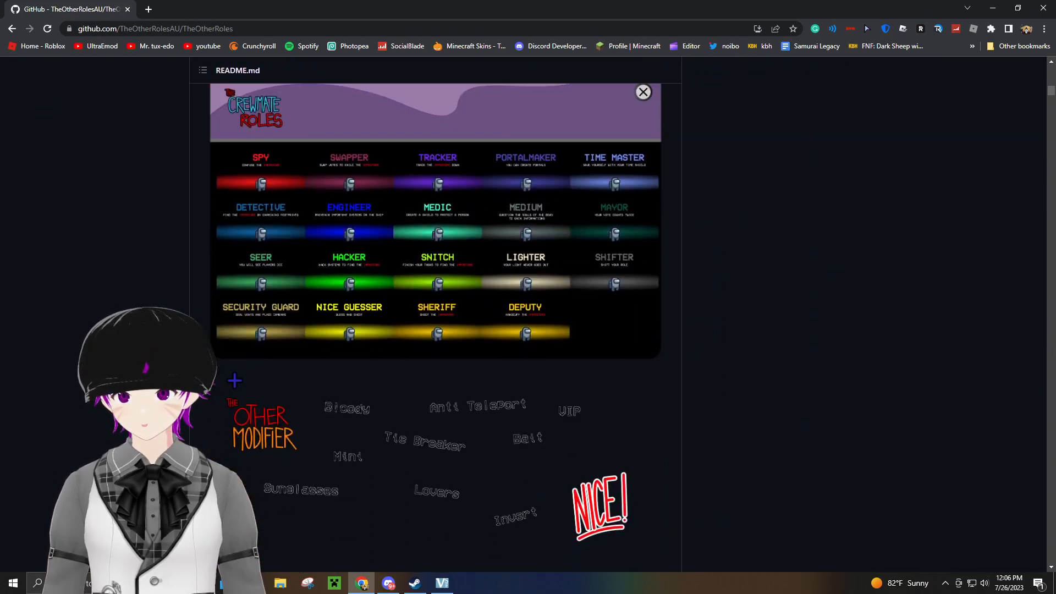
{"action": "left_click", "coordinate": [641, 91]}
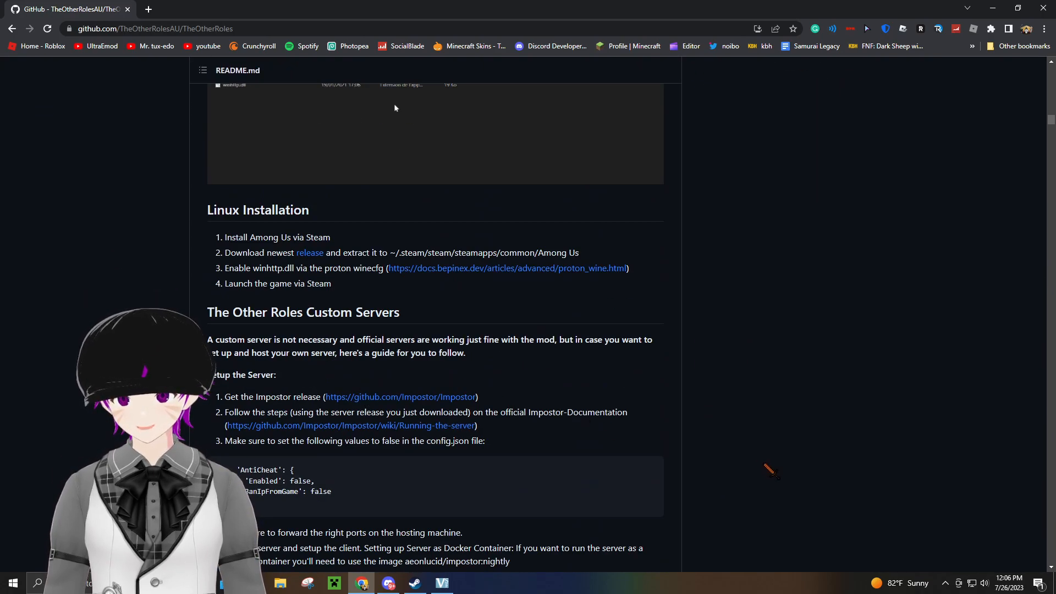
{"action": "scroll", "scroll_direction": "up", "scroll_amount": 3}
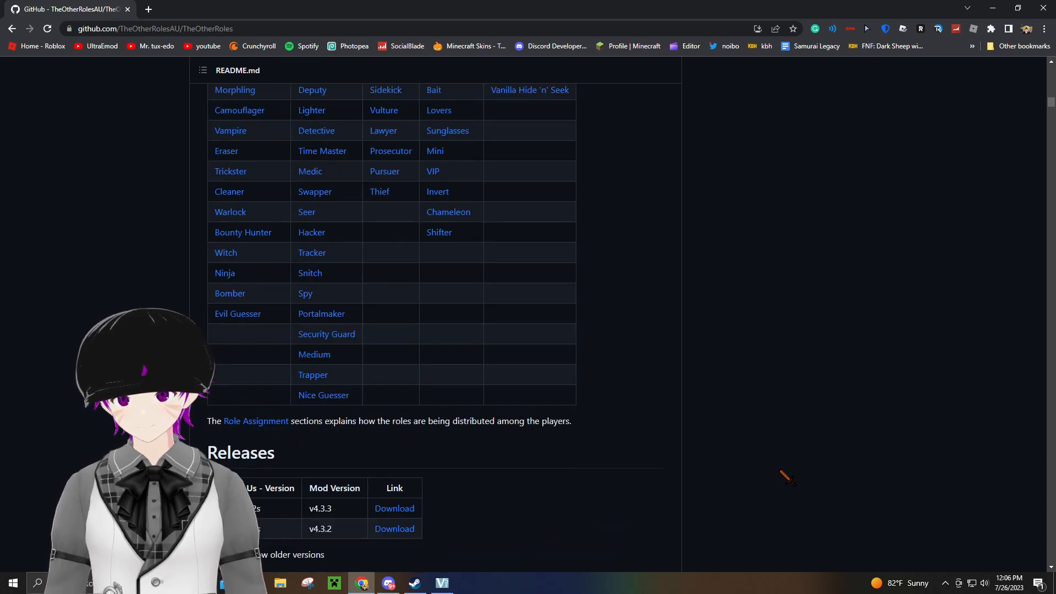
{"action": "scroll", "scroll_direction": "up", "scroll_amount": 3}
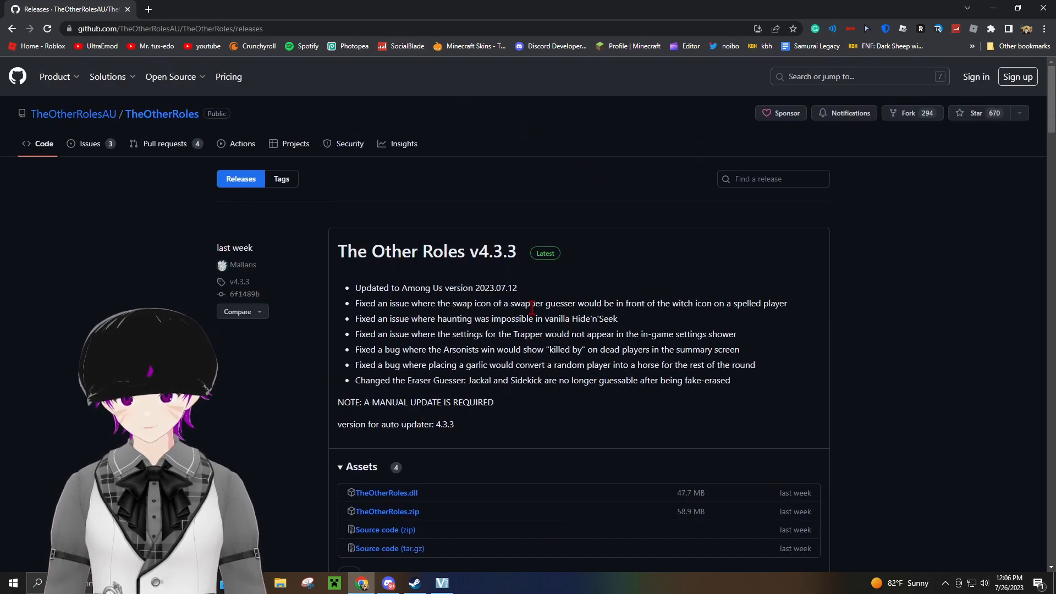
Check the supported game version and download TheOtherRoles.zip from the v4.3.3 assets.
{"action": "double_click", "coordinate": [496, 287]}
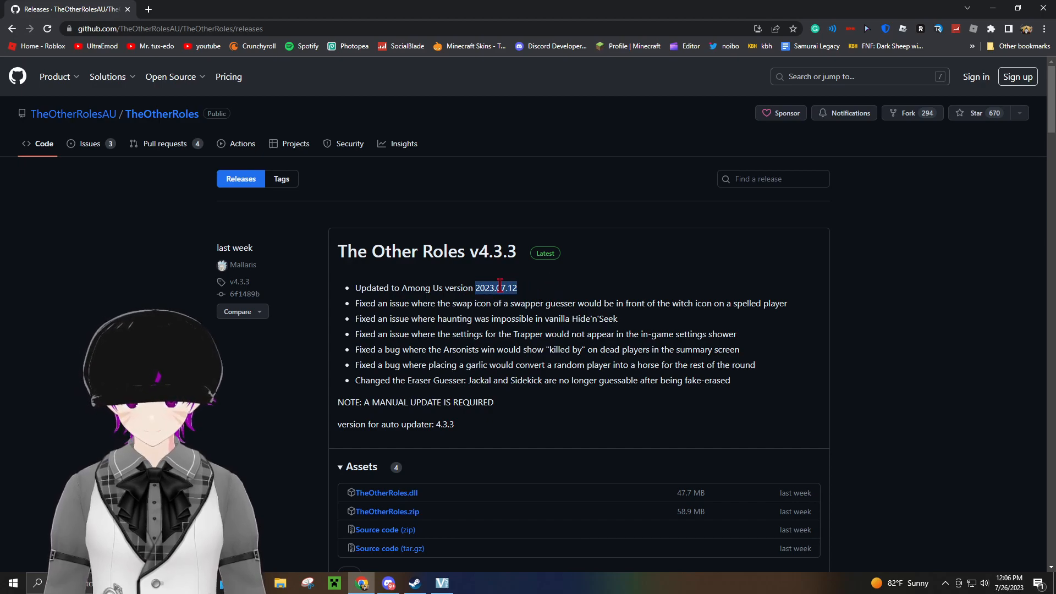
{"action": "scroll", "scroll_direction": "down", "scroll_amount": 3}
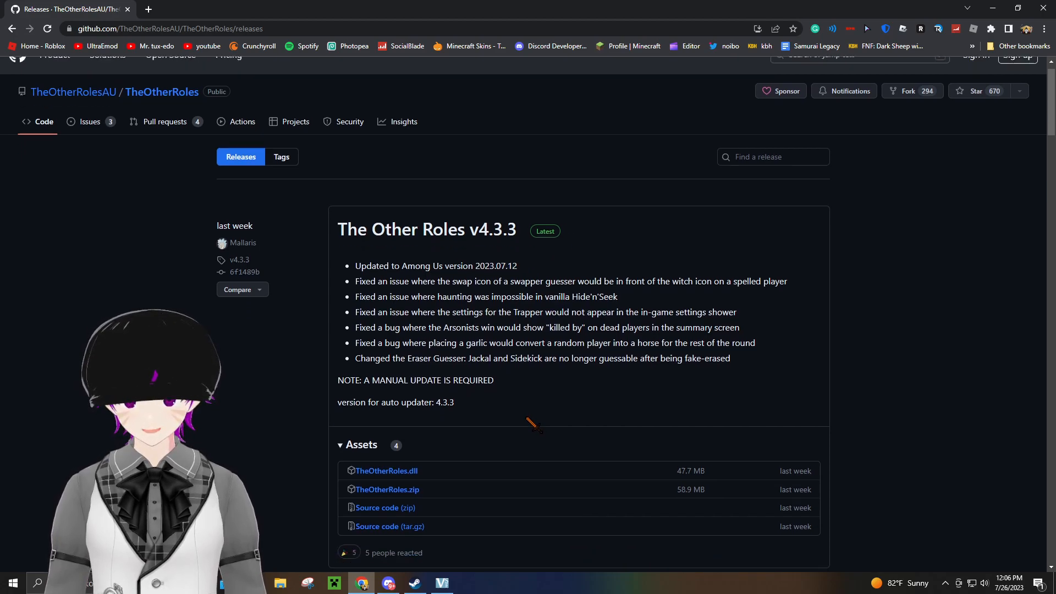
{"action": "scroll", "scroll_direction": "down", "scroll_amount": 3}
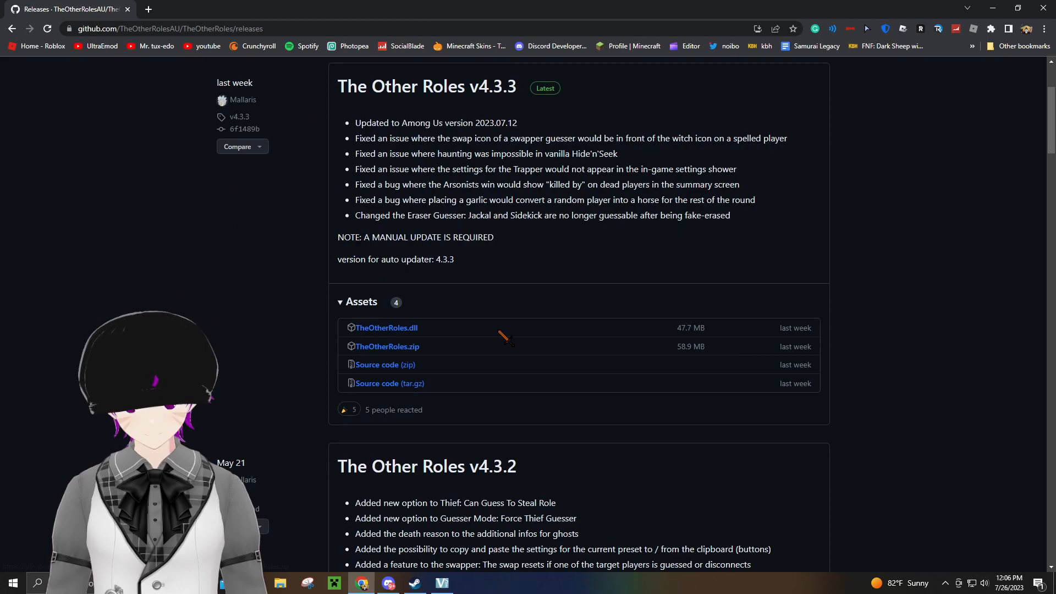
{"action": "left_click", "coordinate": [387, 347]}
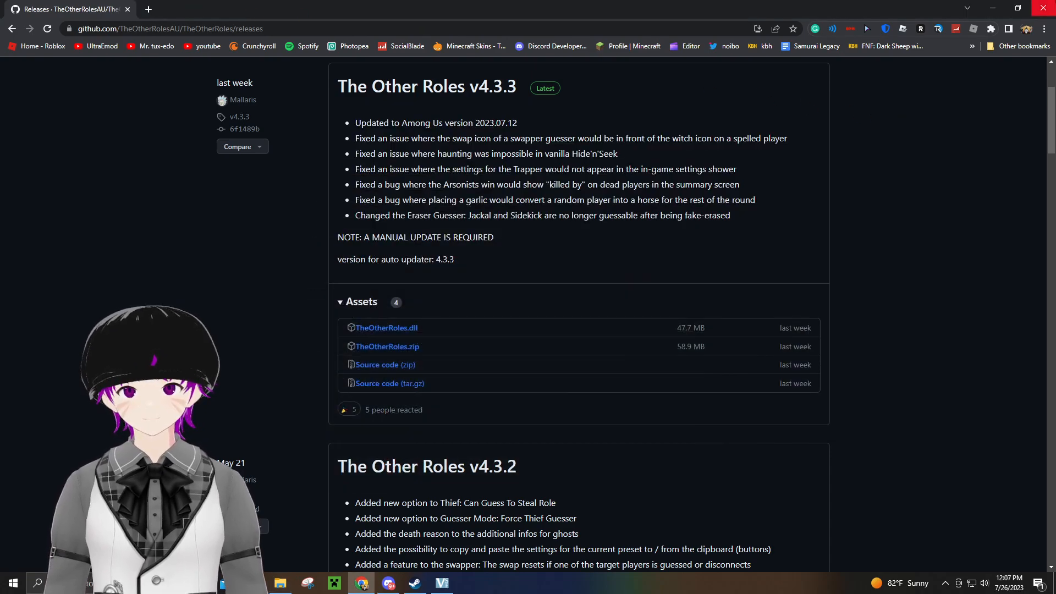
{"action": "left_click", "coordinate": [415, 583]}
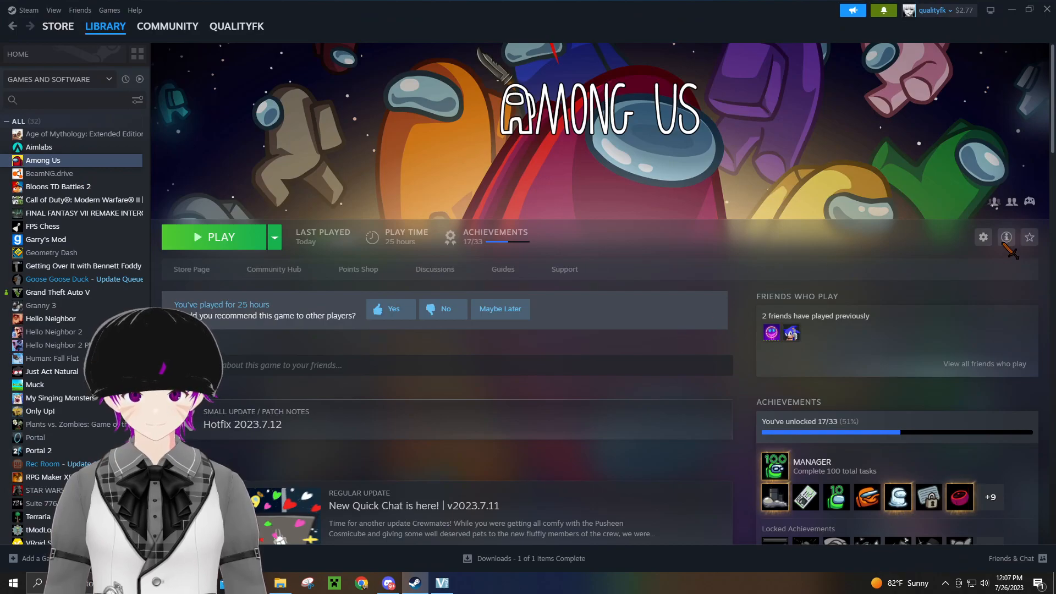
Browse to the Among Us installation folder via the game's Properties.
{"action": "left_click", "coordinate": [982, 237]}
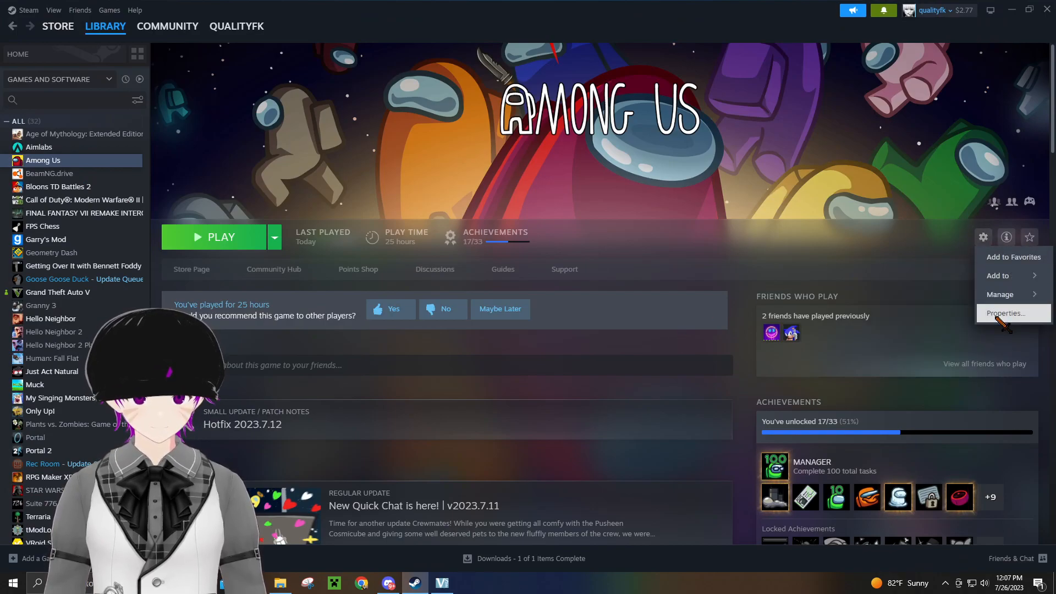
{"action": "left_click", "coordinate": [1003, 313]}
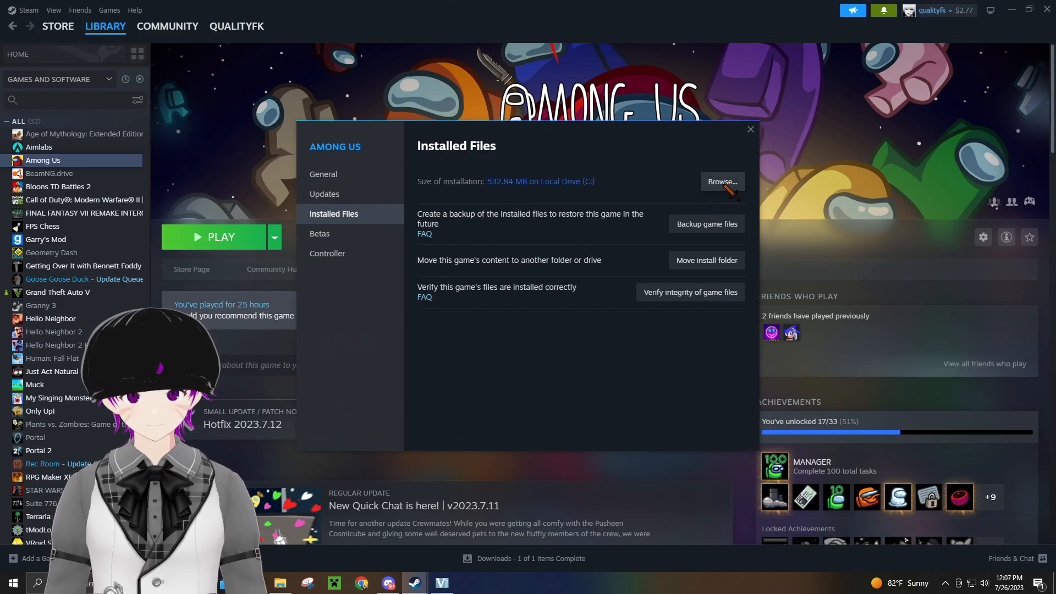
{"action": "mouse_move", "coordinate": [632, 140]}
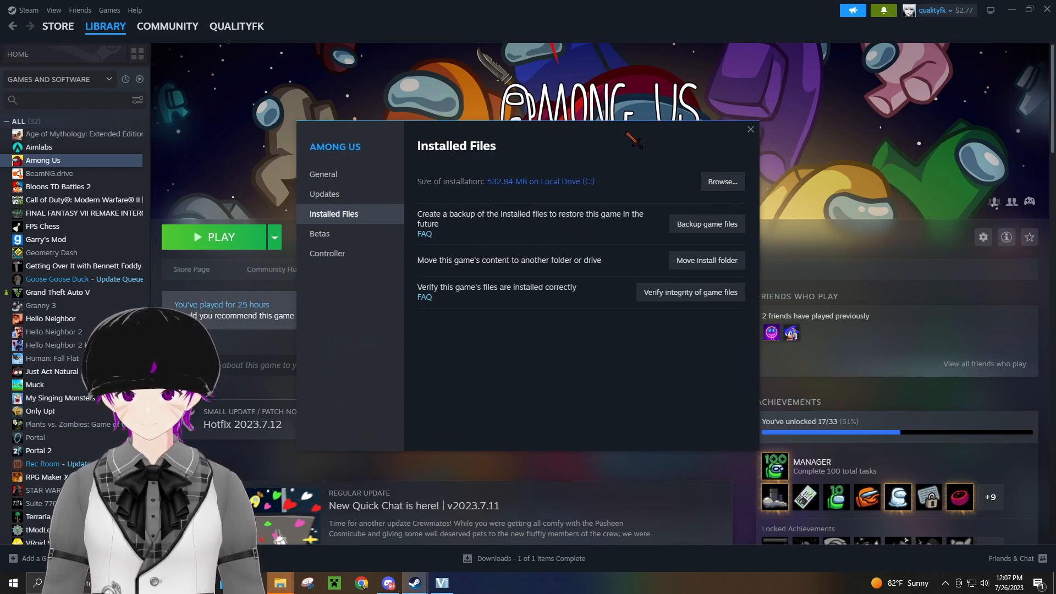
{"action": "left_click", "coordinate": [722, 181]}
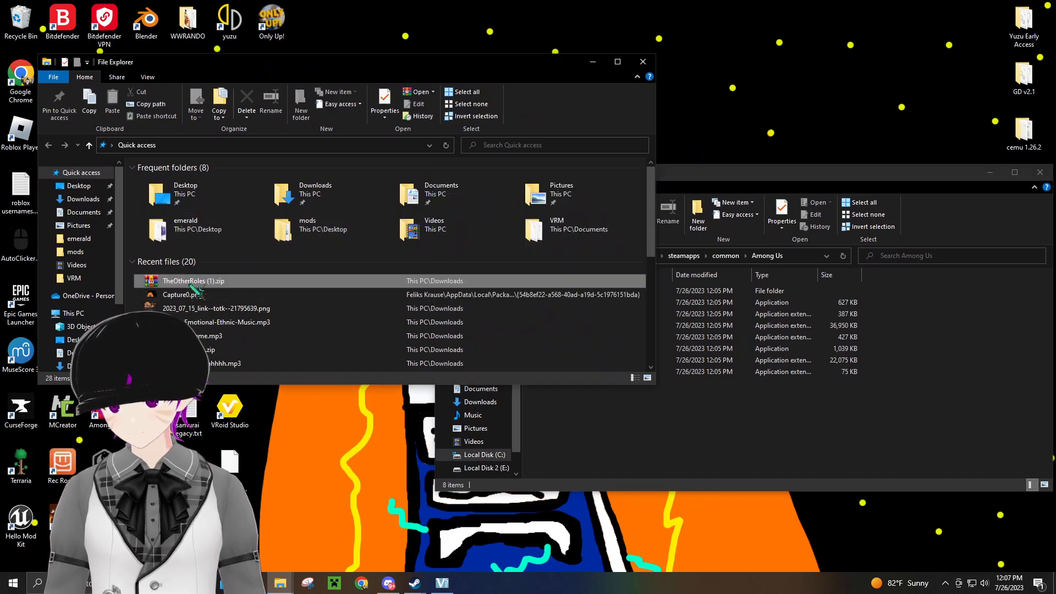
Extract TheOtherRoles (1).zip contents into the Among Us folder and close WinRAR.
{"action": "double_click", "coordinate": [193, 281]}
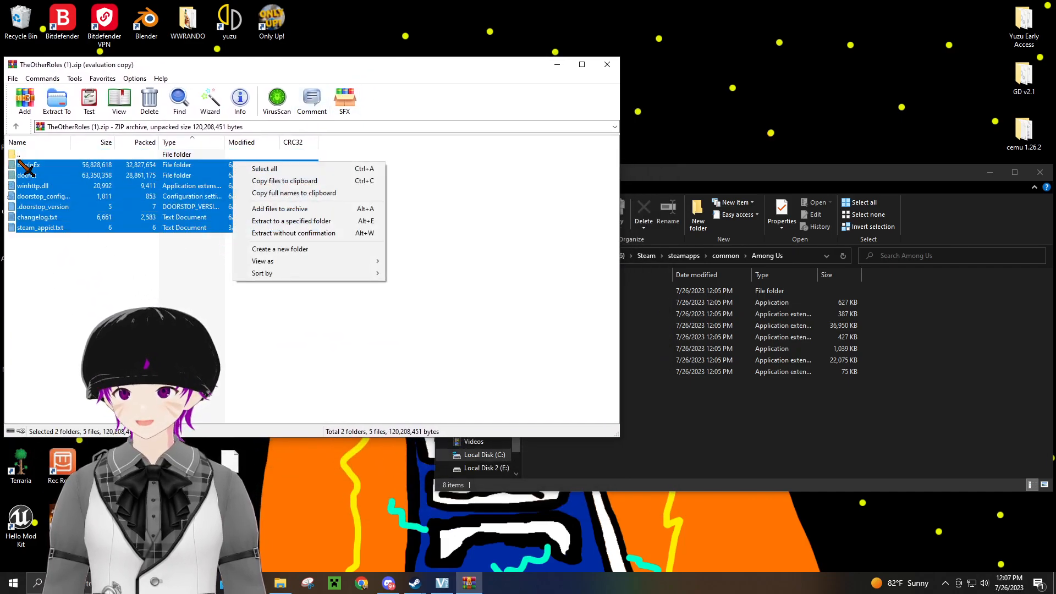
{"action": "mouse_move", "coordinate": [229, 131]}
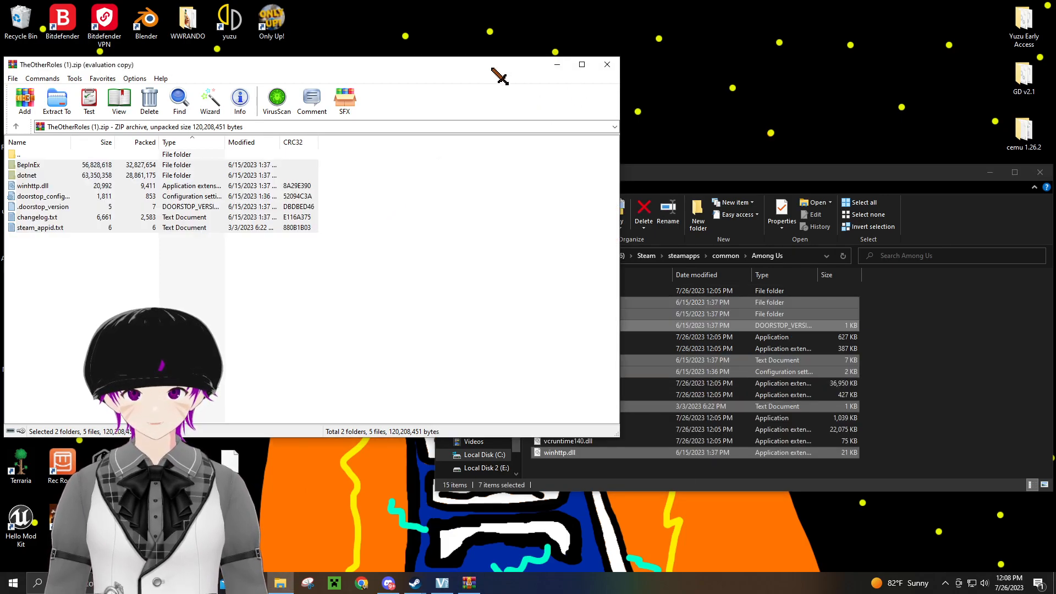
{"action": "left_click", "coordinate": [605, 64]}
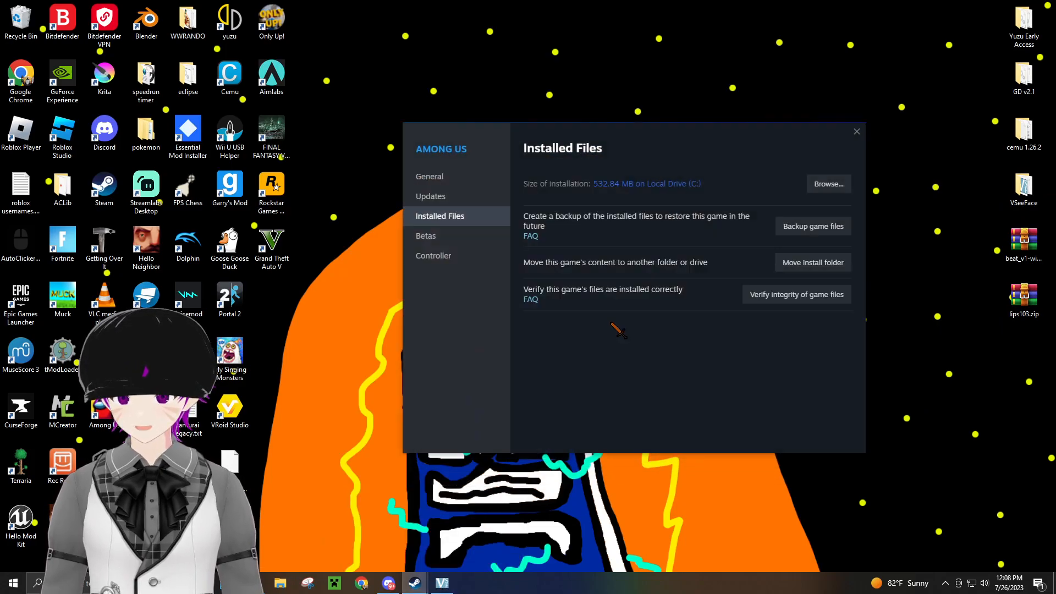
Close Properties and launch the modded Among Us from its library page.
{"action": "left_click", "coordinate": [855, 131]}
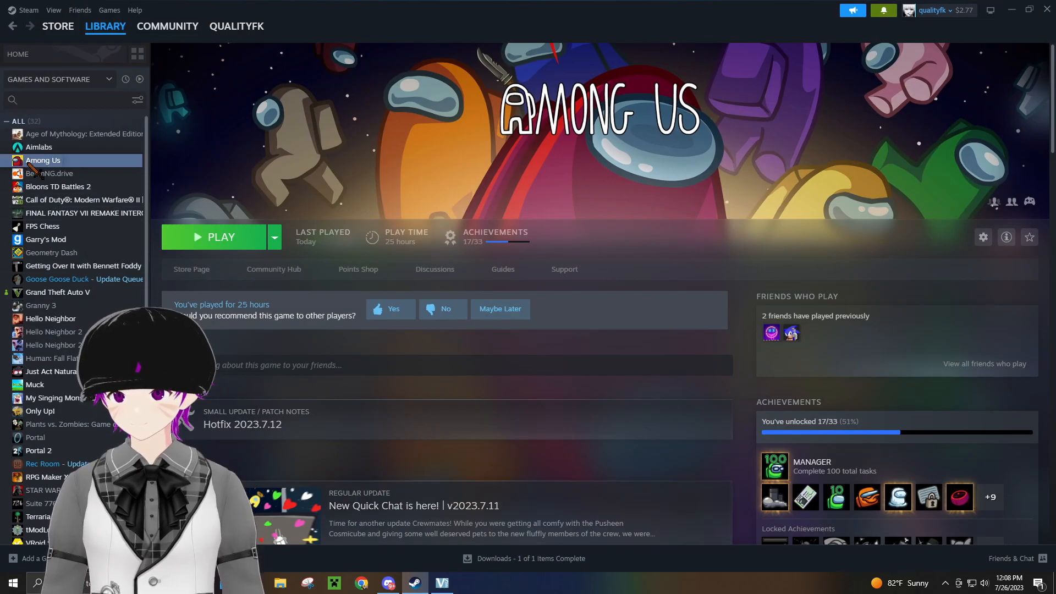
{"action": "left_click", "coordinate": [217, 237]}
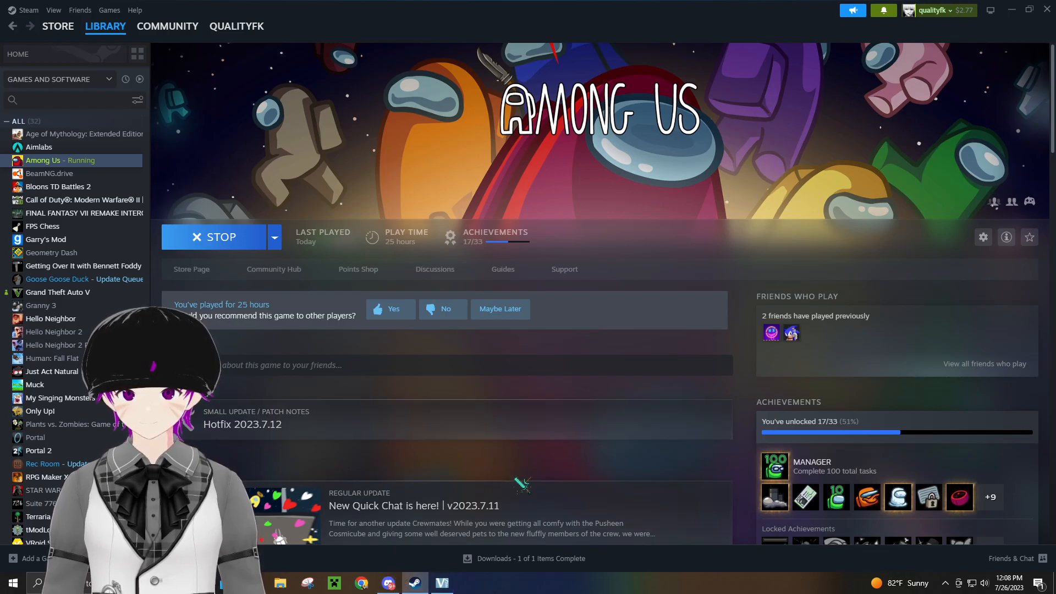
{"action": "mouse_move", "coordinate": [330, 232]}
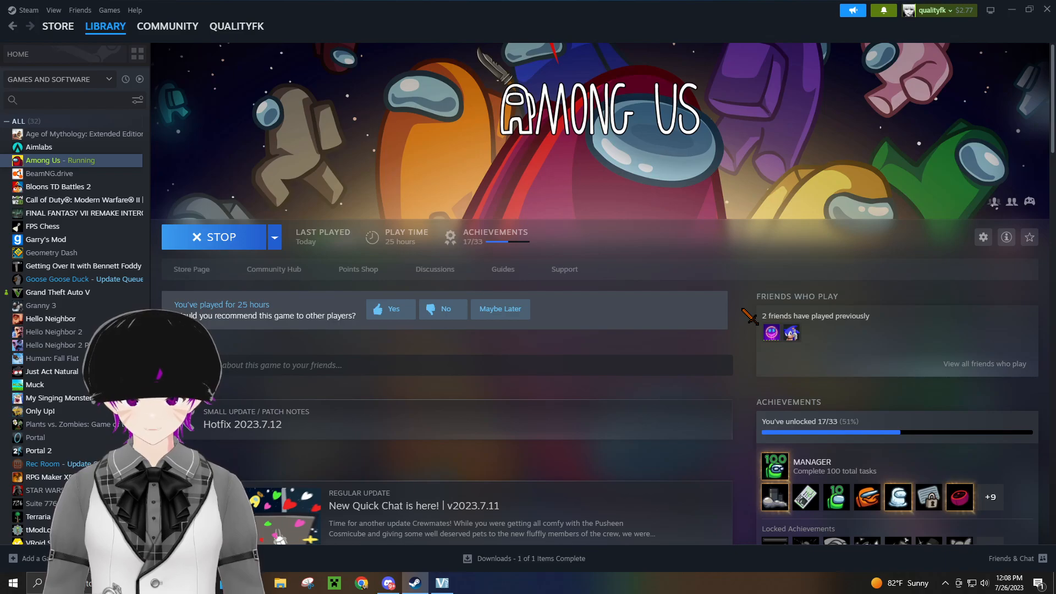
{"action": "scroll", "scroll_direction": "down", "scroll_amount": 3}
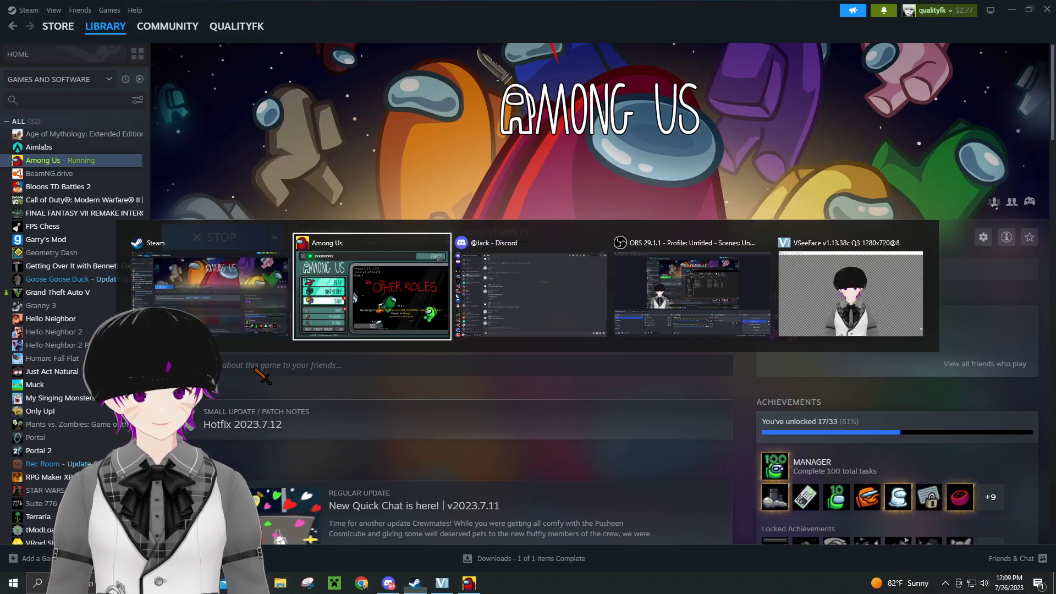
Switch to Among Us and confirm the 'Submerged updated successfully' notice.
{"action": "left_click", "coordinate": [849, 295]}
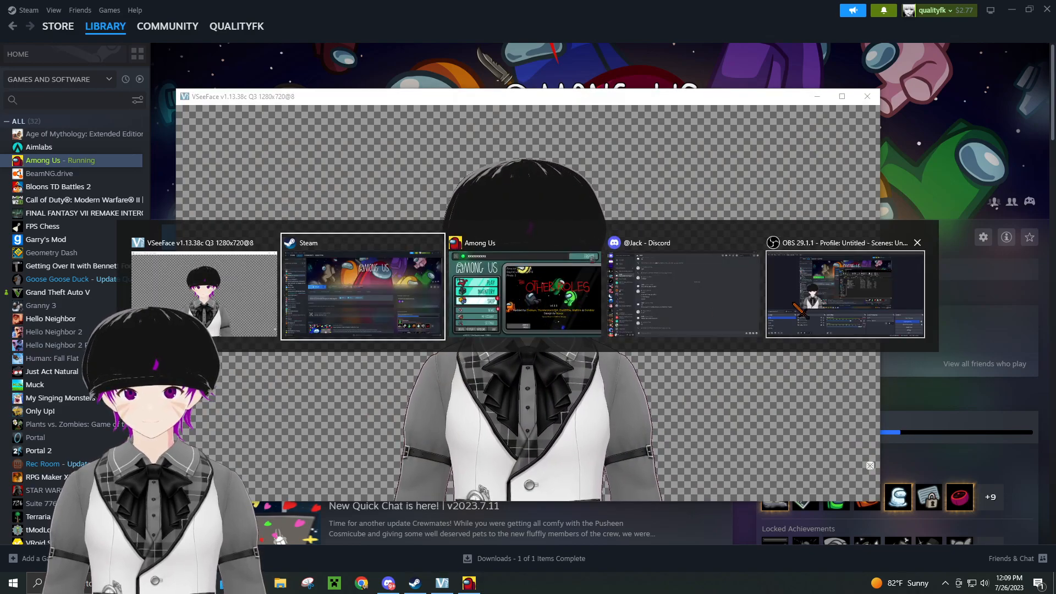
{"action": "left_click", "coordinate": [844, 289]}
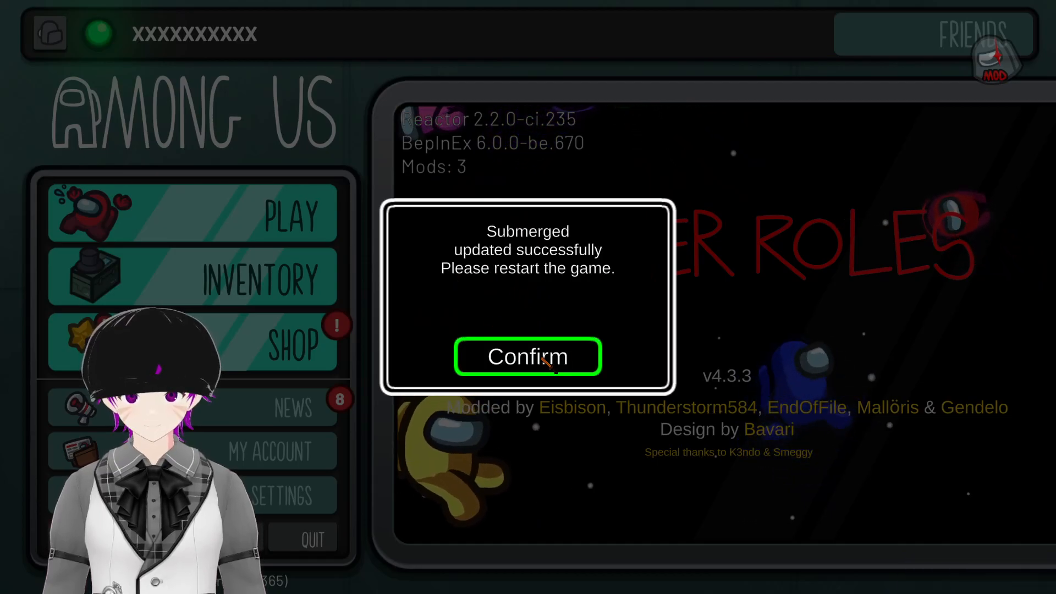
{"action": "left_click", "coordinate": [527, 357]}
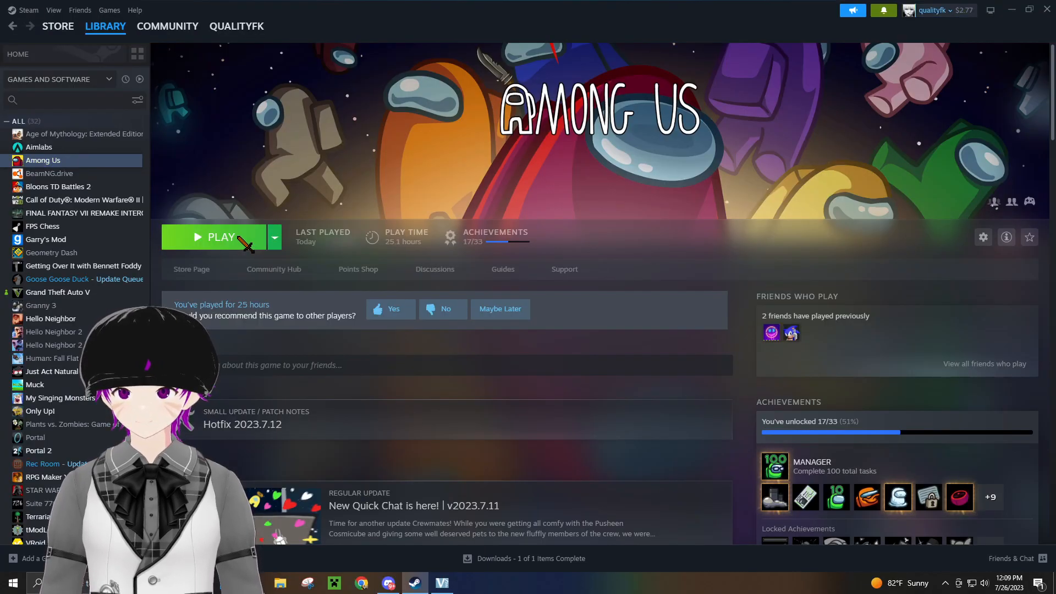
Relaunch Among Us from its Steam library page after the Submerged update.
{"action": "left_click", "coordinate": [212, 238]}
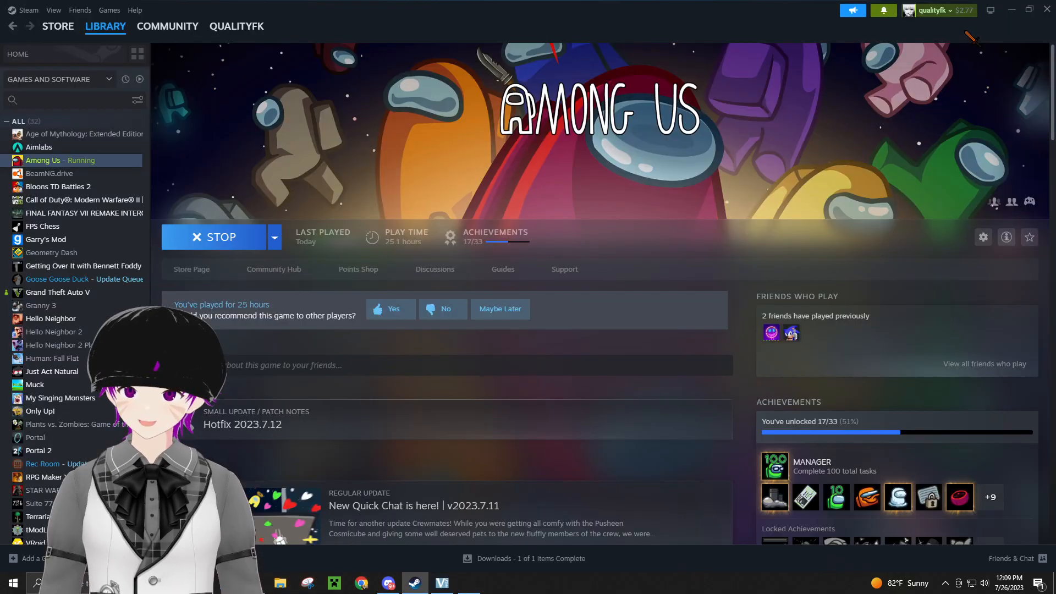
{"action": "key", "text": "alt+tab"}
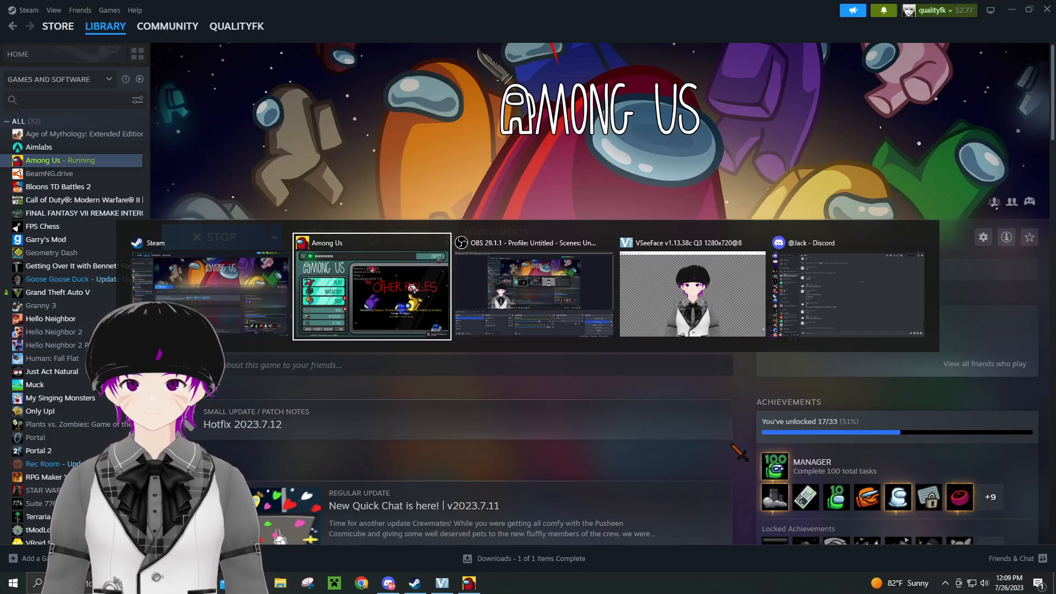
{"action": "mouse_move", "coordinate": [691, 292]}
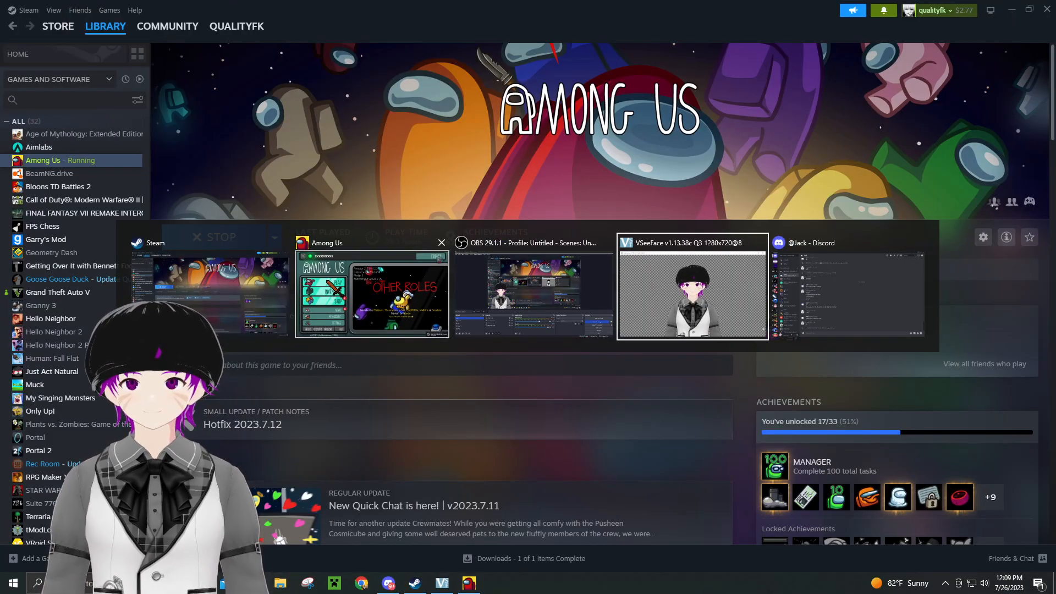
Set the online server region to Modded NA (MNA) and return to the main menu.
{"action": "left_click", "coordinate": [372, 295]}
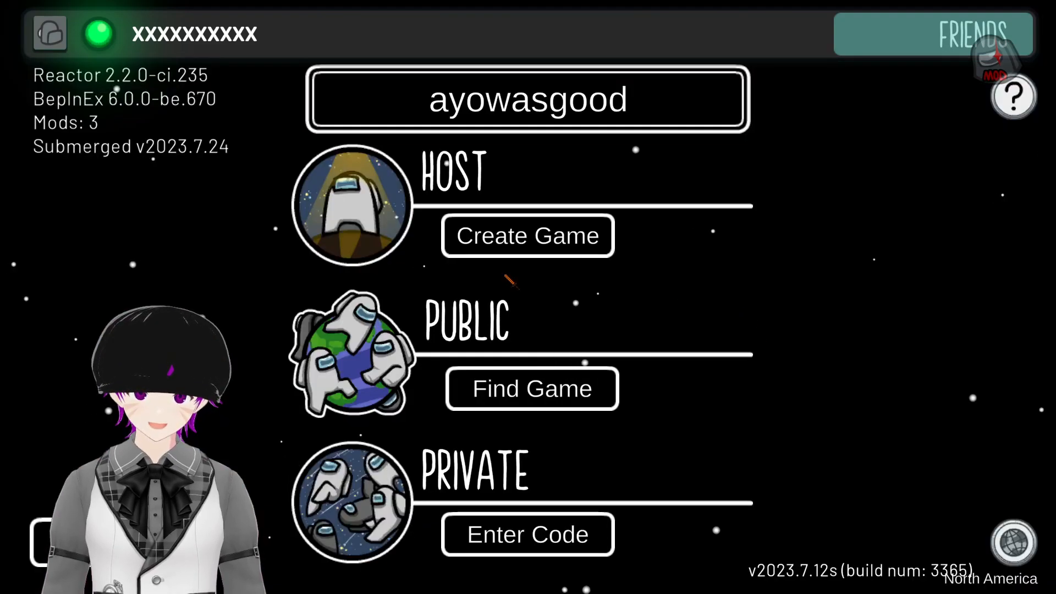
{"action": "left_click", "coordinate": [1013, 544]}
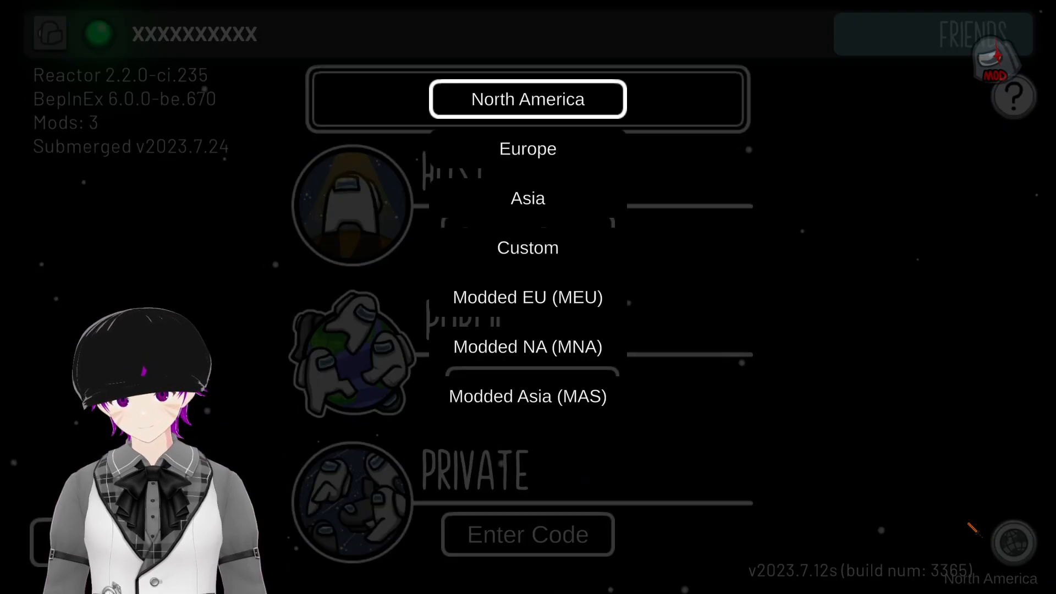
{"action": "left_click", "coordinate": [527, 346]}
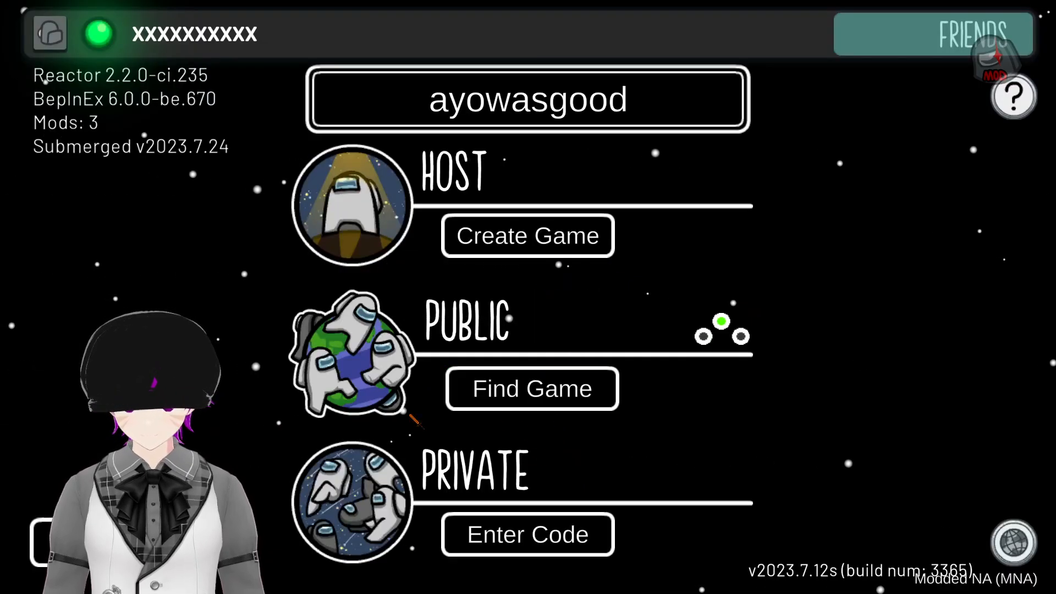
{"action": "left_click", "coordinate": [531, 388]}
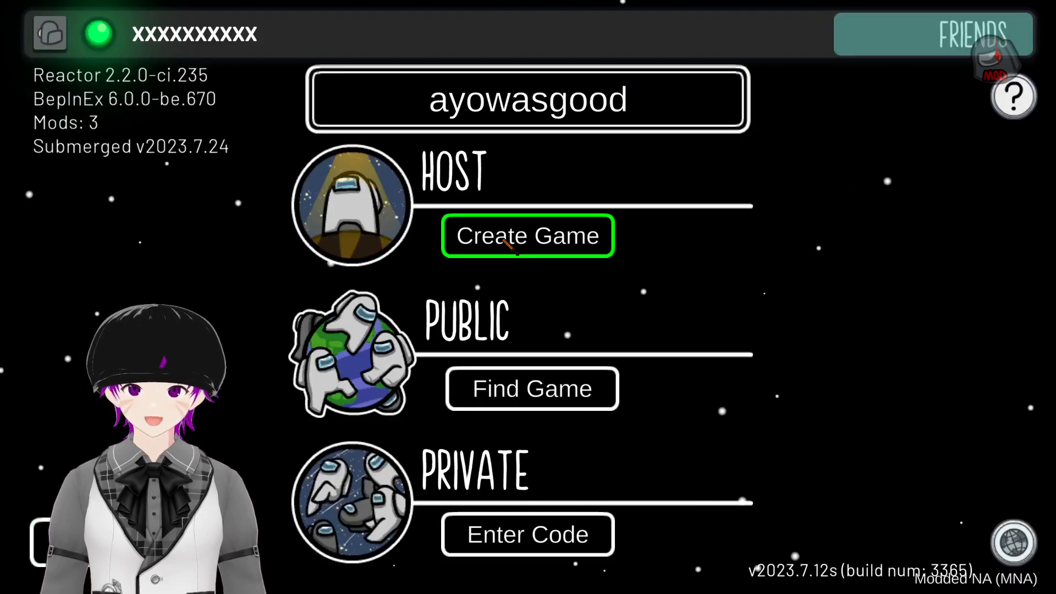
{"action": "left_click", "coordinate": [527, 235]}
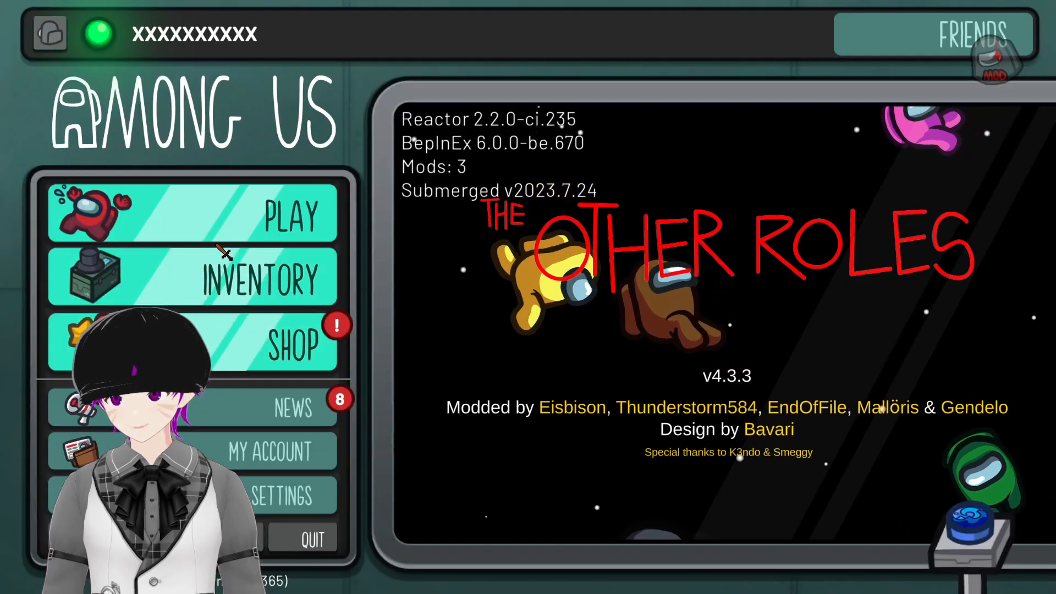
Start a Submerged freeplay round and use the Oxygenate Sea Plants task.
{"action": "left_click", "coordinate": [194, 214]}
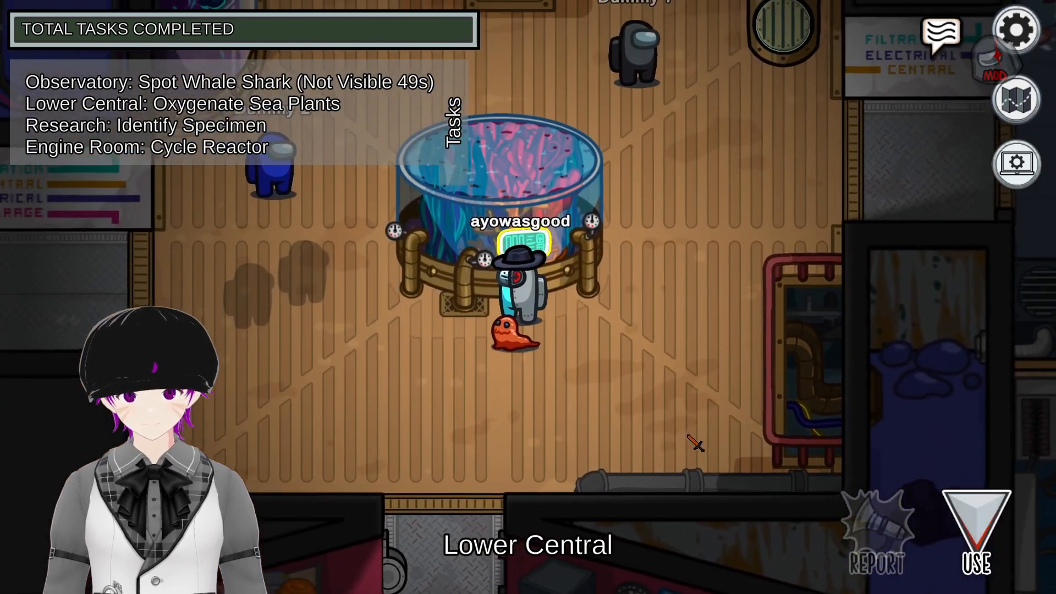
{"action": "left_click", "coordinate": [975, 526]}
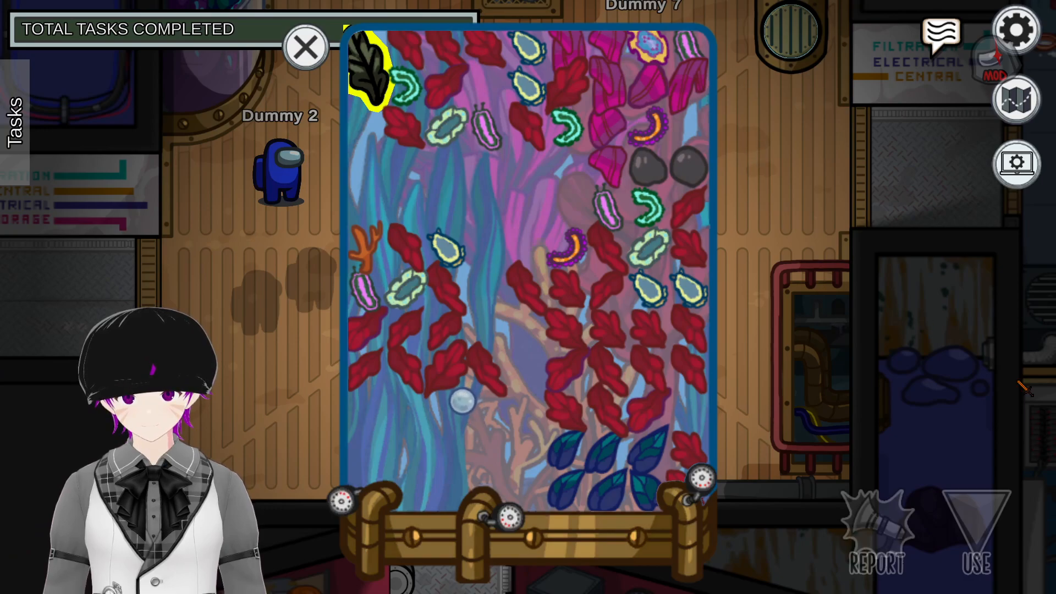
{"action": "left_click", "coordinate": [305, 48]}
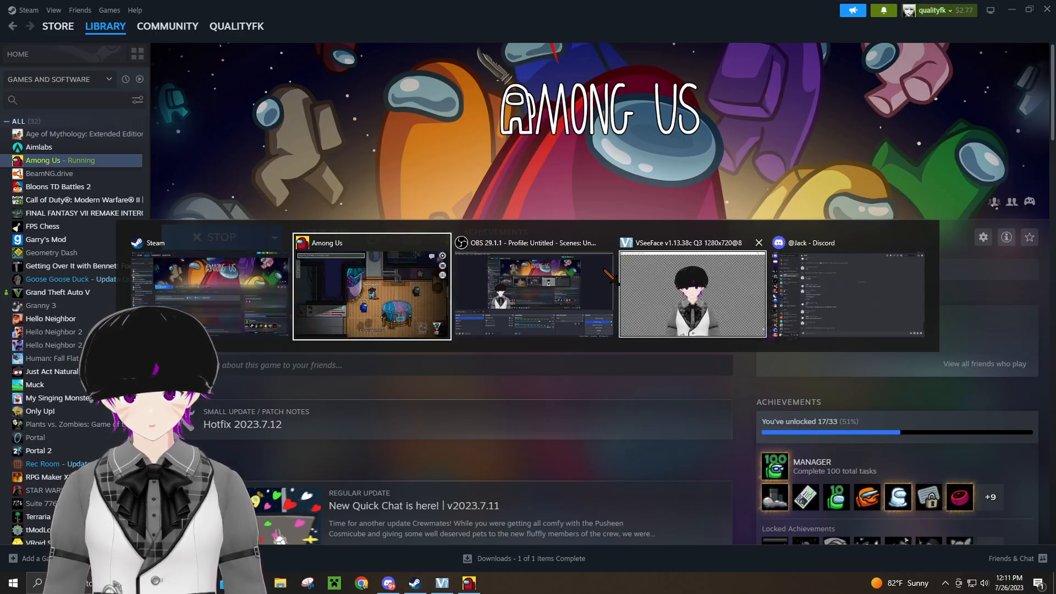
{"action": "left_click", "coordinate": [370, 287]}
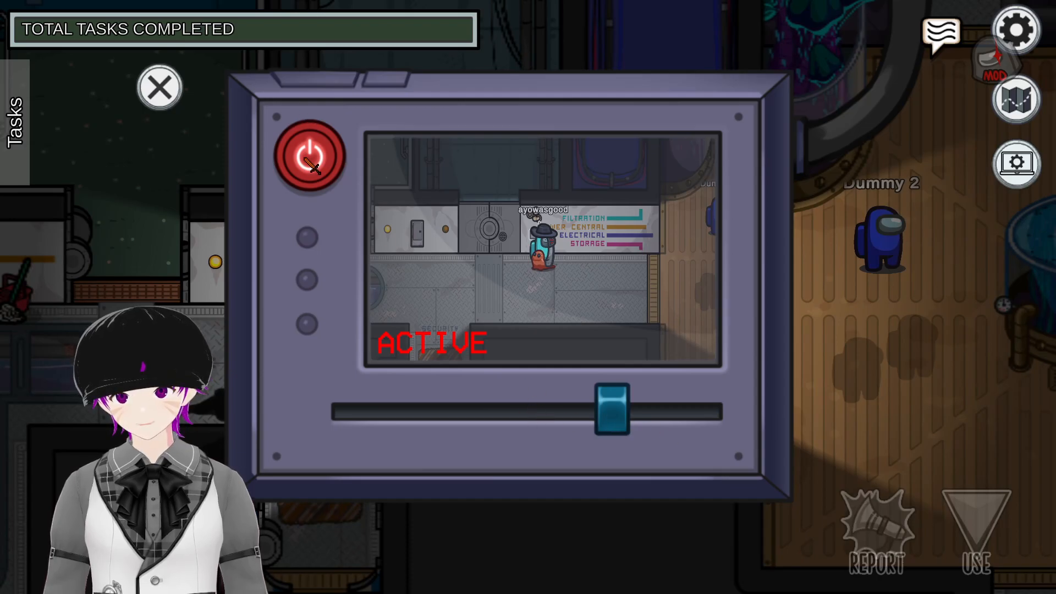
Close the task panel, exit Freeplay and reach the Create Game host settings.
{"action": "left_click", "coordinate": [158, 88]}
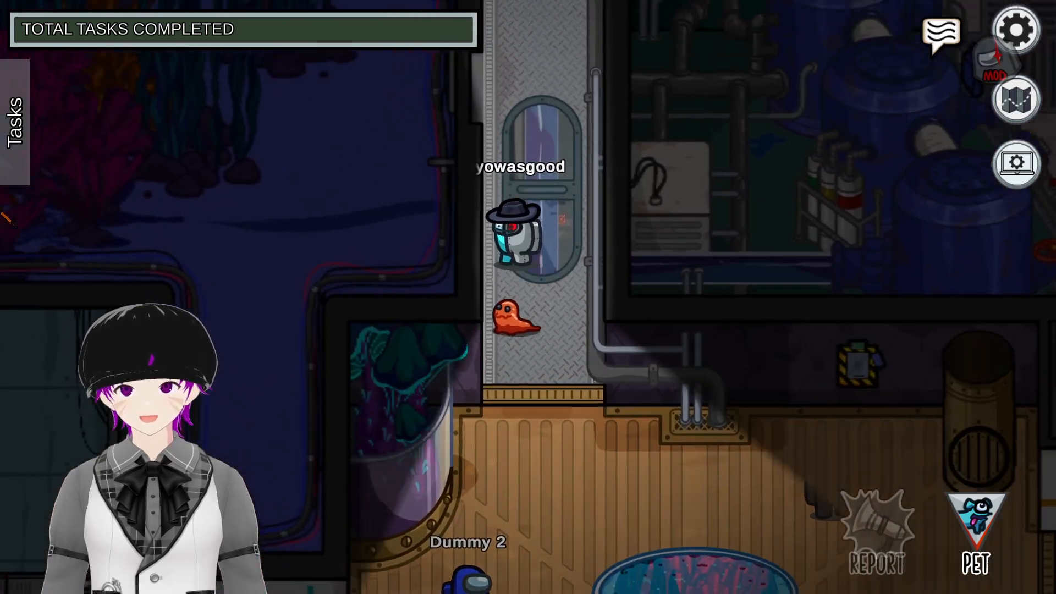
{"action": "left_click", "coordinate": [1017, 29]}
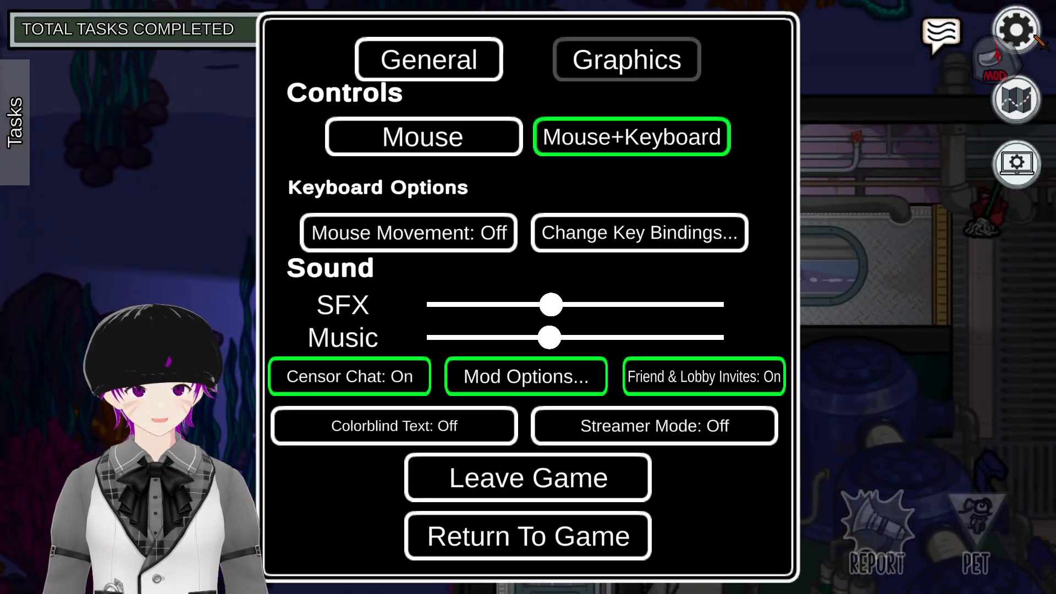
{"action": "left_click", "coordinate": [527, 536]}
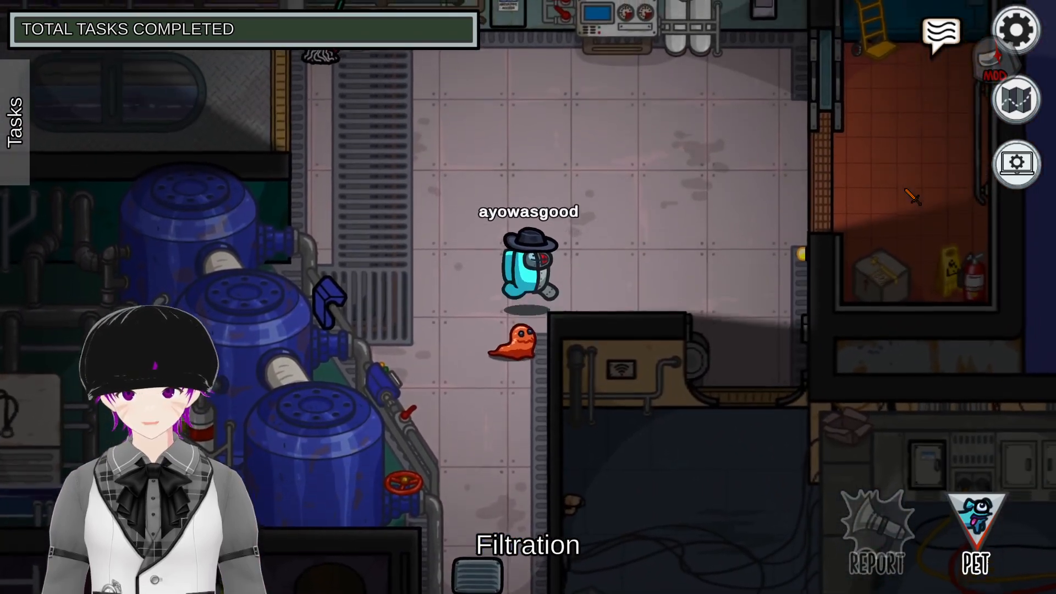
{"action": "left_click", "coordinate": [1015, 100]}
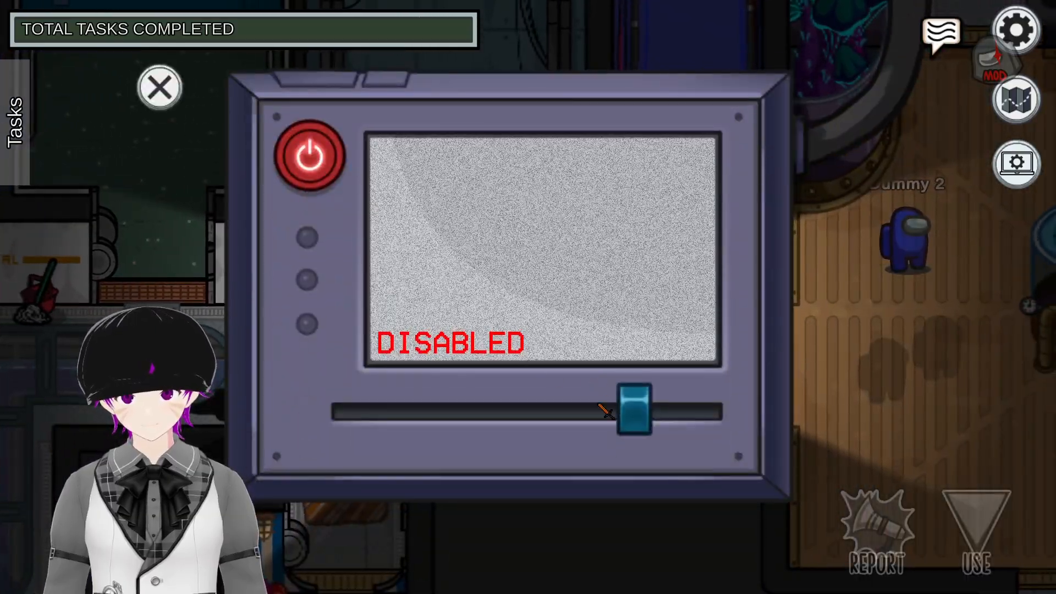
{"action": "left_click", "coordinate": [160, 88]}
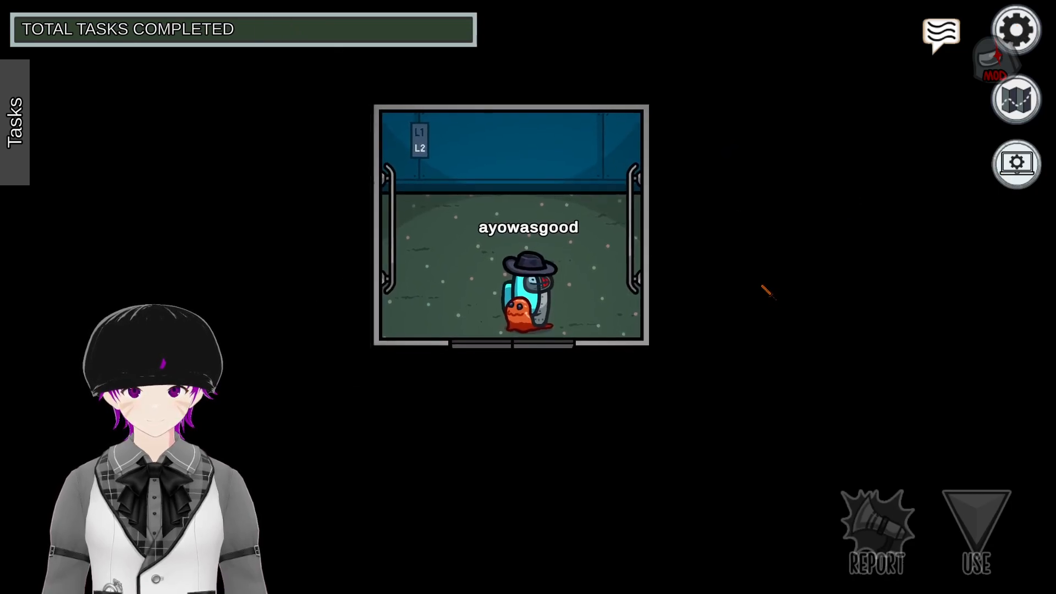
{"action": "key", "text": "alt+tab"}
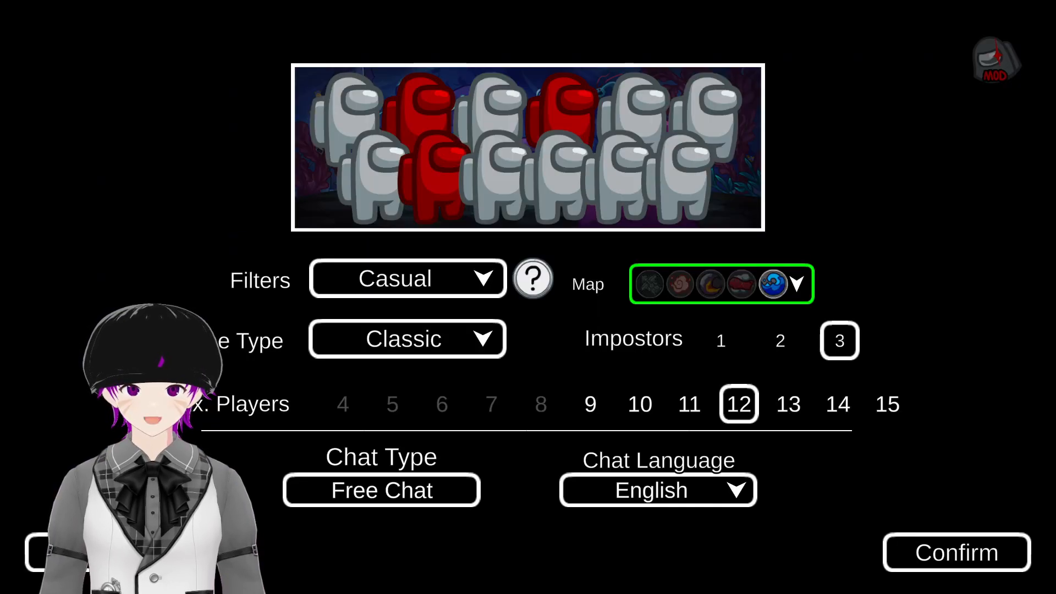
Adjust the impostor count and player cap, landing on one impostor and seven players.
{"action": "left_click", "coordinate": [839, 340]}
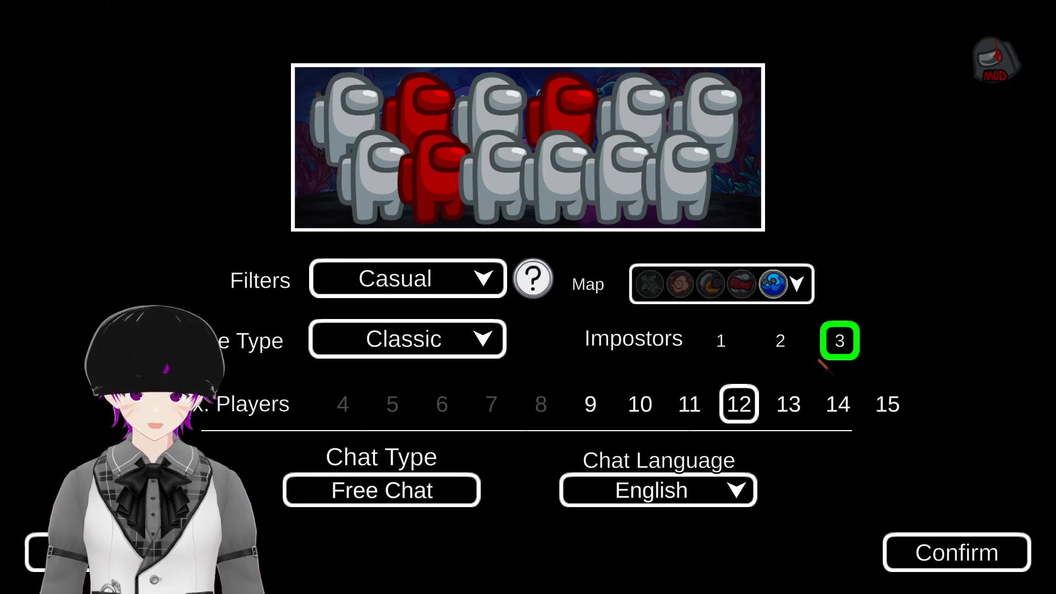
{"action": "left_click", "coordinate": [721, 340]}
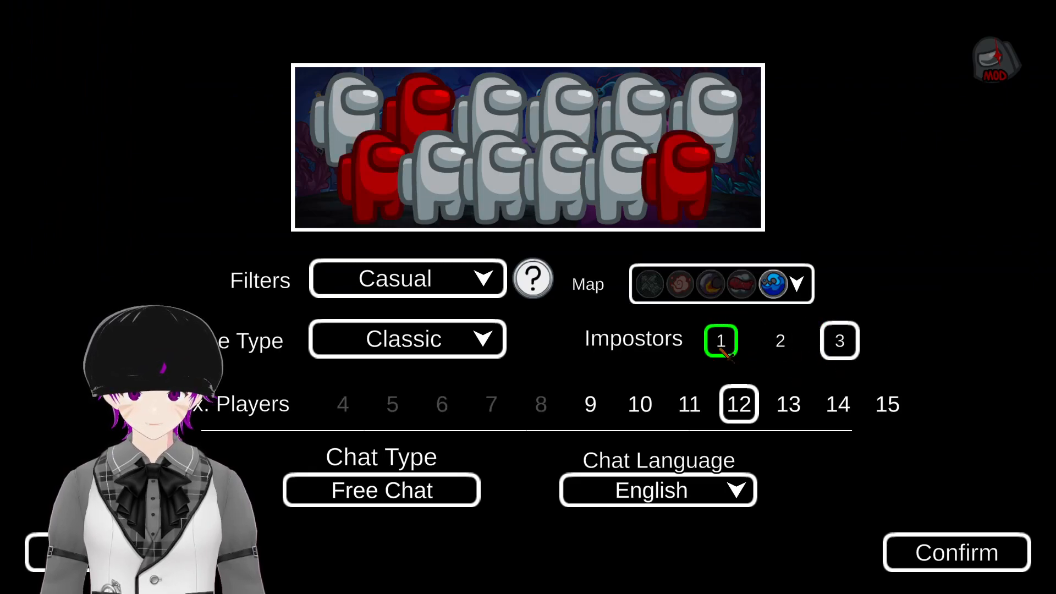
{"action": "left_click", "coordinate": [720, 340]}
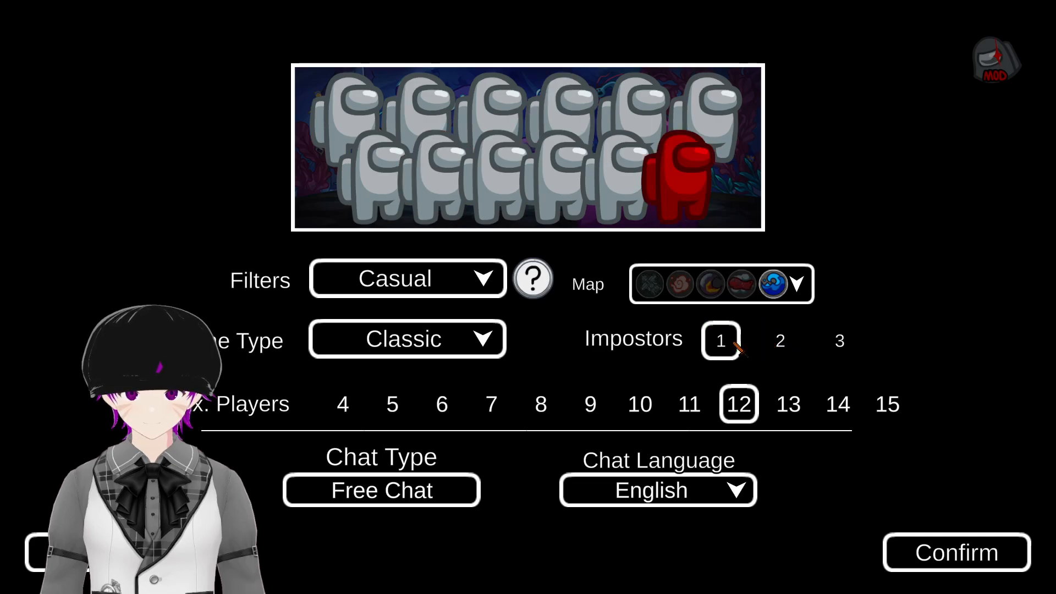
{"action": "left_click", "coordinate": [540, 404]}
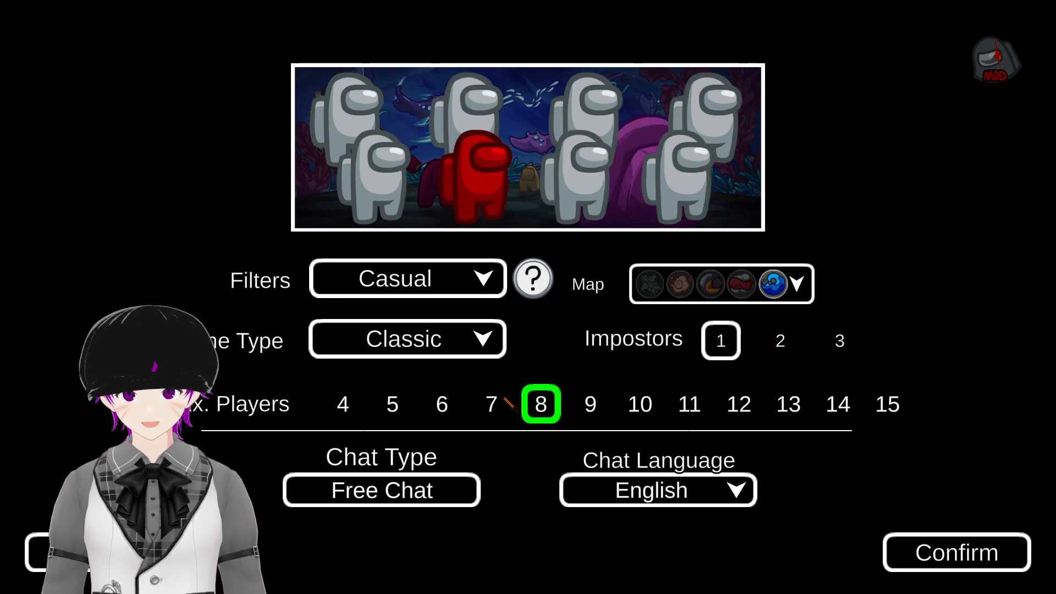
{"action": "left_click", "coordinate": [780, 340]}
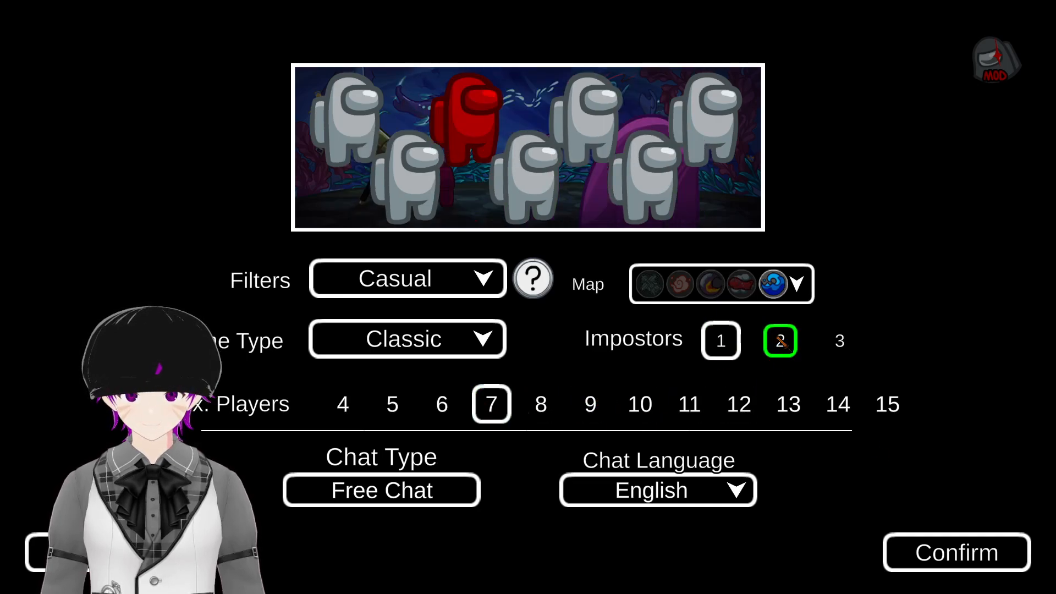
{"action": "left_click", "coordinate": [721, 340]}
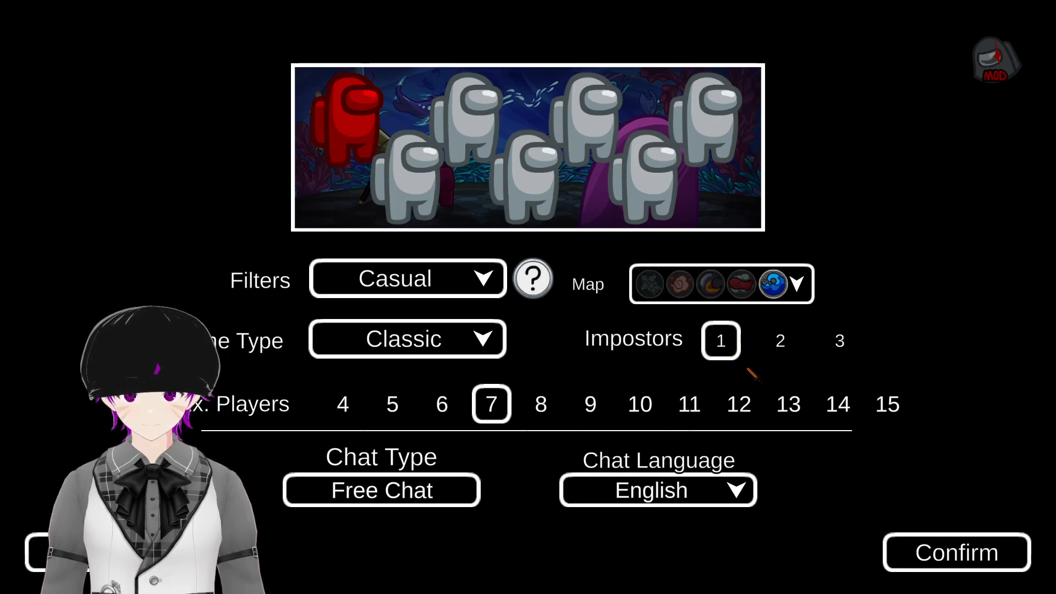
Settle on 1 impostor and 7 max players and confirm to host the lobby.
{"action": "left_click", "coordinate": [839, 340]}
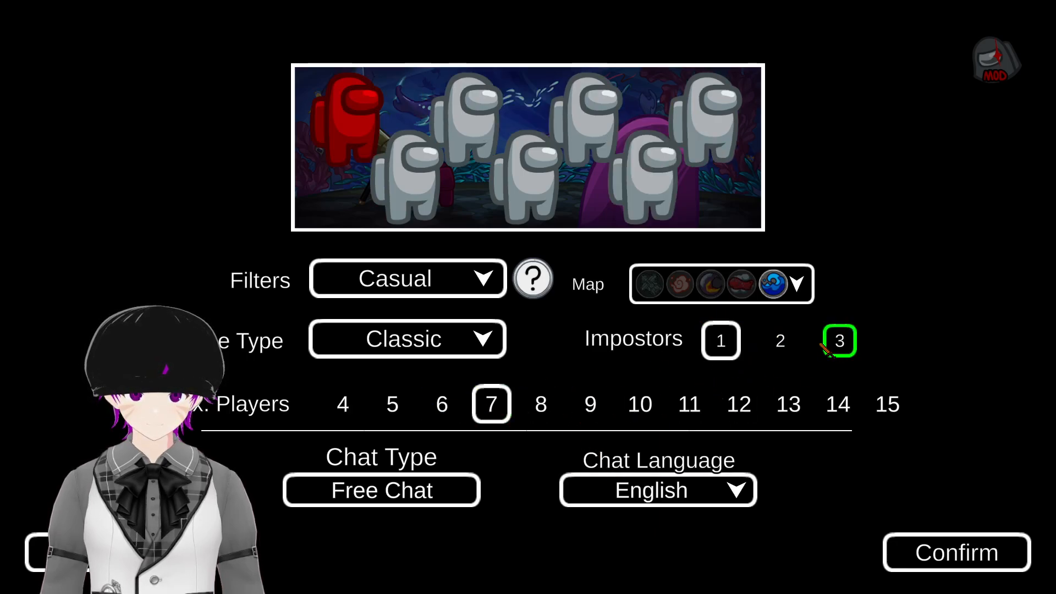
{"action": "left_click", "coordinate": [541, 404]}
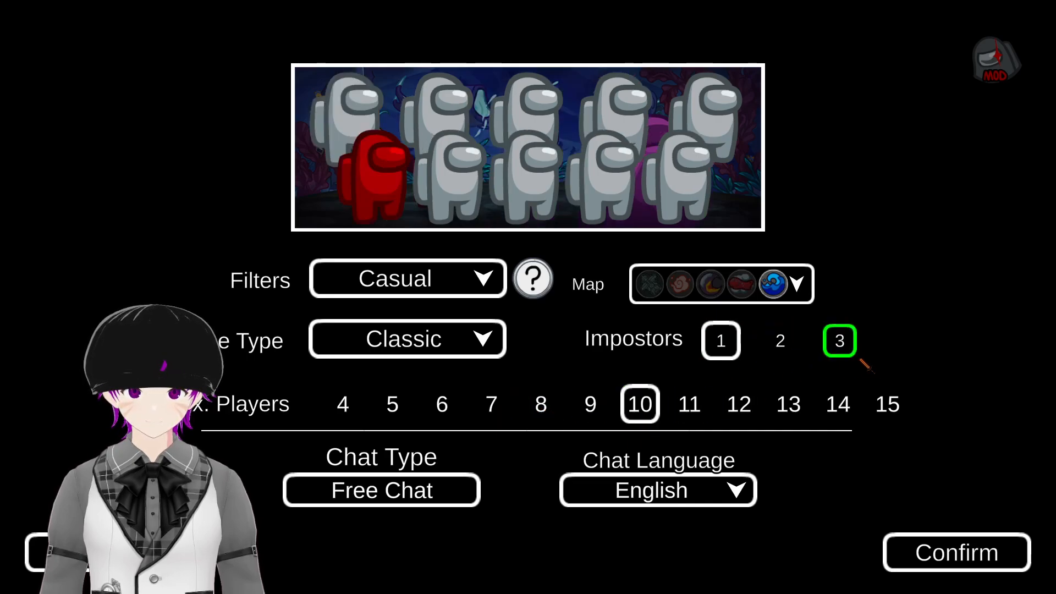
{"action": "left_click", "coordinate": [542, 403]}
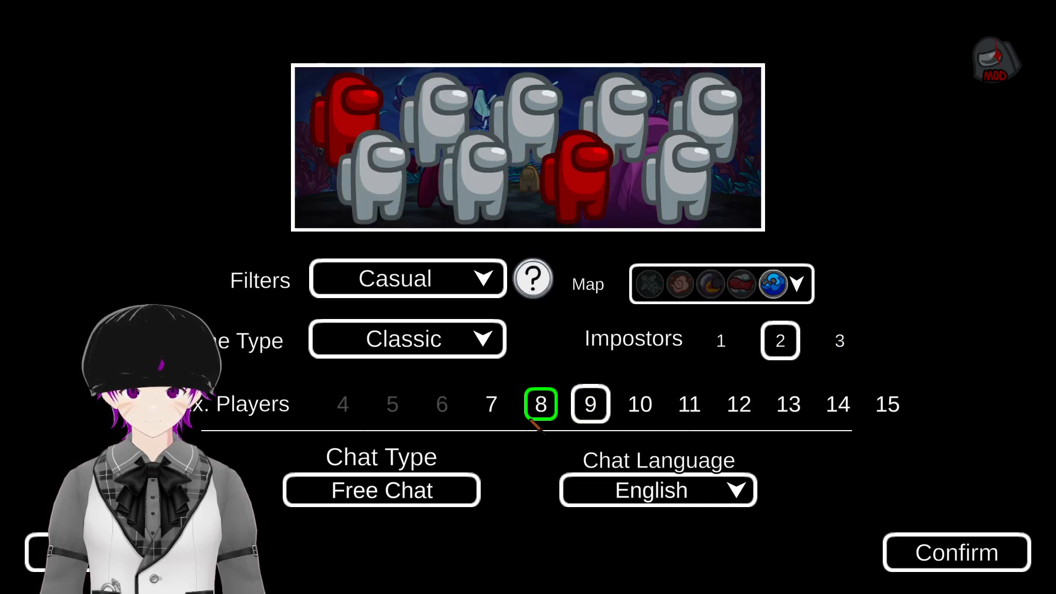
{"action": "left_click", "coordinate": [590, 404]}
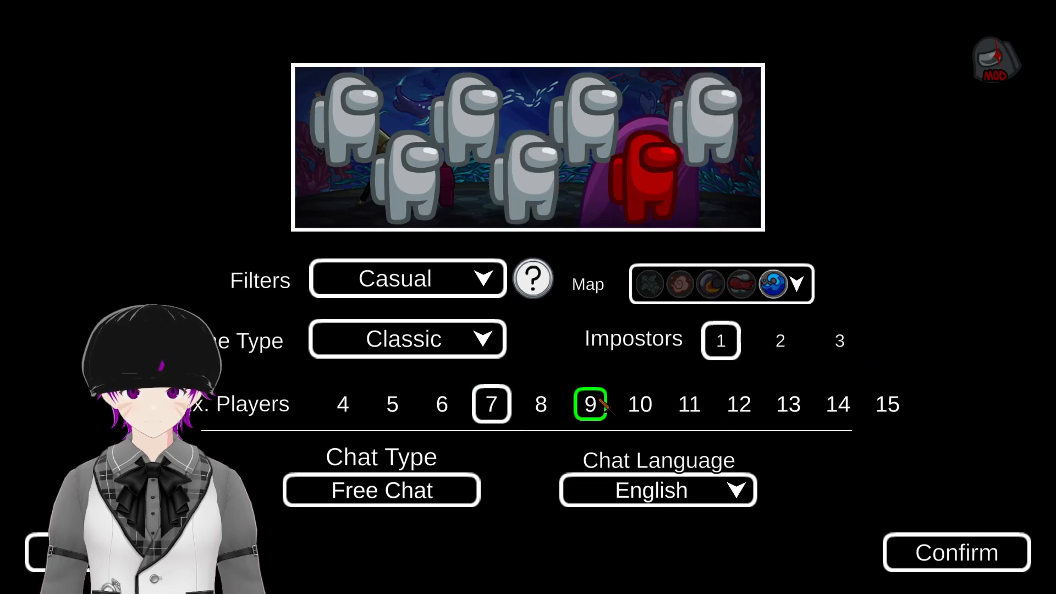
{"action": "mouse_move", "coordinate": [956, 552]}
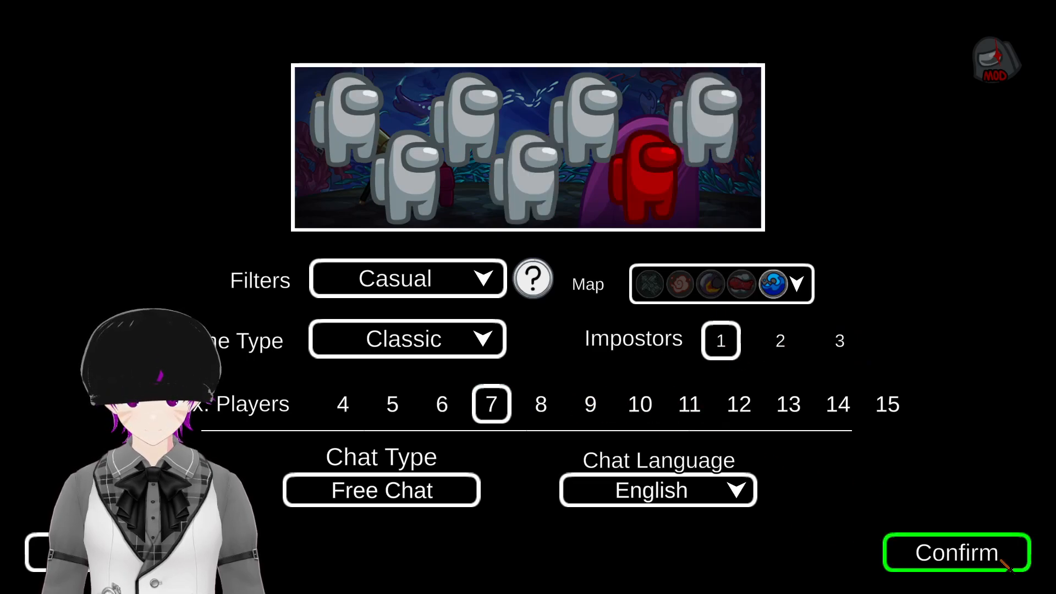
{"action": "left_click", "coordinate": [956, 551]}
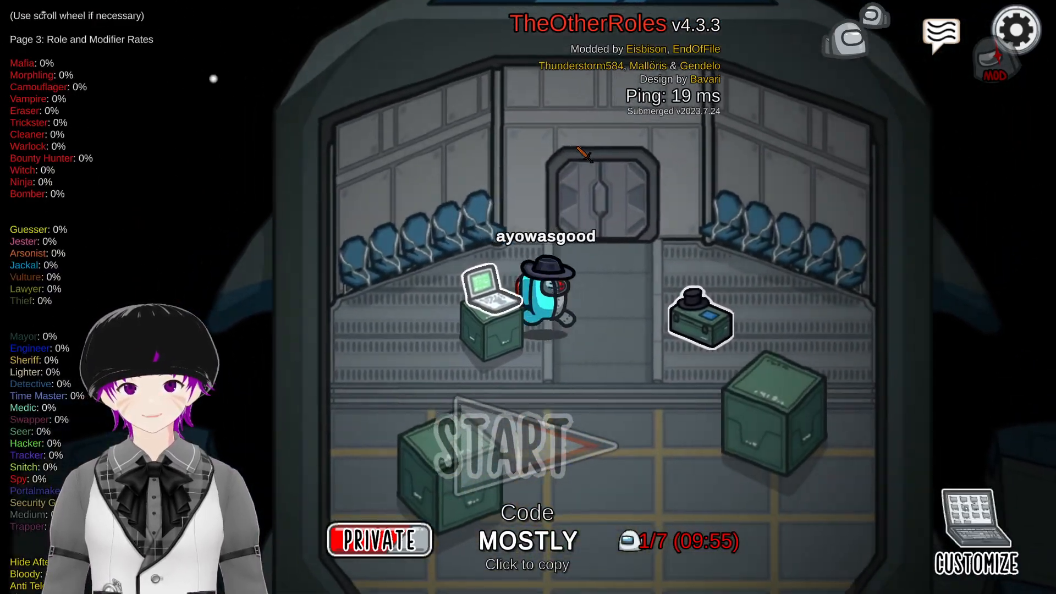
Make the crewmate cyan in Customize, then preview the Barbarian and Better Vampire hats.
{"action": "left_click", "coordinate": [977, 532]}
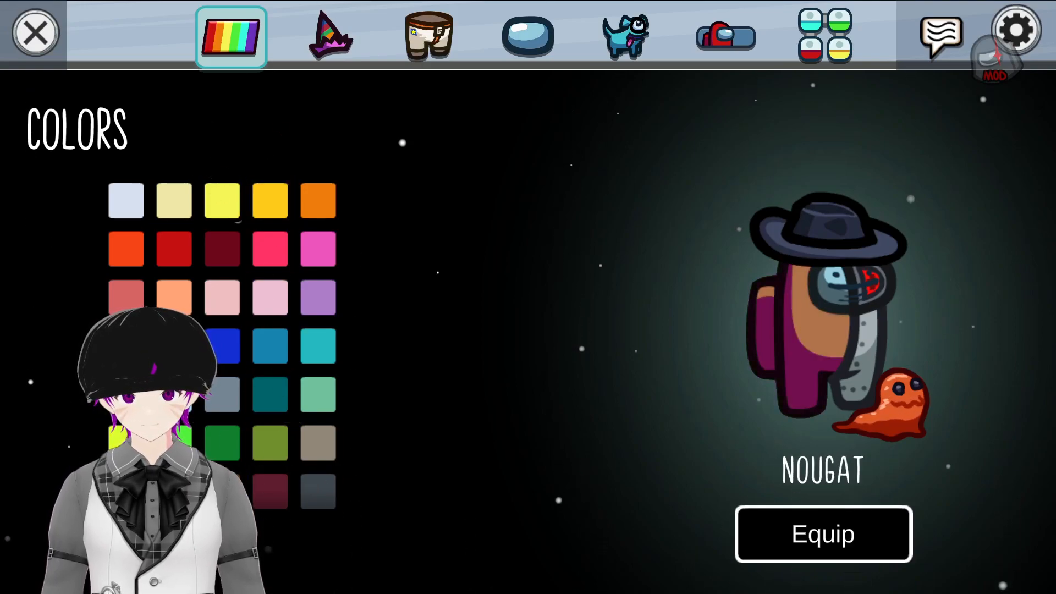
{"action": "left_click", "coordinate": [221, 443]}
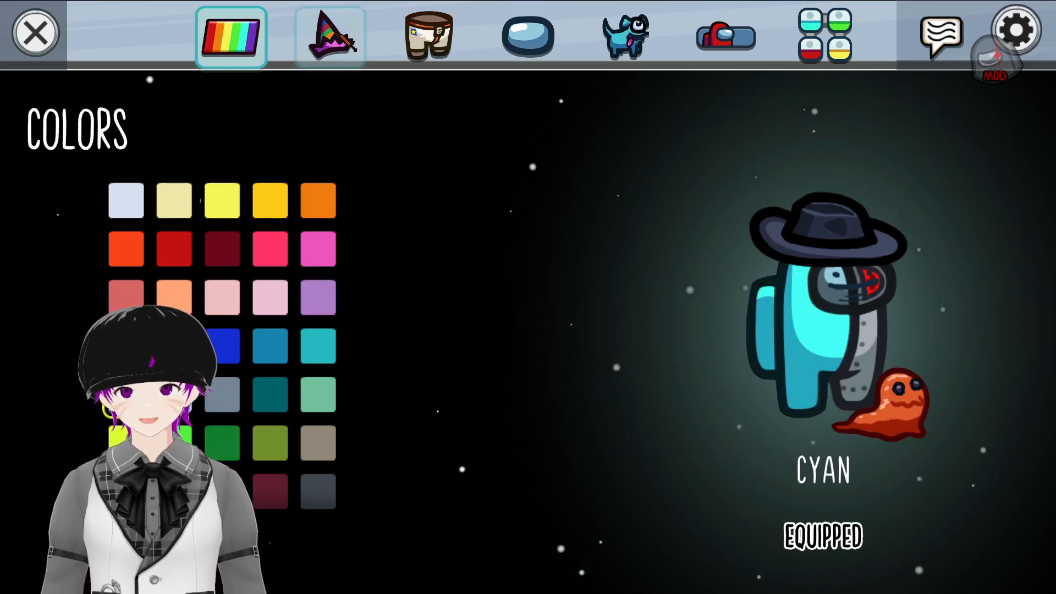
{"action": "left_click", "coordinate": [329, 35]}
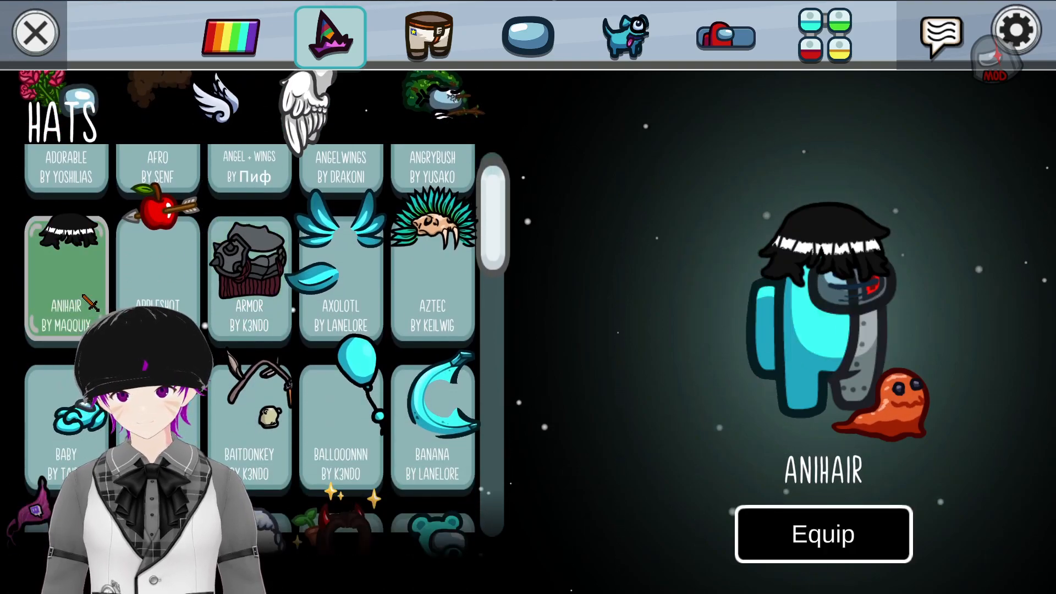
{"action": "left_click", "coordinate": [432, 304]}
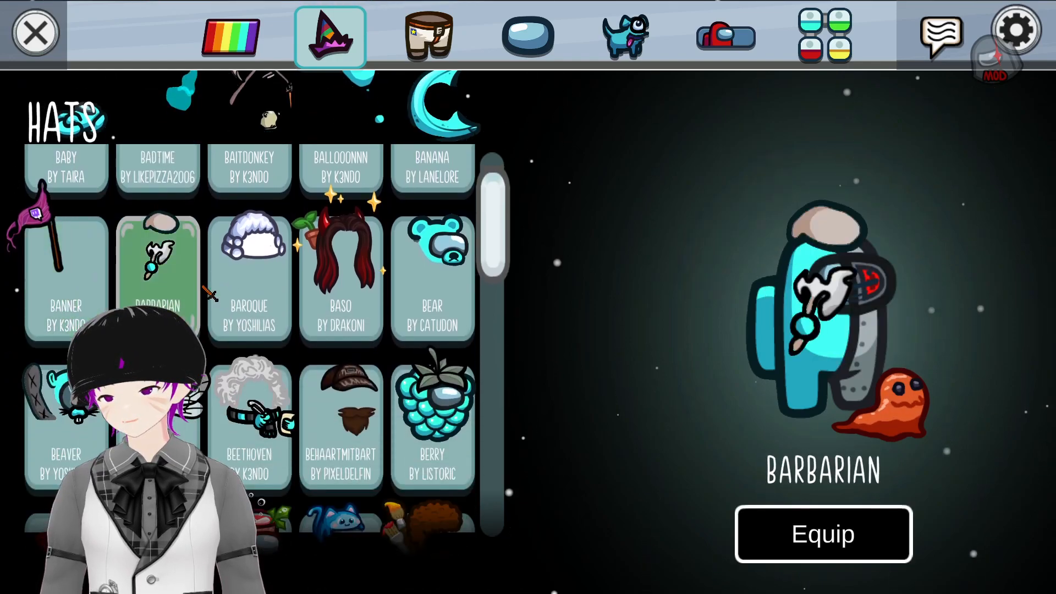
{"action": "left_click", "coordinate": [432, 425]}
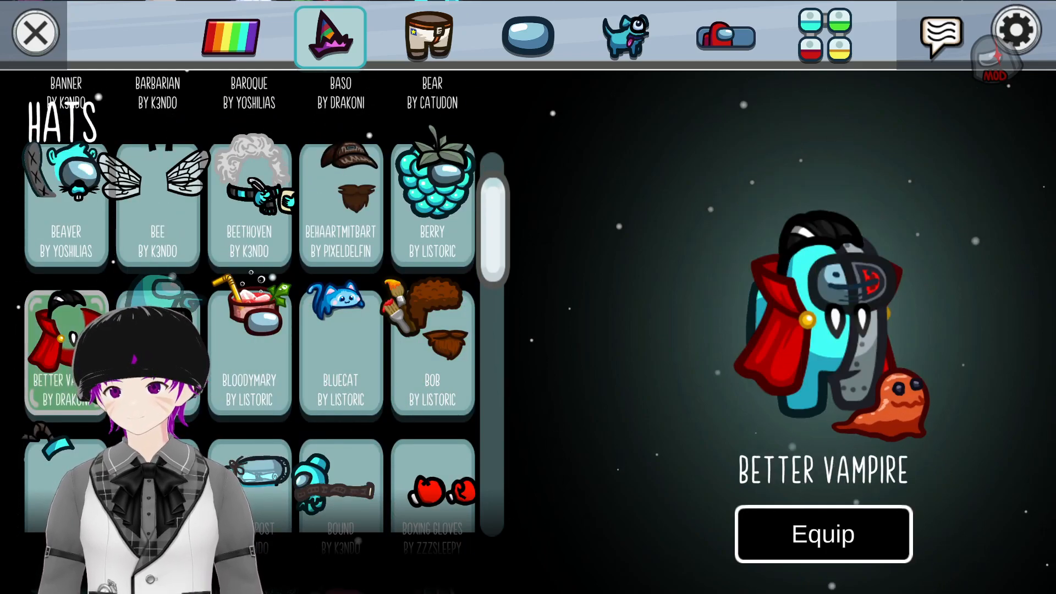
{"action": "left_click", "coordinate": [428, 36]}
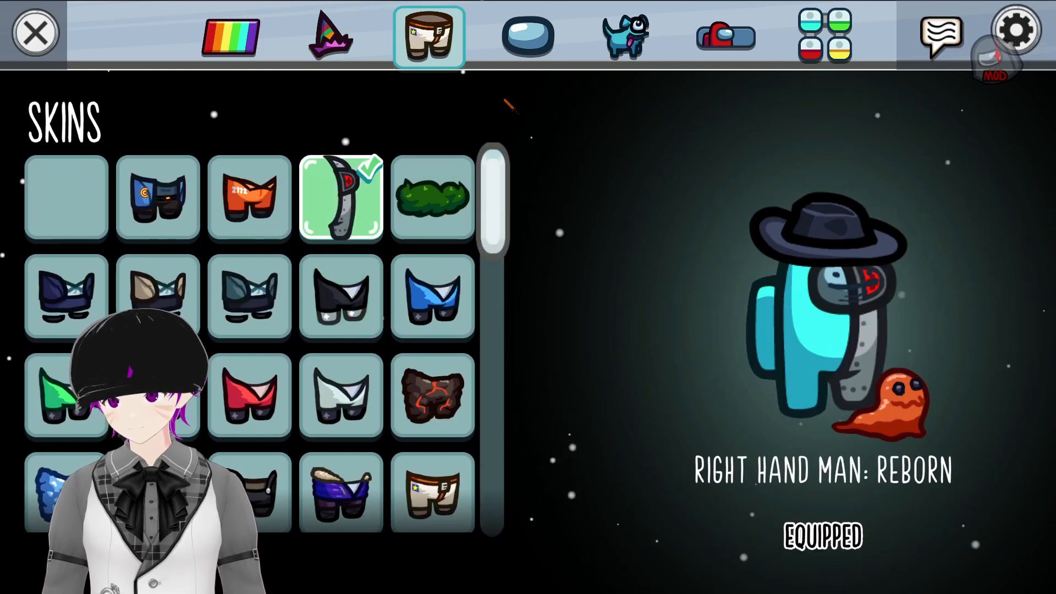
Try on the Whale and Valkyrae hats, then equip the Trident hat.
{"action": "left_click", "coordinate": [527, 35]}
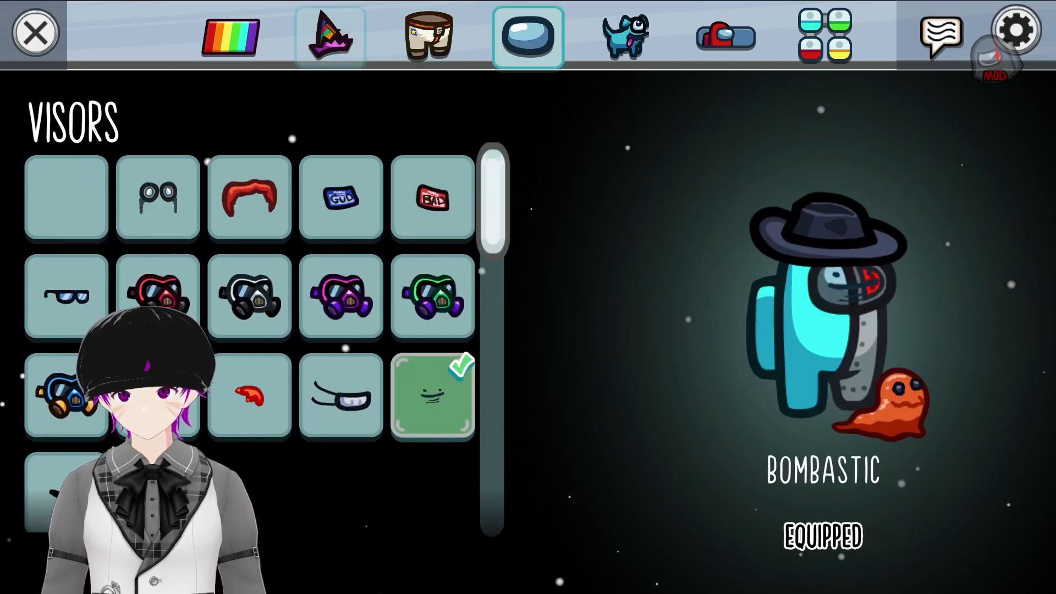
{"action": "left_click", "coordinate": [329, 36]}
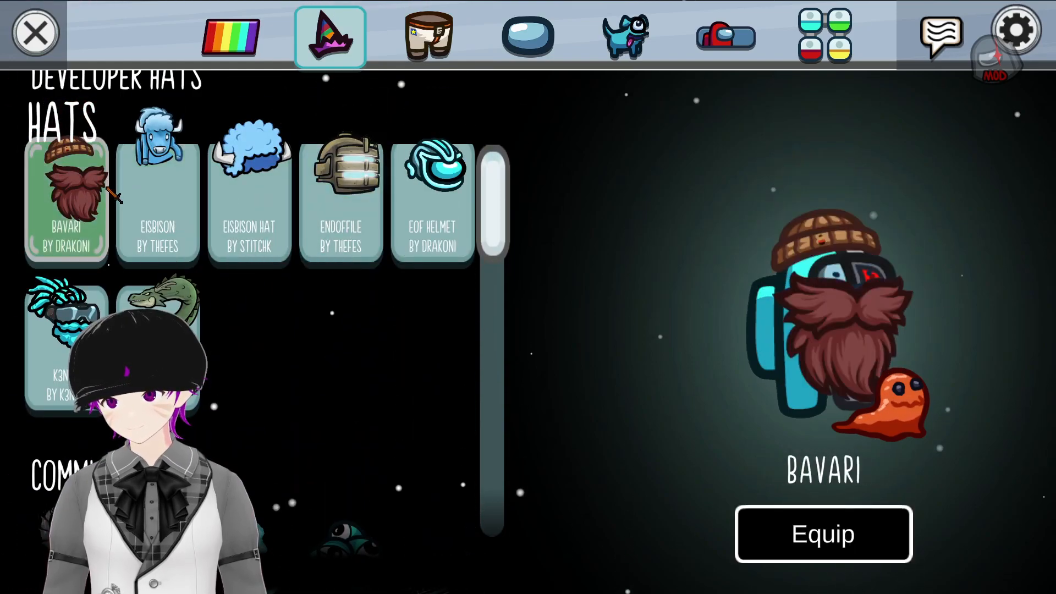
{"action": "left_click", "coordinate": [433, 196]}
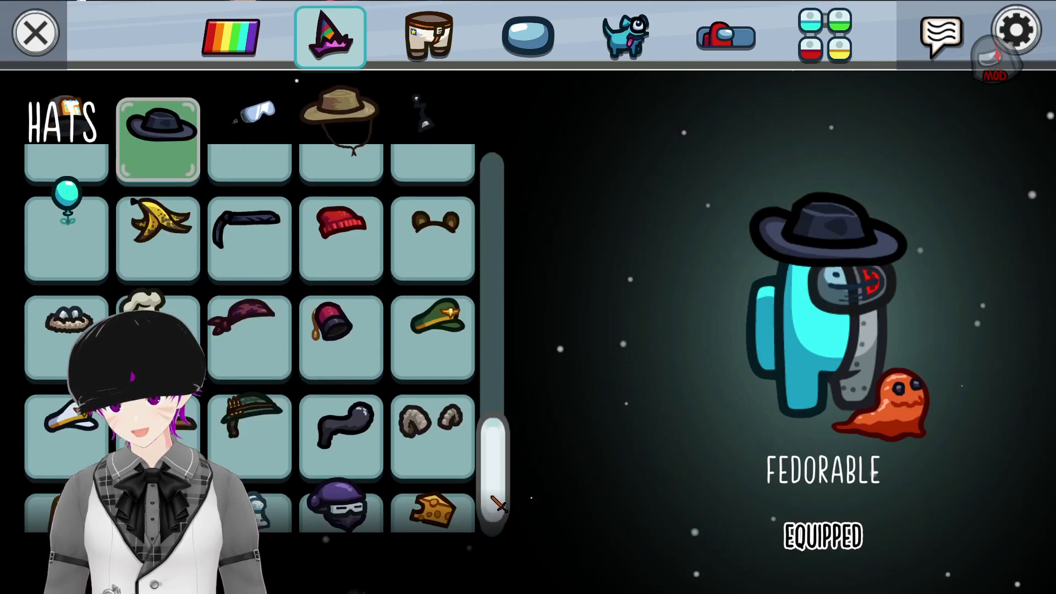
{"action": "scroll", "scroll_direction": "down", "scroll_amount": 3}
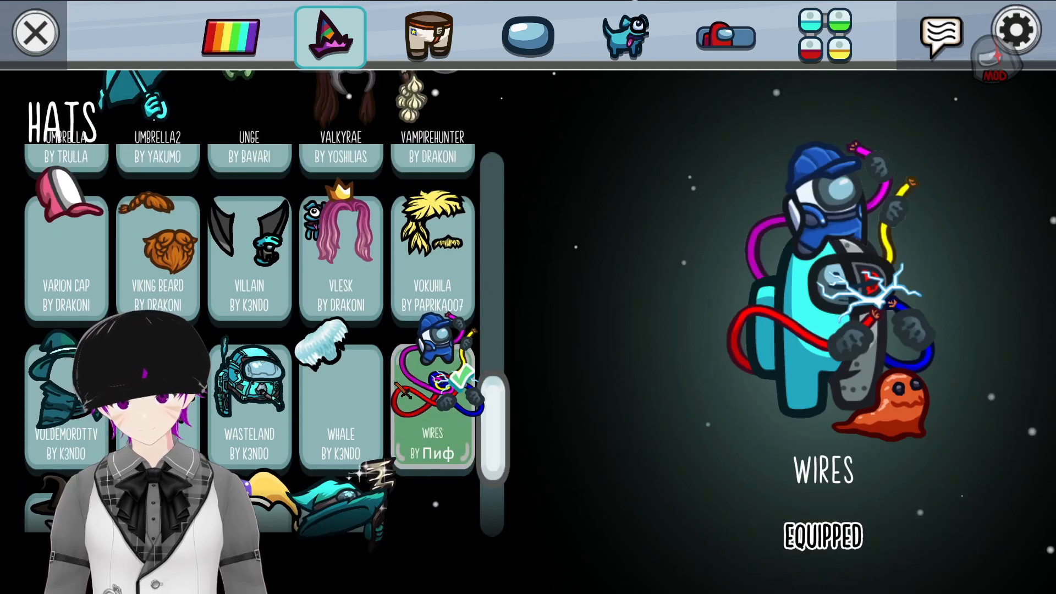
{"action": "left_click", "coordinate": [340, 384]}
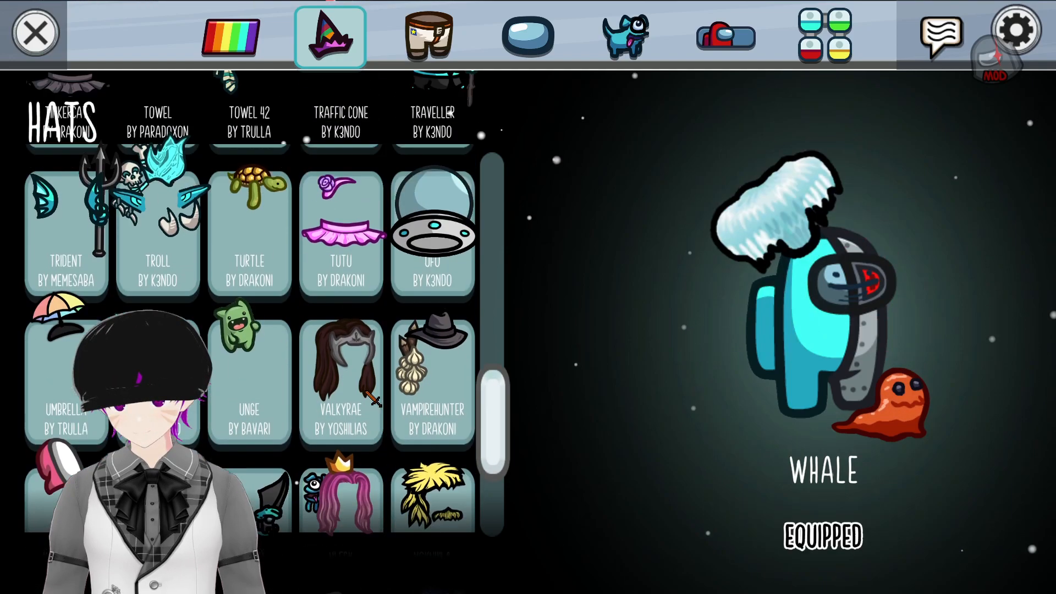
{"action": "left_click", "coordinate": [339, 384]}
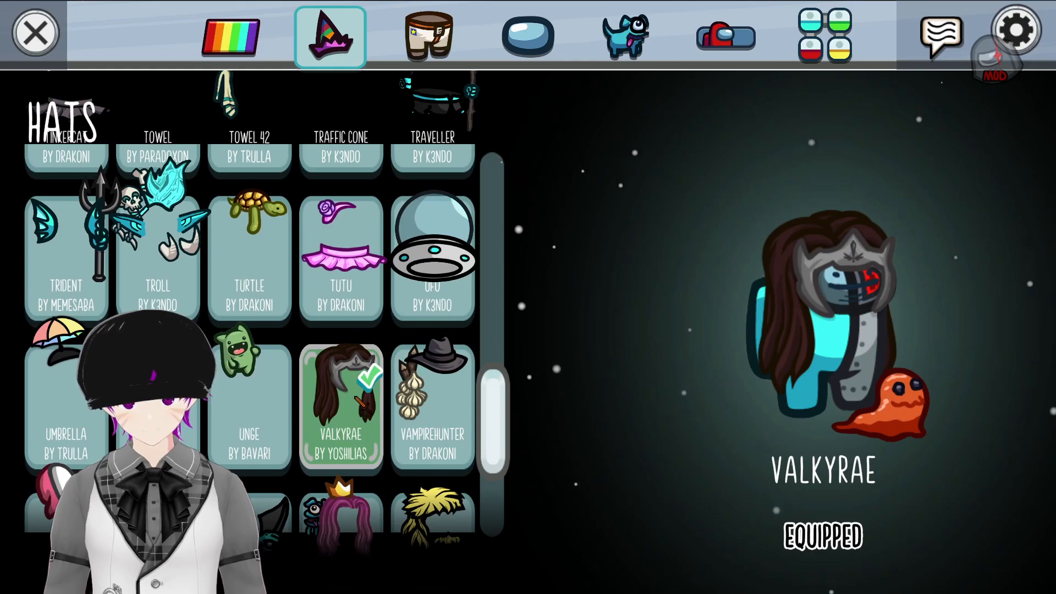
{"action": "scroll", "scroll_direction": "down", "scroll_amount": 3}
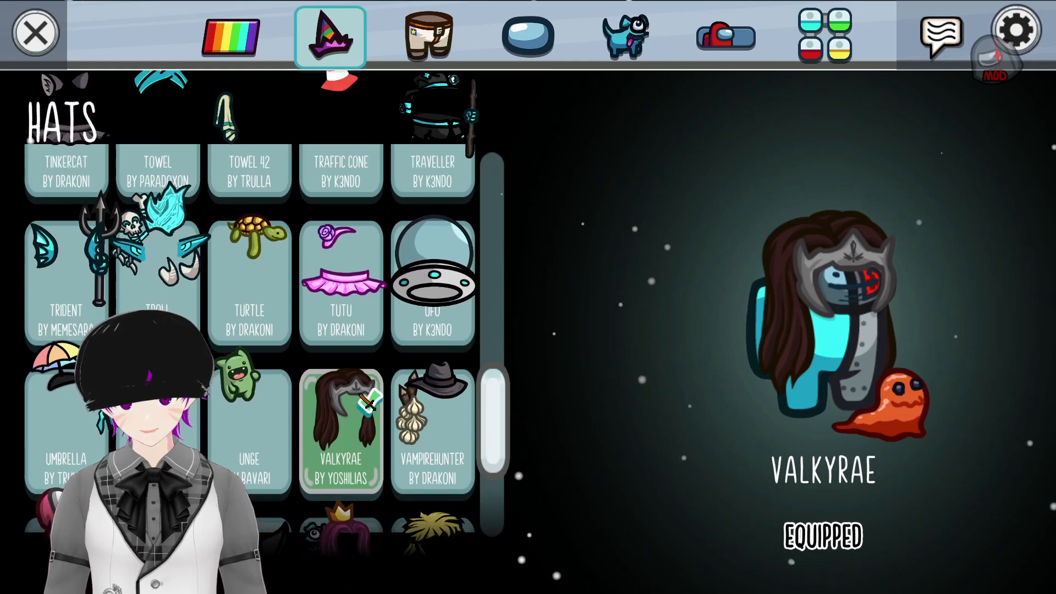
{"action": "left_click", "coordinate": [65, 283]}
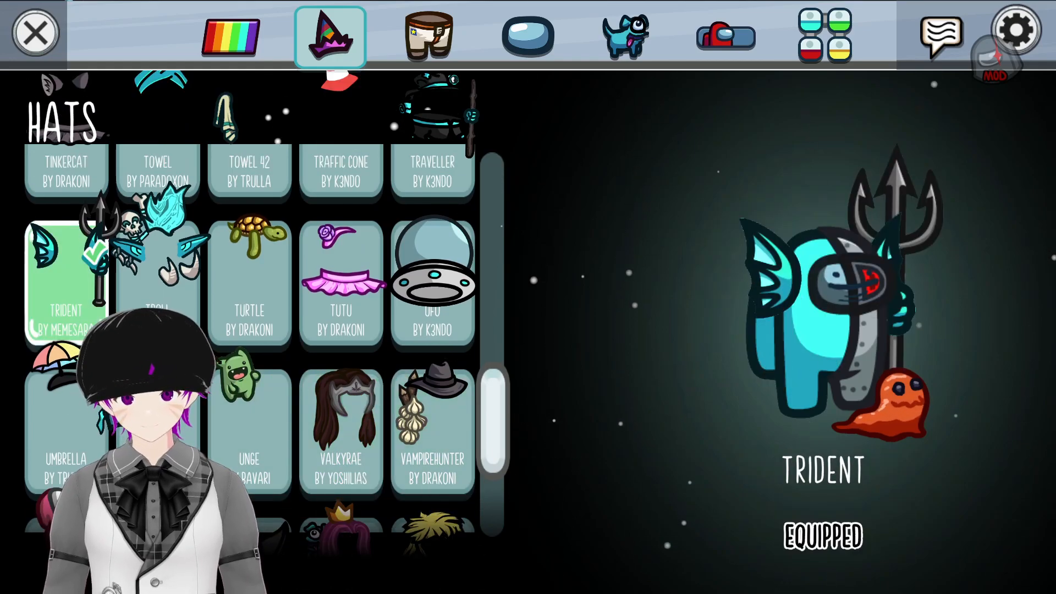
{"action": "left_click", "coordinate": [248, 404]}
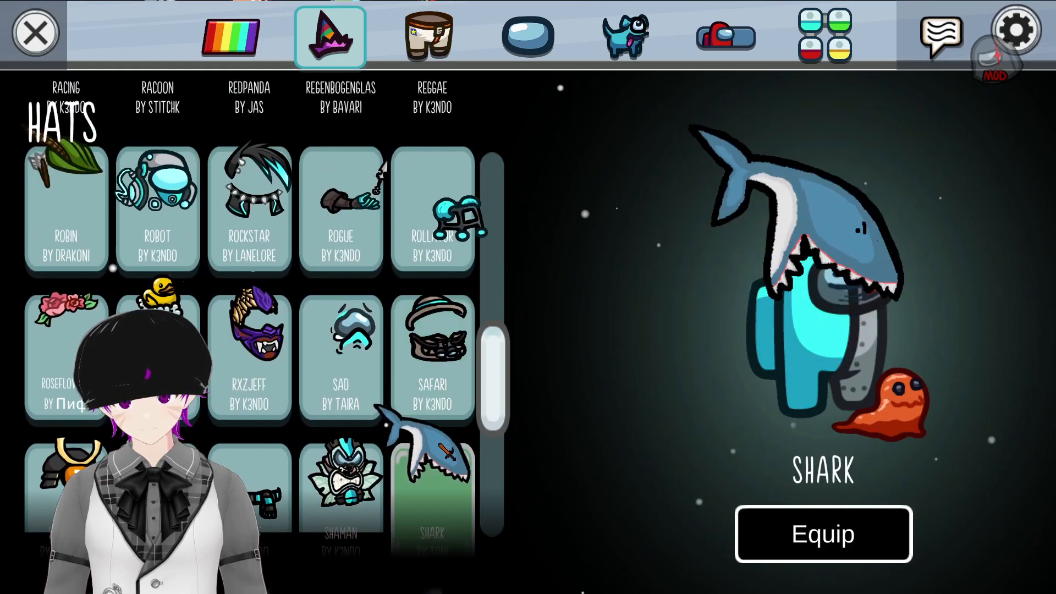
Scroll the hat list back up to the Banana hat.
{"action": "scroll", "scroll_direction": "up", "scroll_amount": 3}
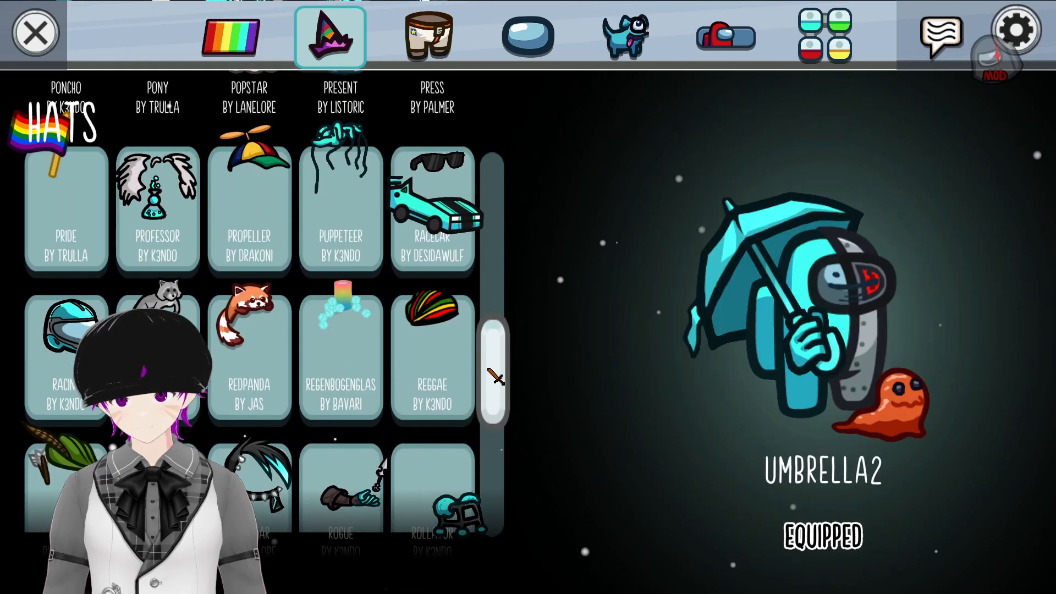
{"action": "scroll", "scroll_direction": "up", "scroll_amount": 3}
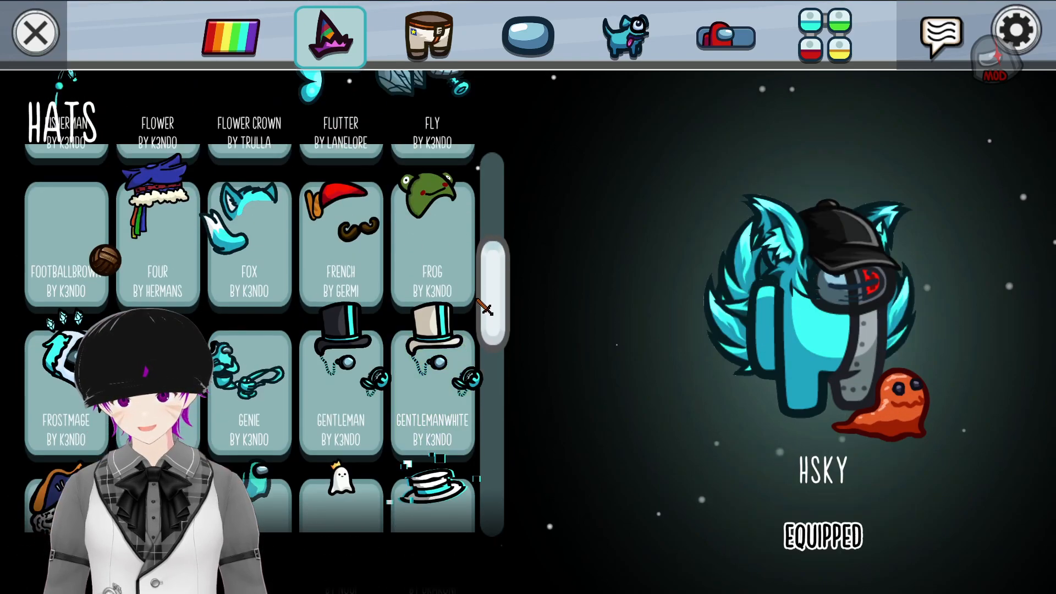
{"action": "scroll", "scroll_direction": "up", "scroll_amount": 3}
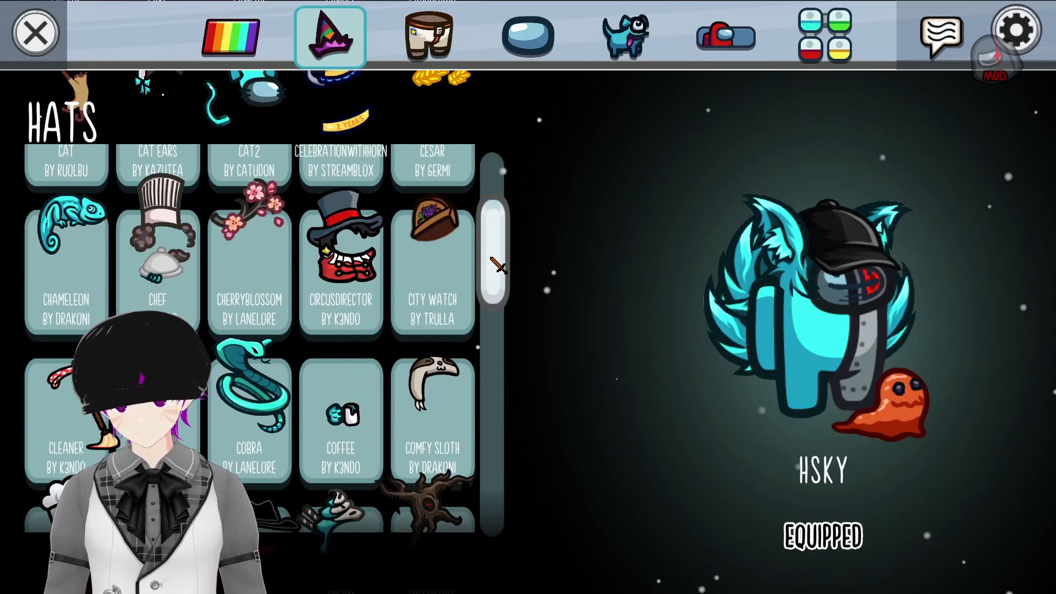
{"action": "scroll", "scroll_direction": "up", "scroll_amount": 3}
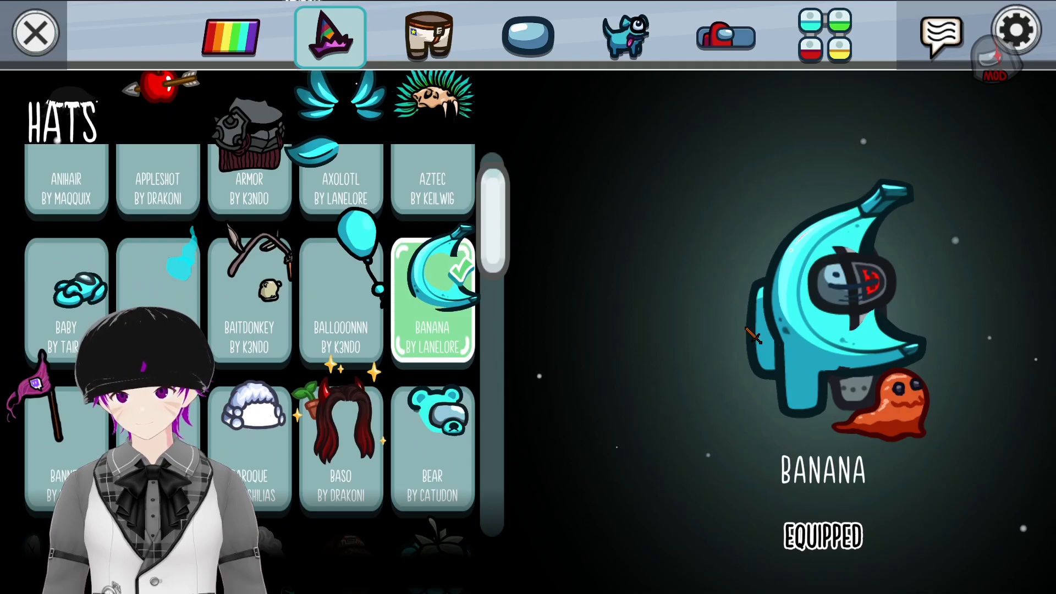
Look over the Visors, Pets and Nameplates choices, then close Customize to the lobby.
{"action": "left_click", "coordinate": [526, 35]}
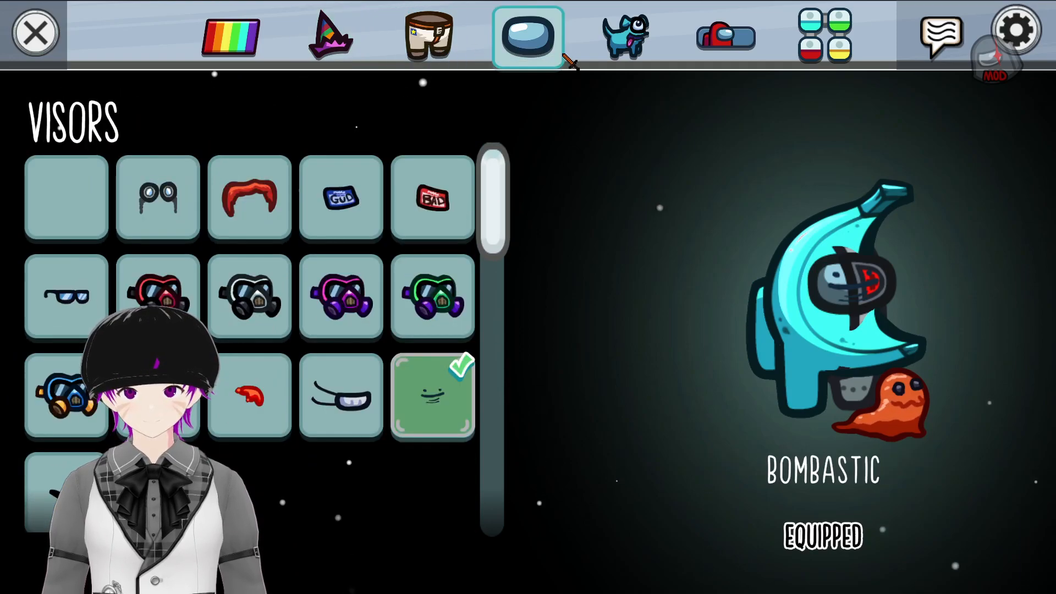
{"action": "left_click", "coordinate": [625, 36]}
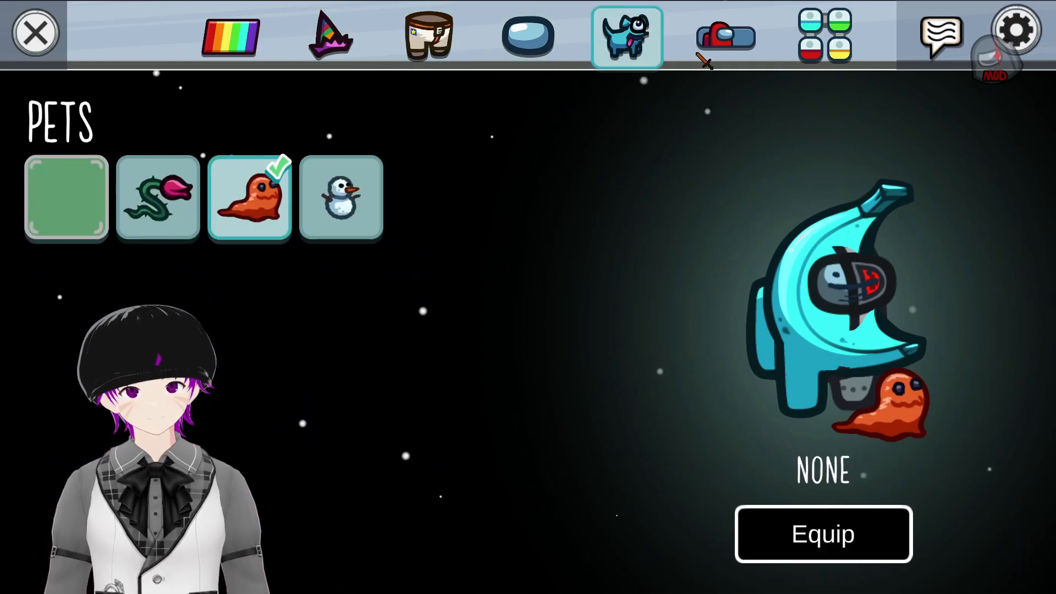
{"action": "left_click", "coordinate": [725, 35]}
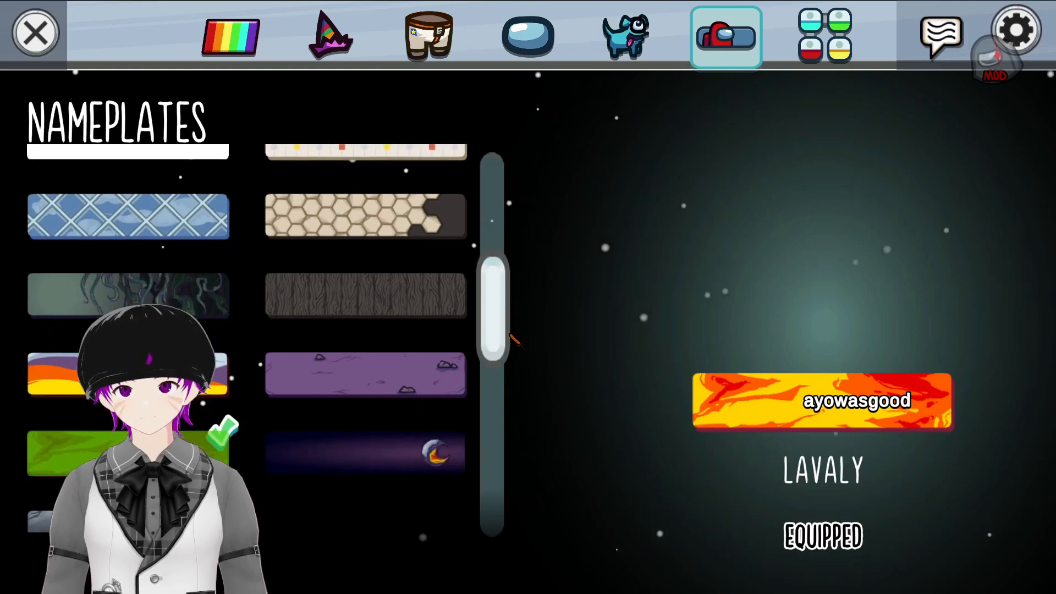
{"action": "scroll", "scroll_direction": "up", "scroll_amount": 3}
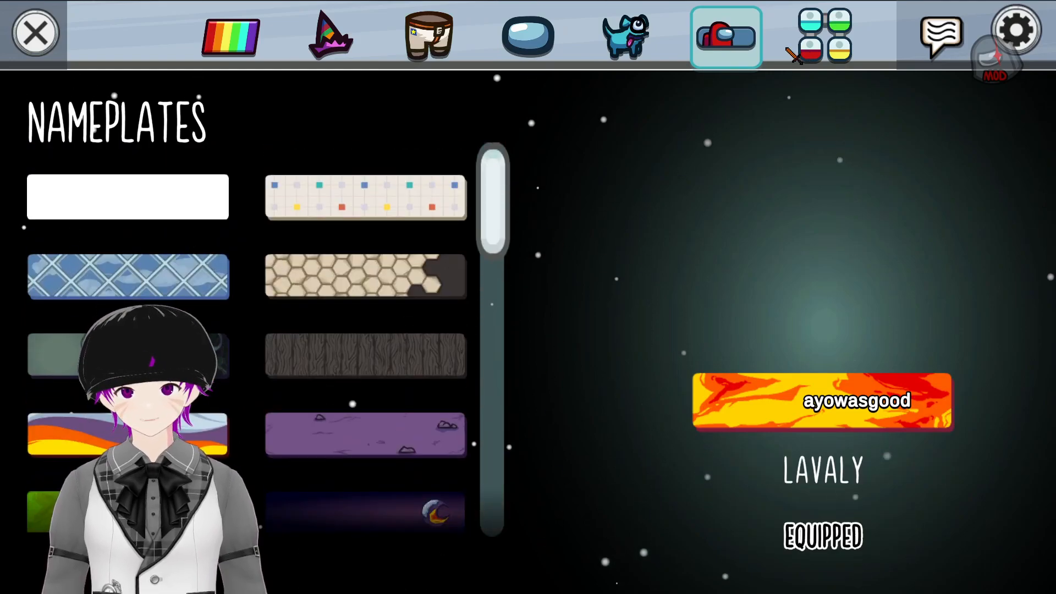
{"action": "left_click", "coordinate": [824, 36]}
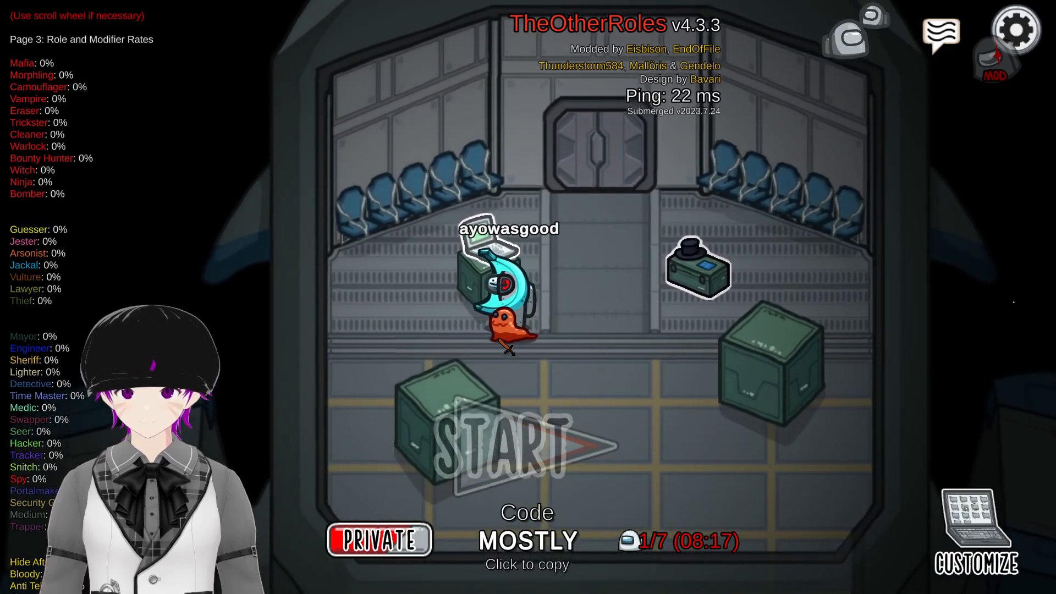
From the lobby laptop, reach The Other Roles settings page with Preset 1.
{"action": "left_click", "coordinate": [974, 533]}
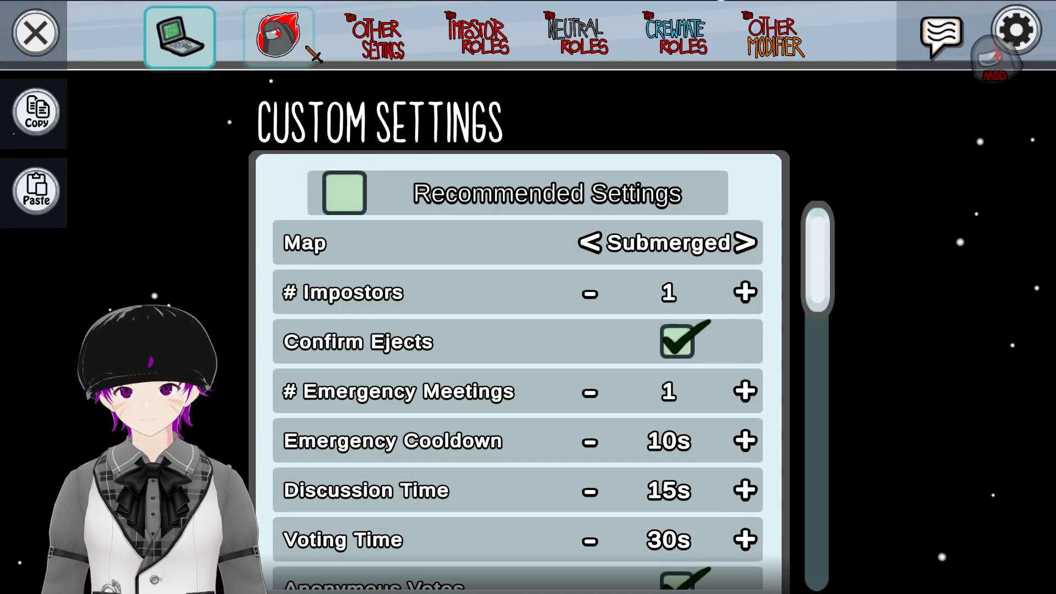
{"action": "left_click", "coordinate": [279, 35]}
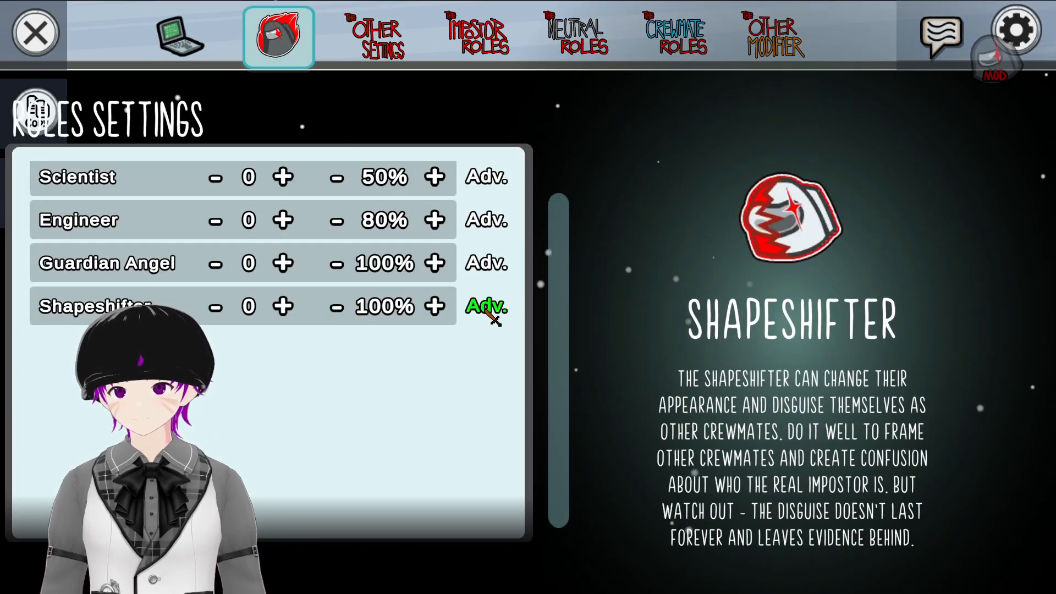
{"action": "left_click", "coordinate": [377, 35]}
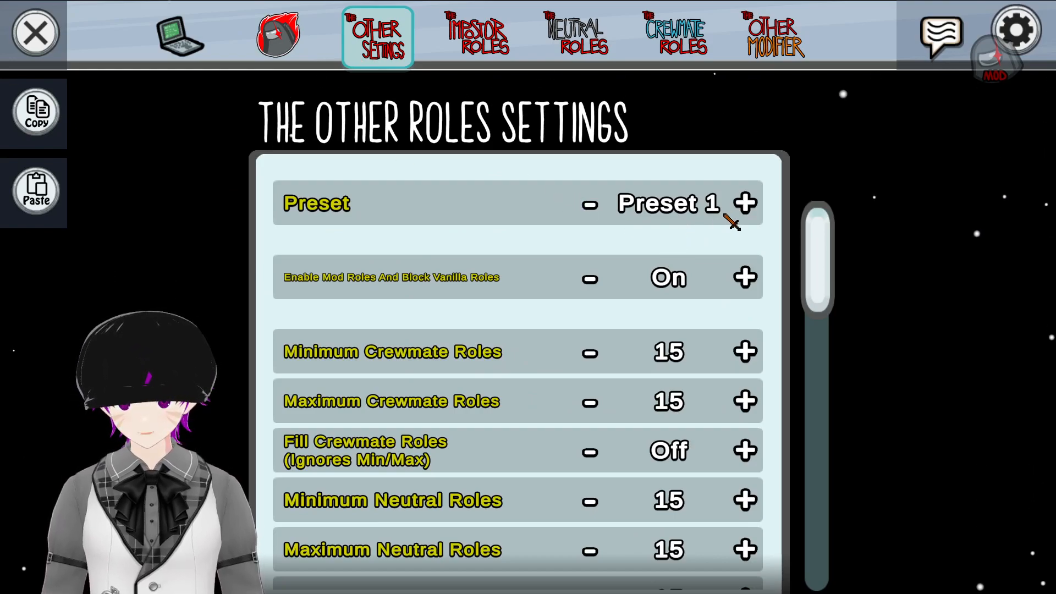
Keep Preset 1, review the general settings and move to the impostor roles list.
{"action": "left_click", "coordinate": [745, 204]}
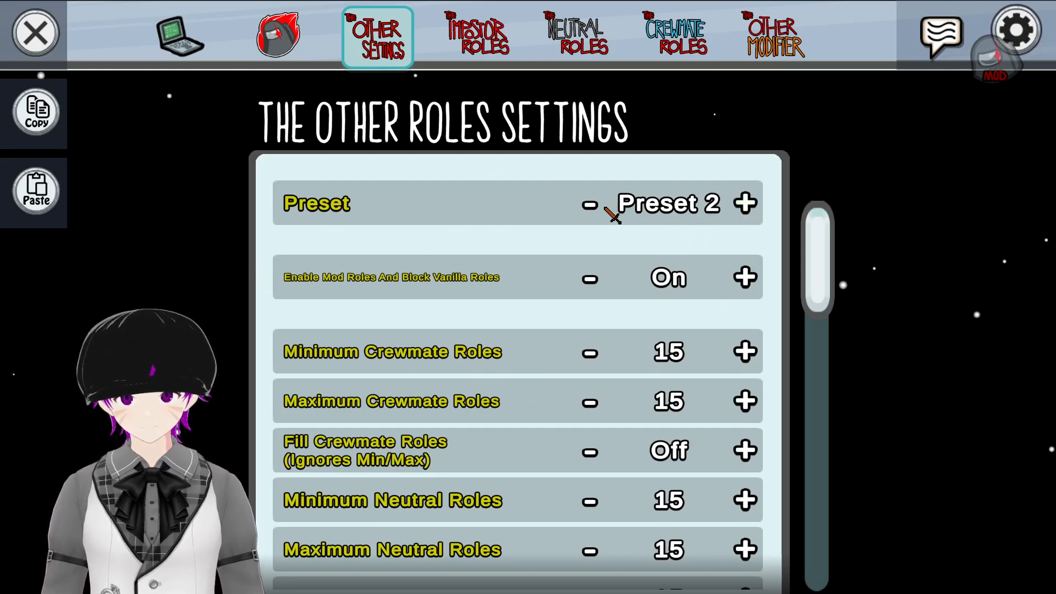
{"action": "left_click", "coordinate": [590, 204]}
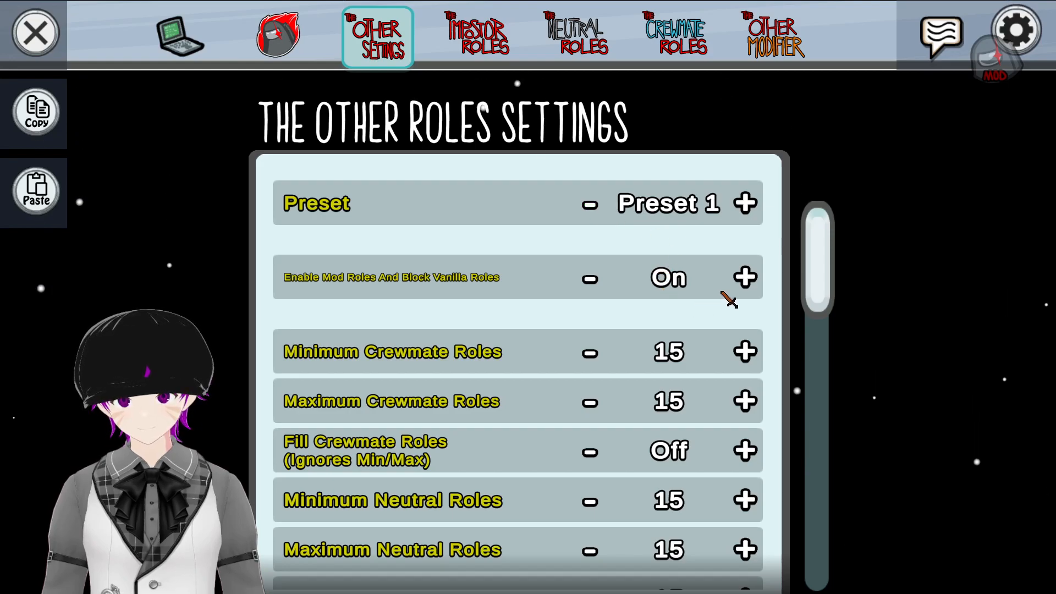
{"action": "mouse_move", "coordinate": [536, 330]}
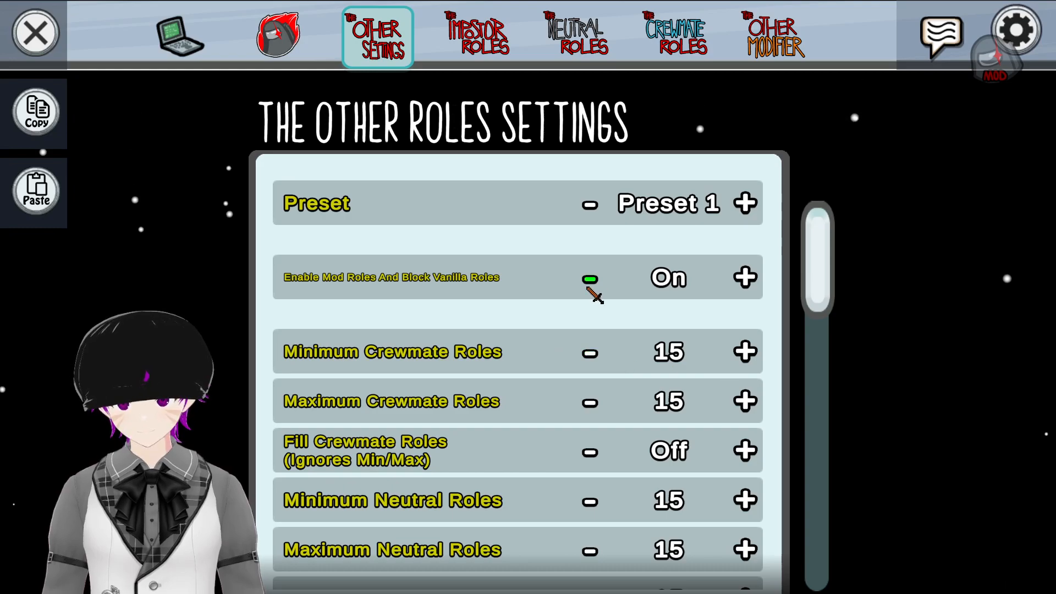
{"action": "mouse_move", "coordinate": [623, 374]}
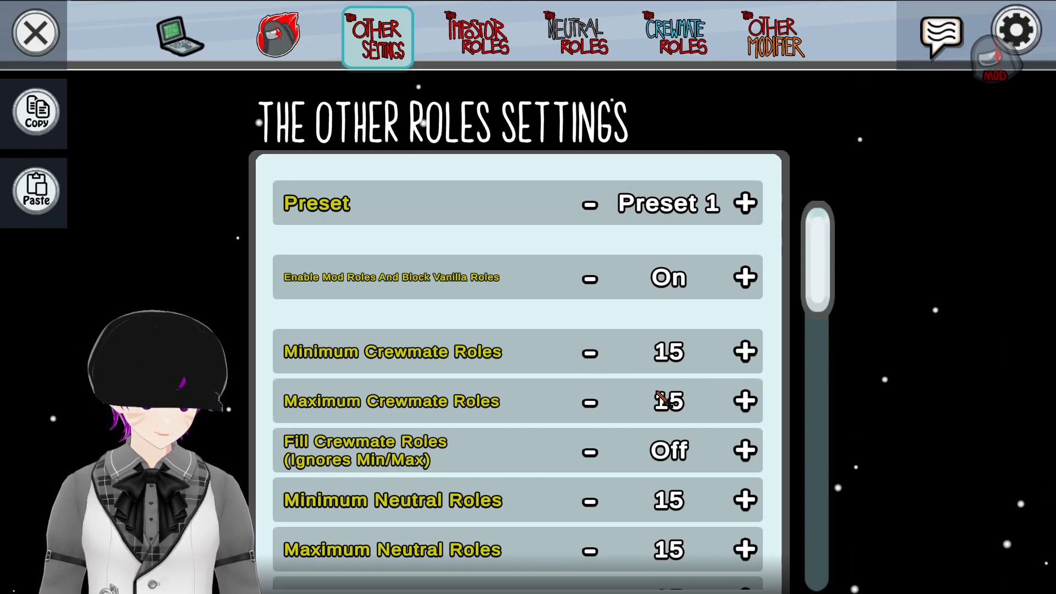
{"action": "mouse_move", "coordinate": [636, 451]}
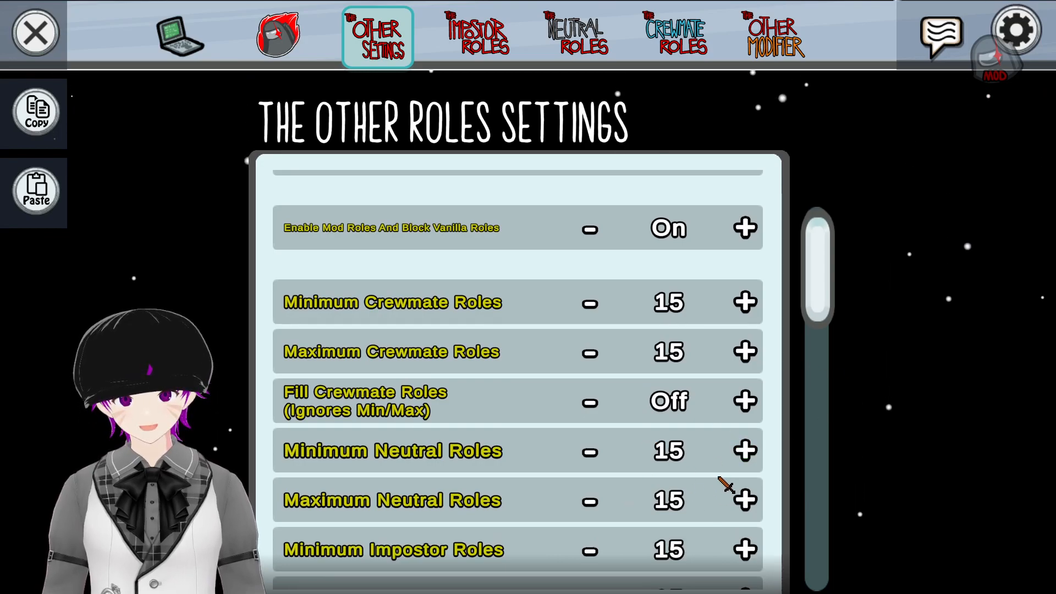
{"action": "scroll", "scroll_direction": "down", "scroll_amount": 3}
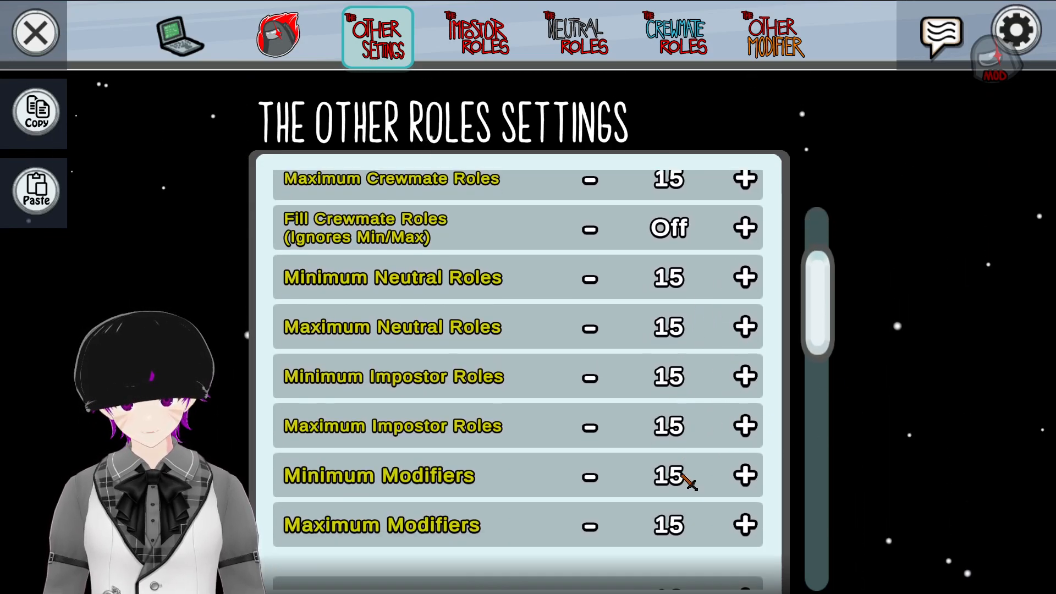
{"action": "scroll", "scroll_direction": "down", "scroll_amount": 3}
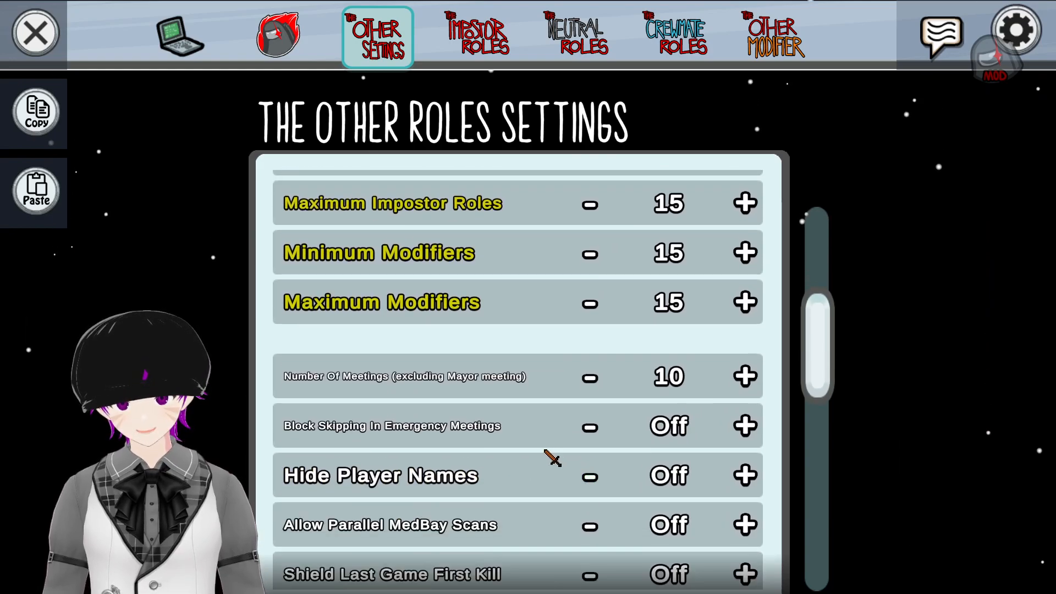
{"action": "mouse_move", "coordinate": [547, 469]}
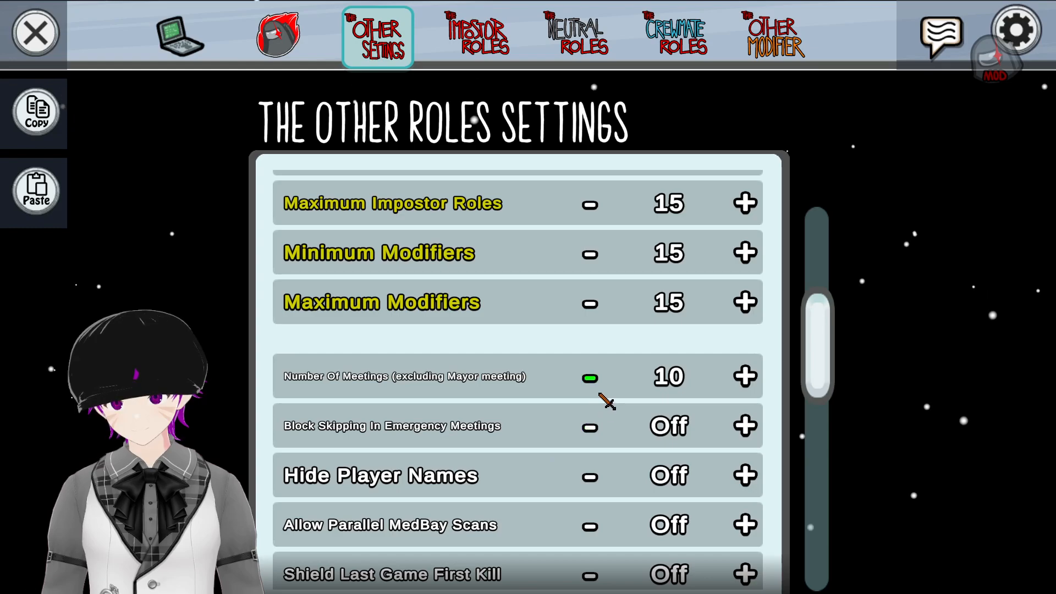
{"action": "mouse_move", "coordinate": [721, 432]}
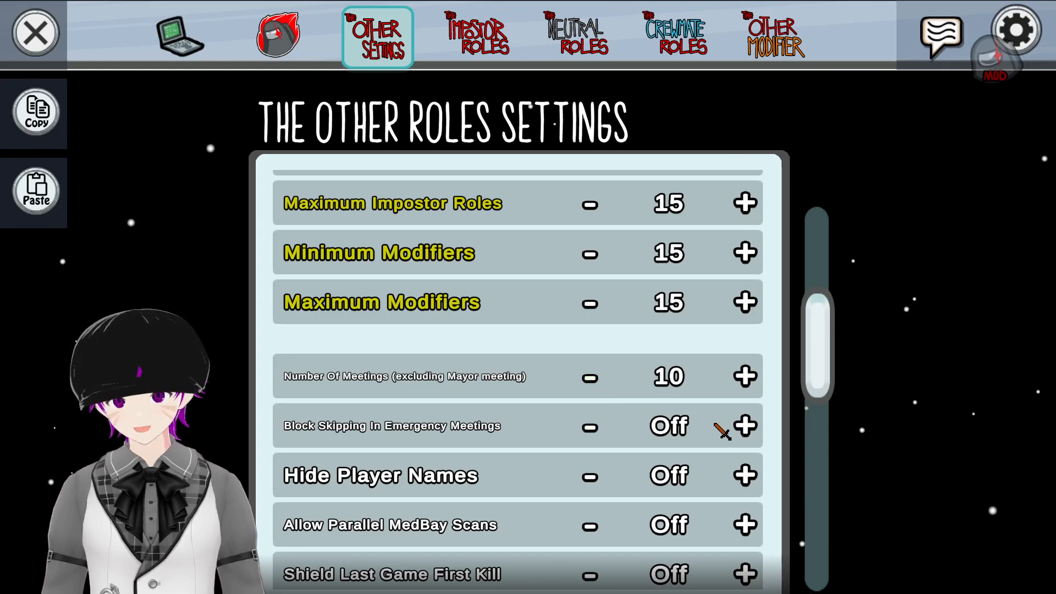
{"action": "scroll", "scroll_direction": "down", "scroll_amount": 3}
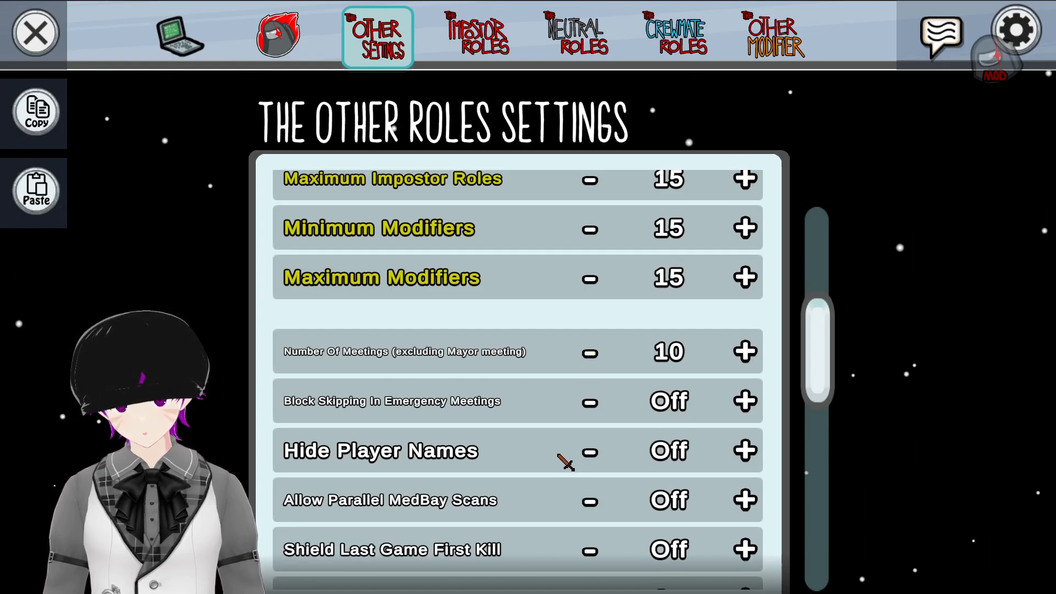
{"action": "mouse_move", "coordinate": [476, 35]}
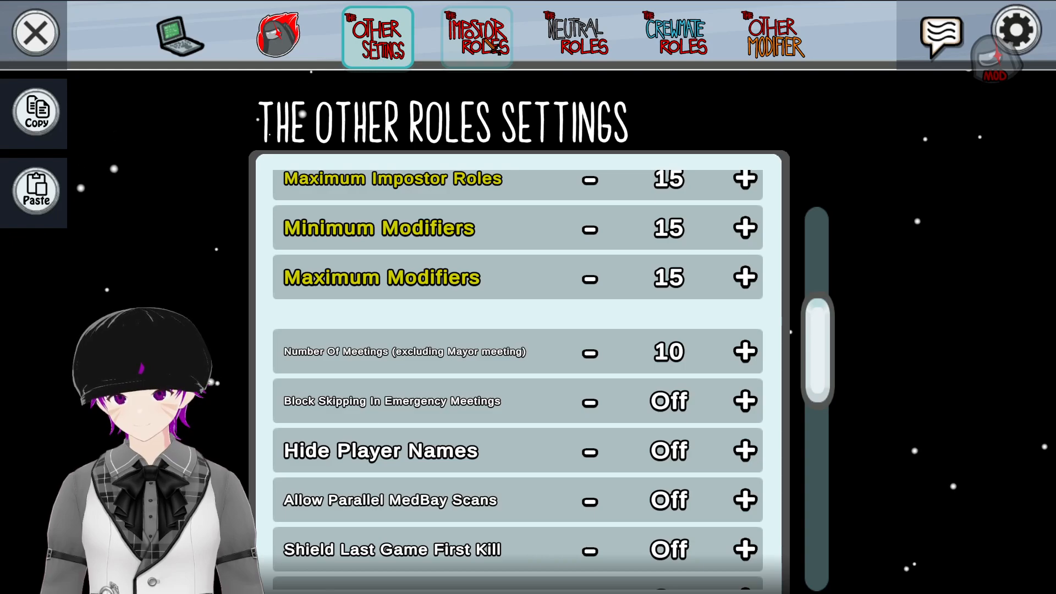
{"action": "left_click", "coordinate": [476, 36]}
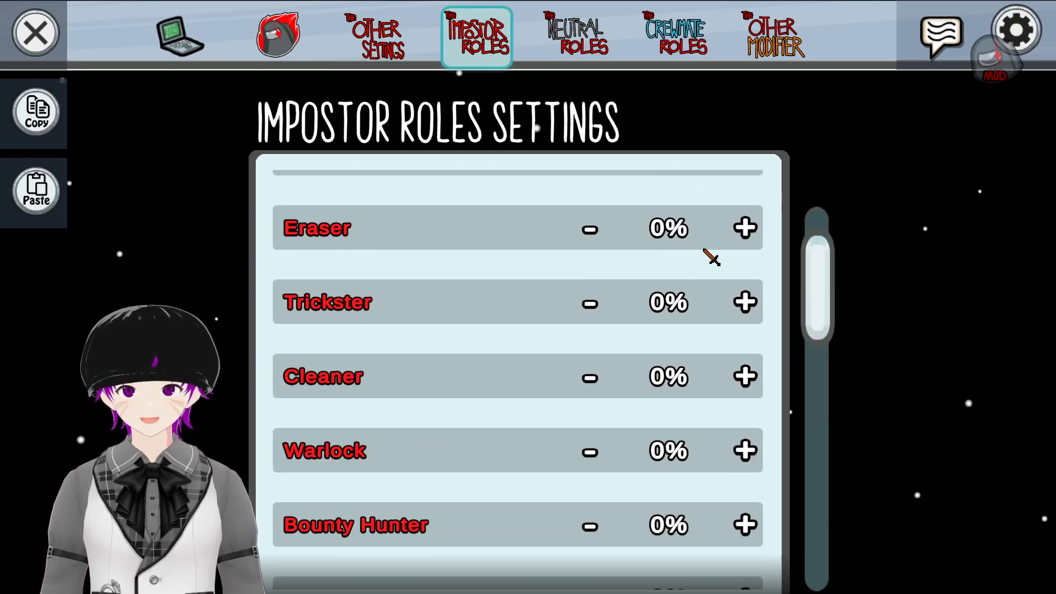
{"action": "scroll", "scroll_direction": "down", "scroll_amount": 3}
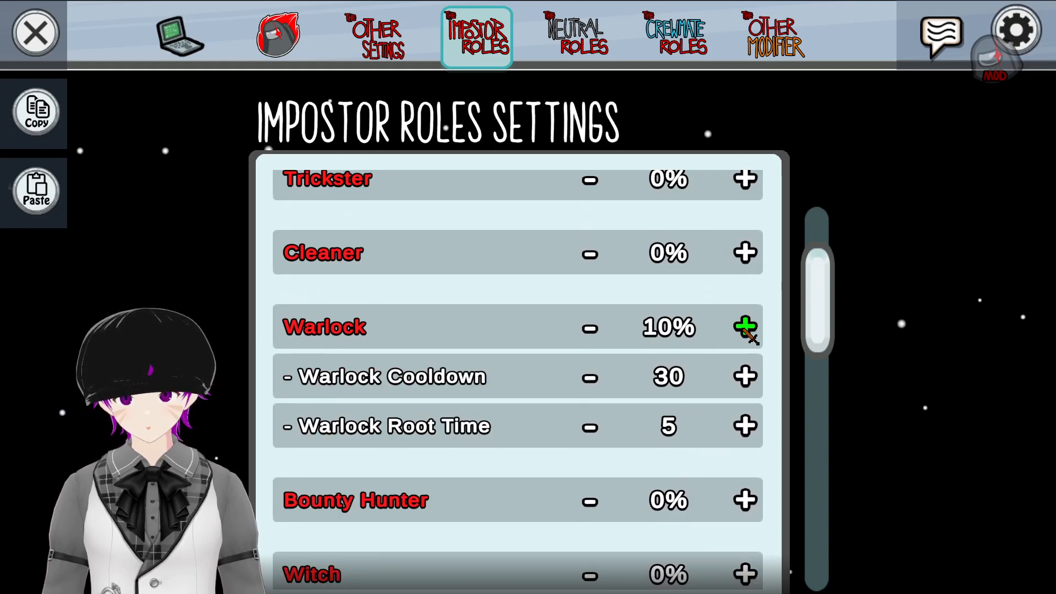
Set the Warlock spawn chance to 100% and its cooldown to 30.
{"action": "left_click", "coordinate": [745, 327]}
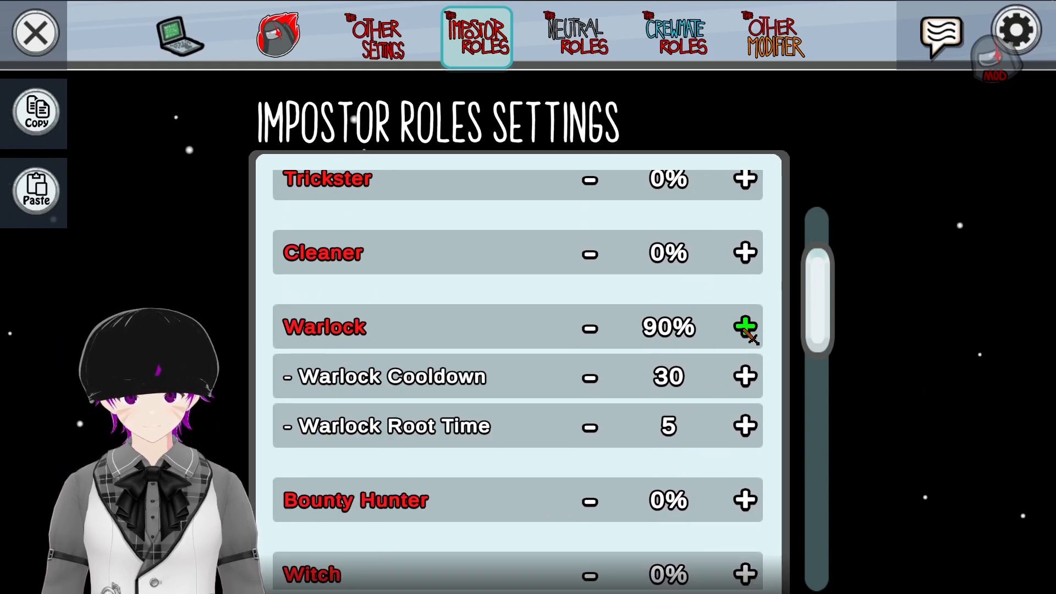
{"action": "left_click", "coordinate": [744, 328]}
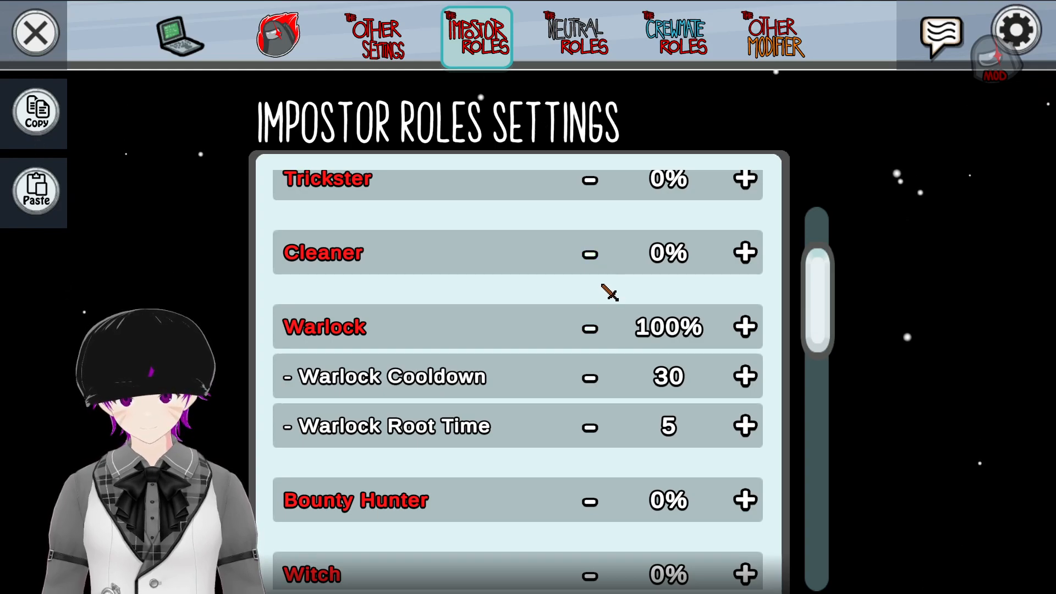
{"action": "left_click", "coordinate": [587, 327]}
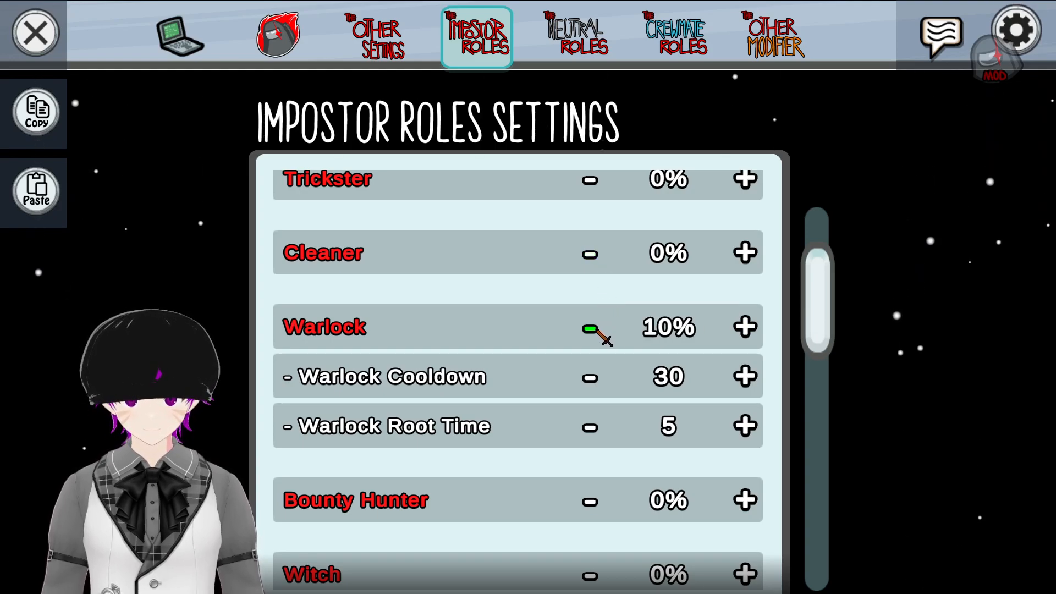
{"action": "left_click", "coordinate": [589, 327]}
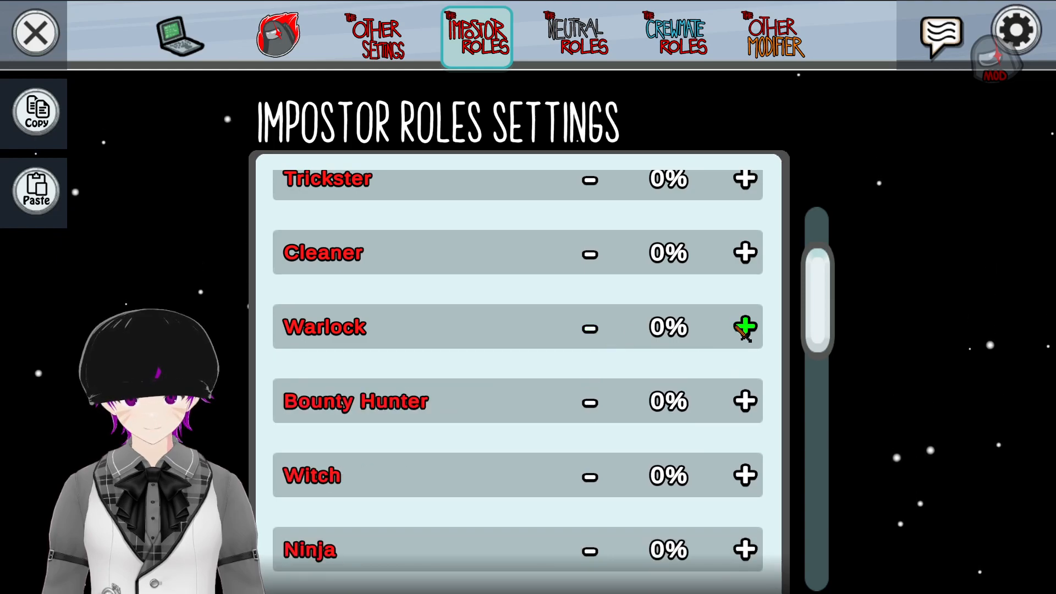
{"action": "scroll", "scroll_direction": "up", "scroll_amount": 3}
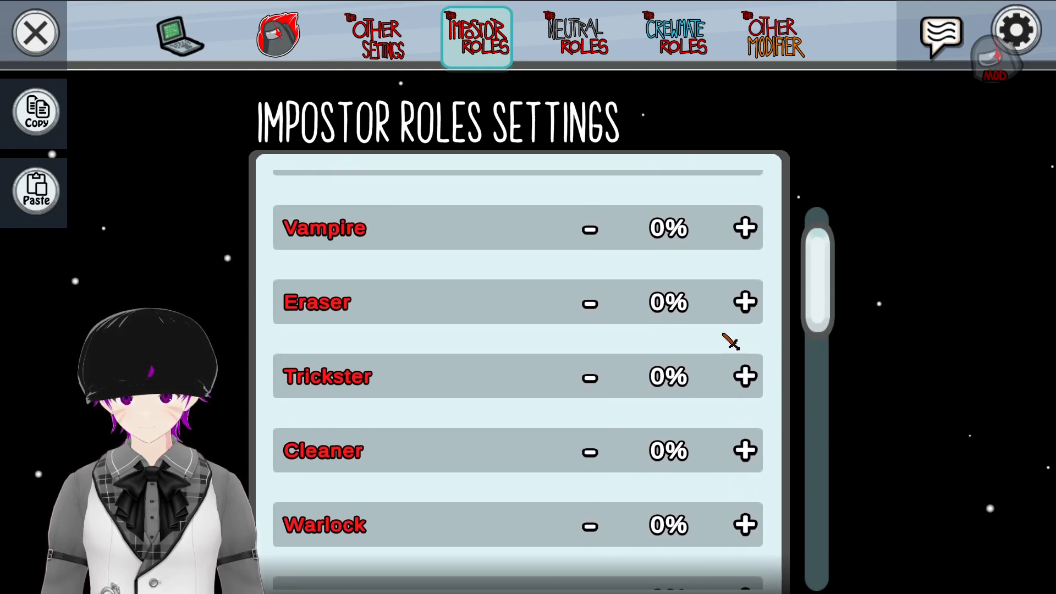
{"action": "scroll", "scroll_direction": "down", "scroll_amount": 3}
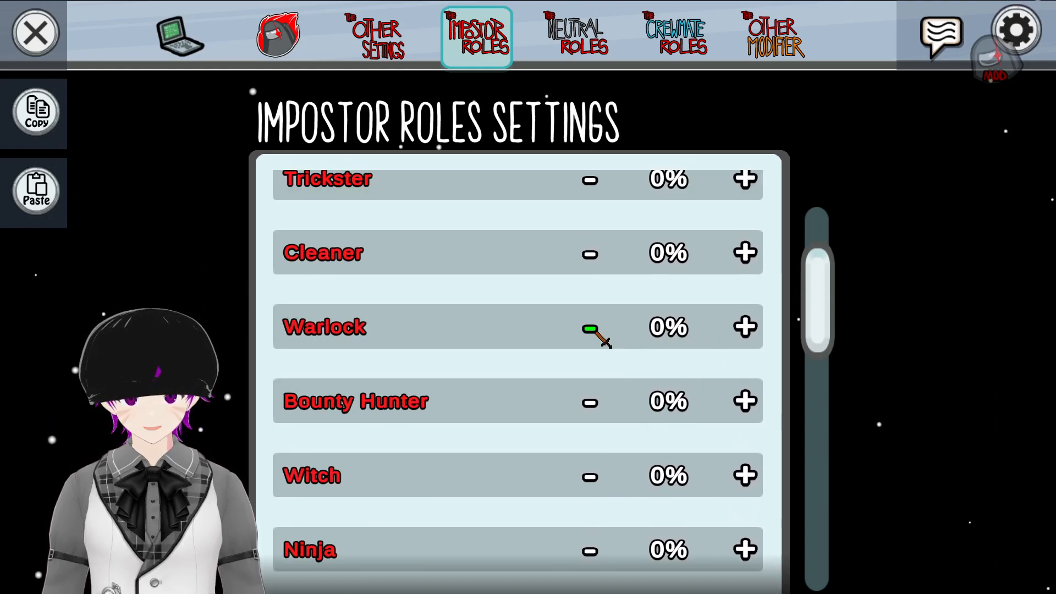
{"action": "left_click", "coordinate": [744, 327]}
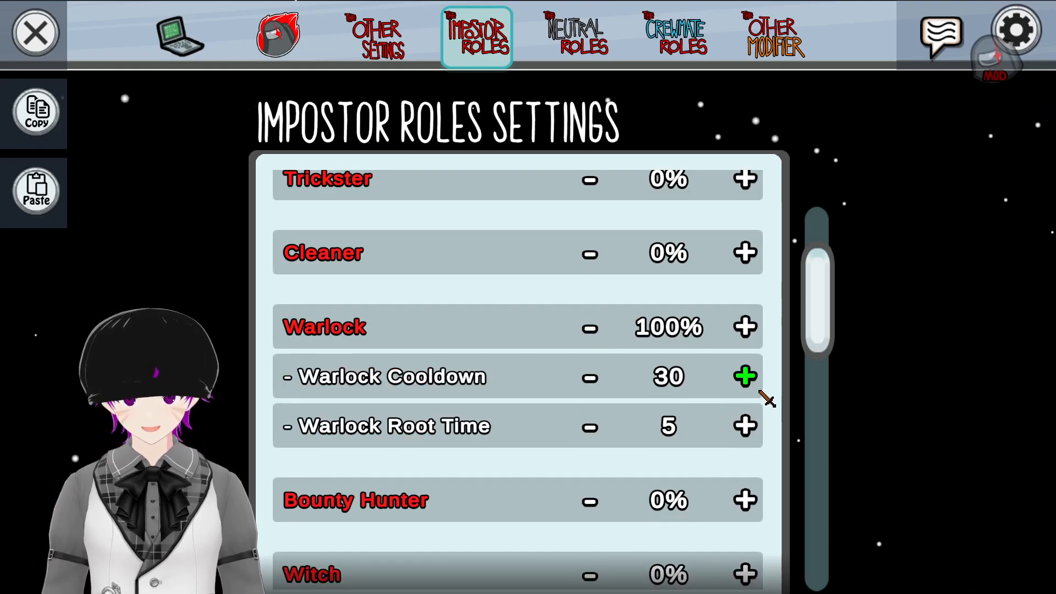
{"action": "left_click", "coordinate": [745, 376]}
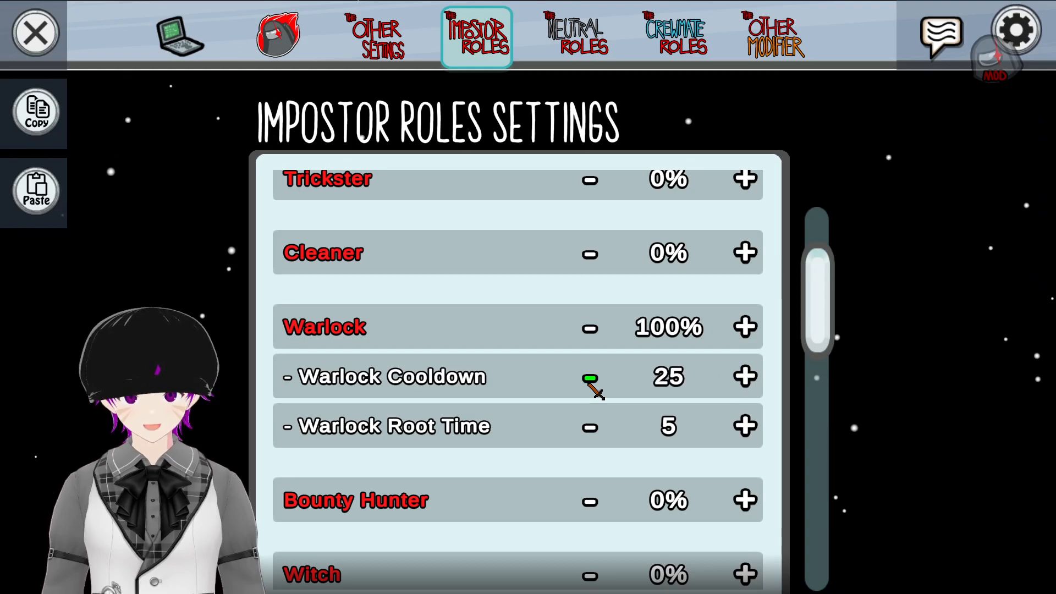
{"action": "left_click", "coordinate": [745, 425]}
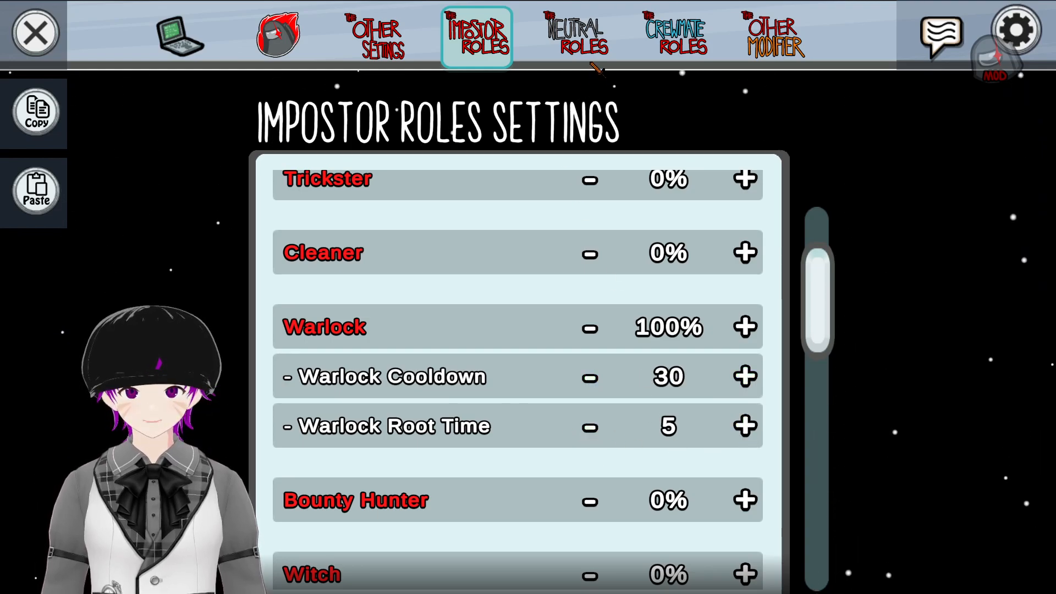
{"action": "scroll", "scroll_direction": "up", "scroll_amount": 3}
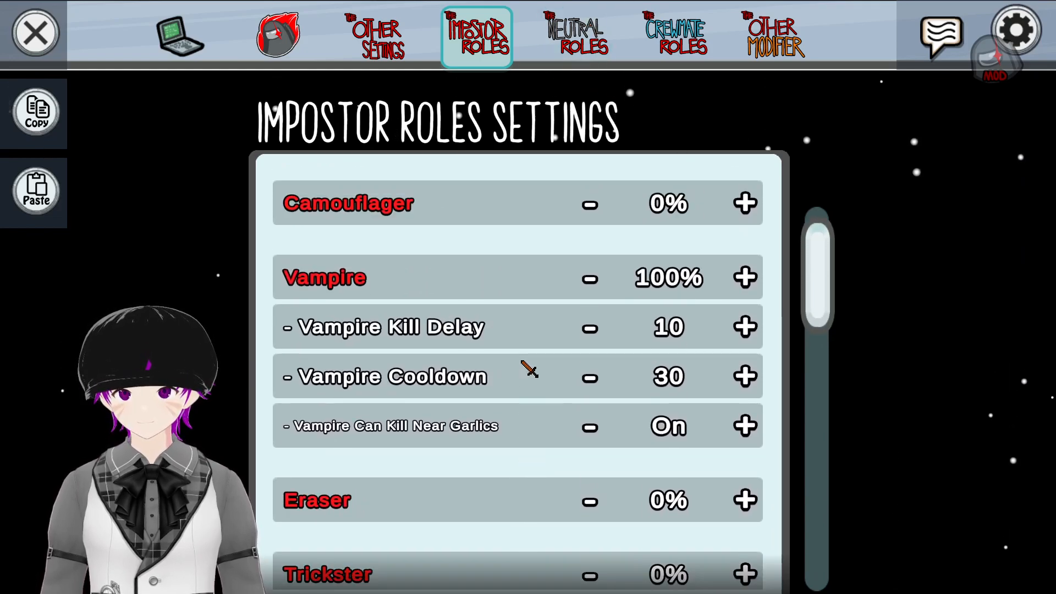
{"action": "left_click", "coordinate": [576, 35]}
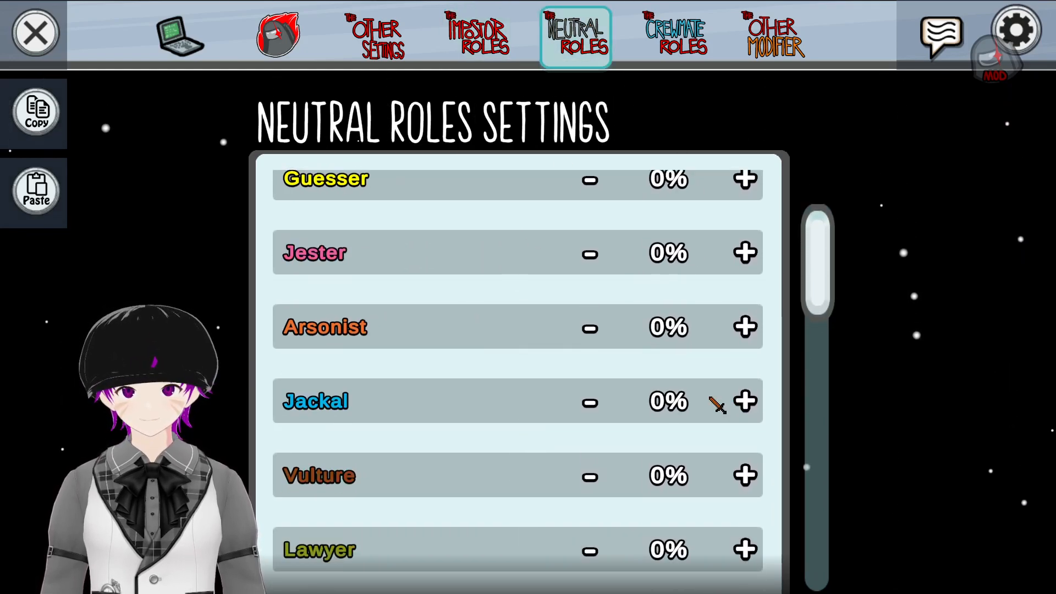
Set Jackal spawn to 100% with 25-second kill and sidekick creation cooldowns.
{"action": "left_click", "coordinate": [745, 402]}
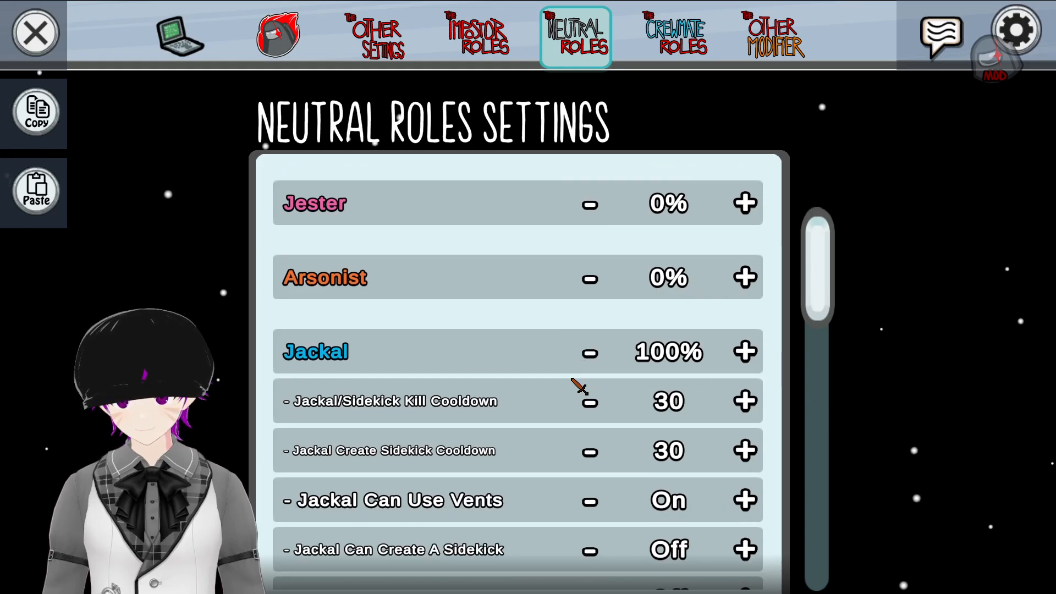
{"action": "left_click", "coordinate": [590, 402]}
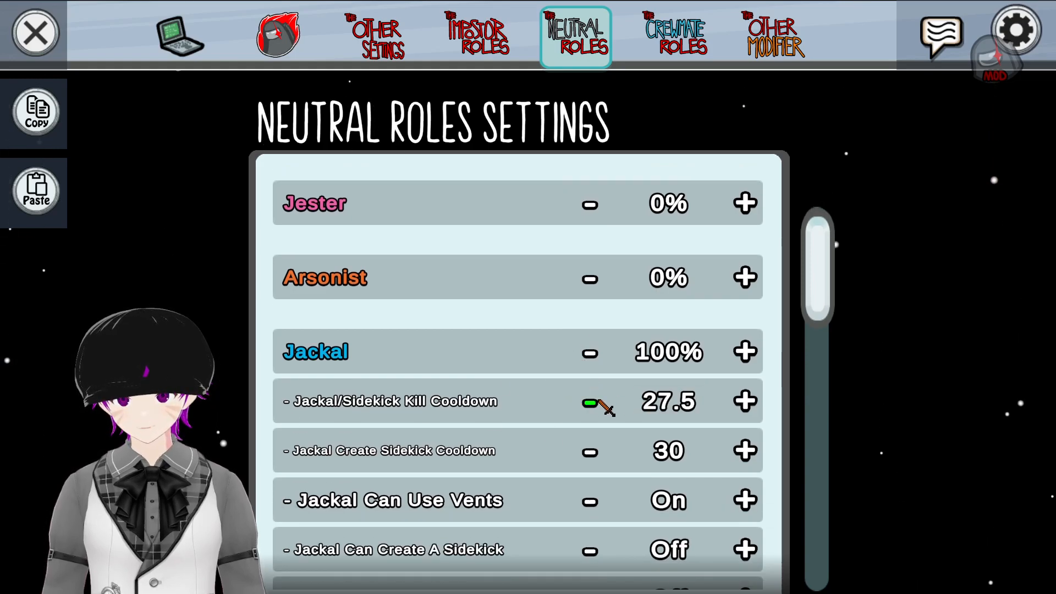
{"action": "left_click", "coordinate": [588, 404]}
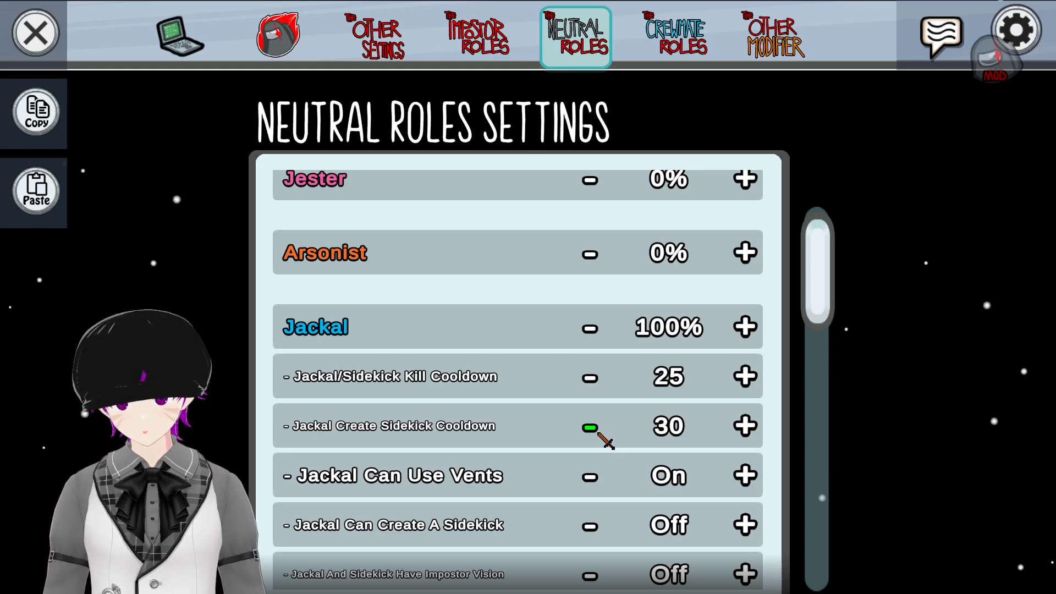
{"action": "left_click", "coordinate": [588, 426]}
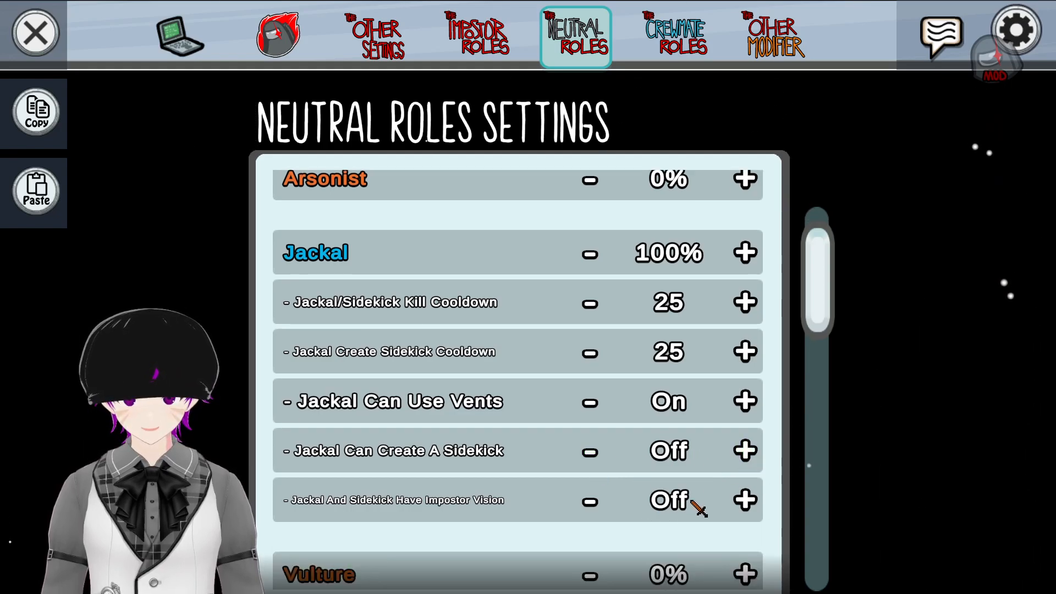
{"action": "mouse_move", "coordinate": [745, 501]}
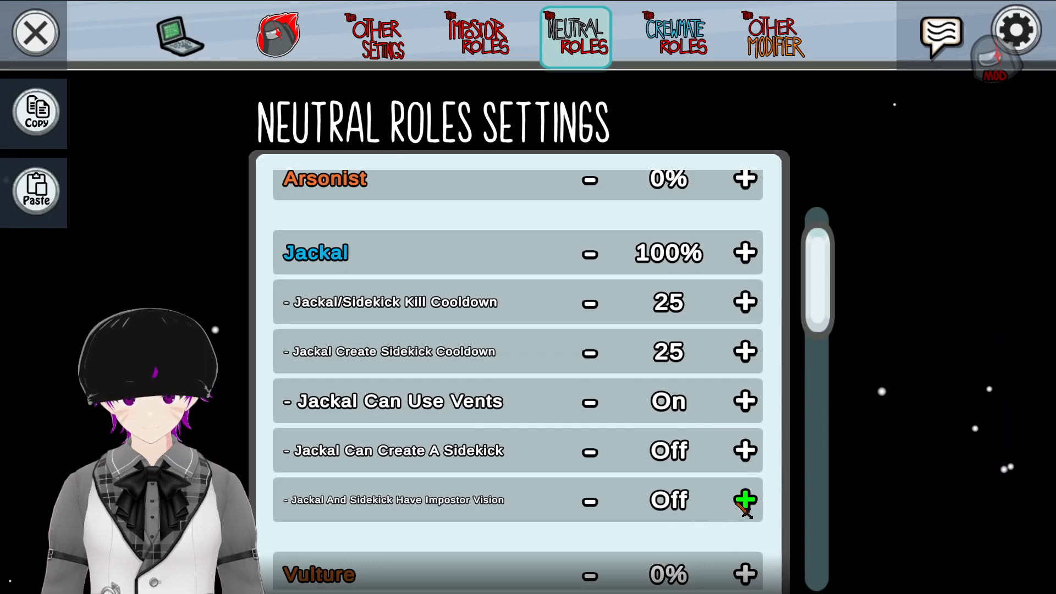
Reset the Guesser chance to 0% and move on to the crewmate roles.
{"action": "scroll", "scroll_direction": "up", "scroll_amount": 3}
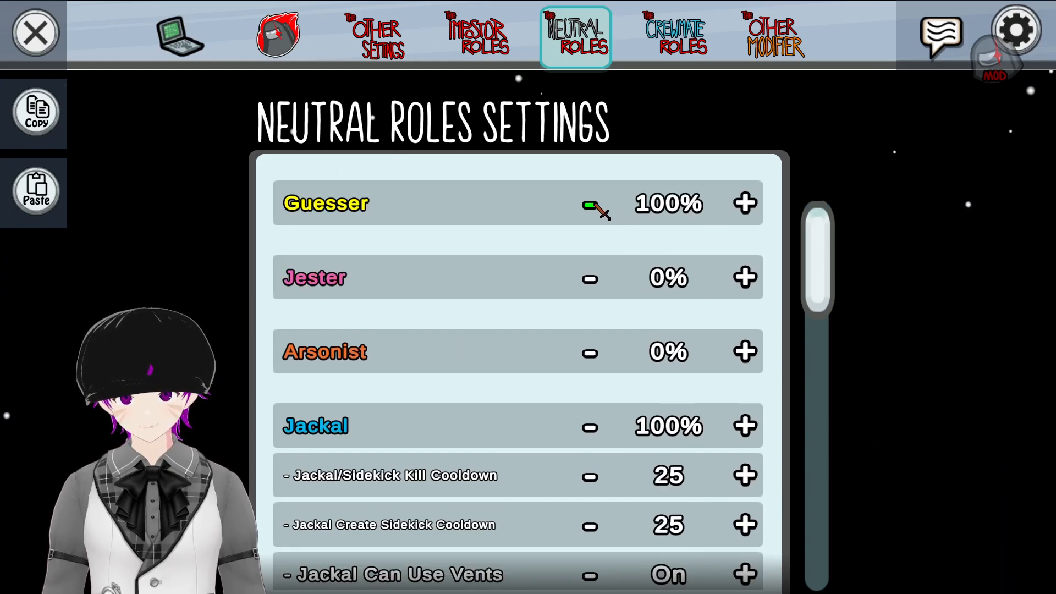
{"action": "left_click", "coordinate": [325, 204]}
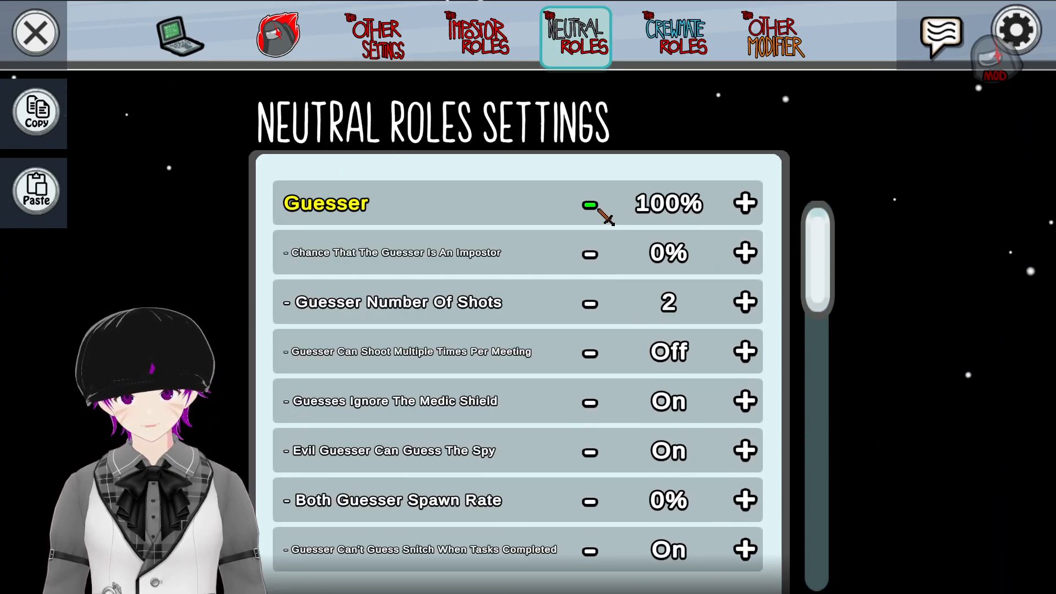
{"action": "mouse_move", "coordinate": [746, 203]}
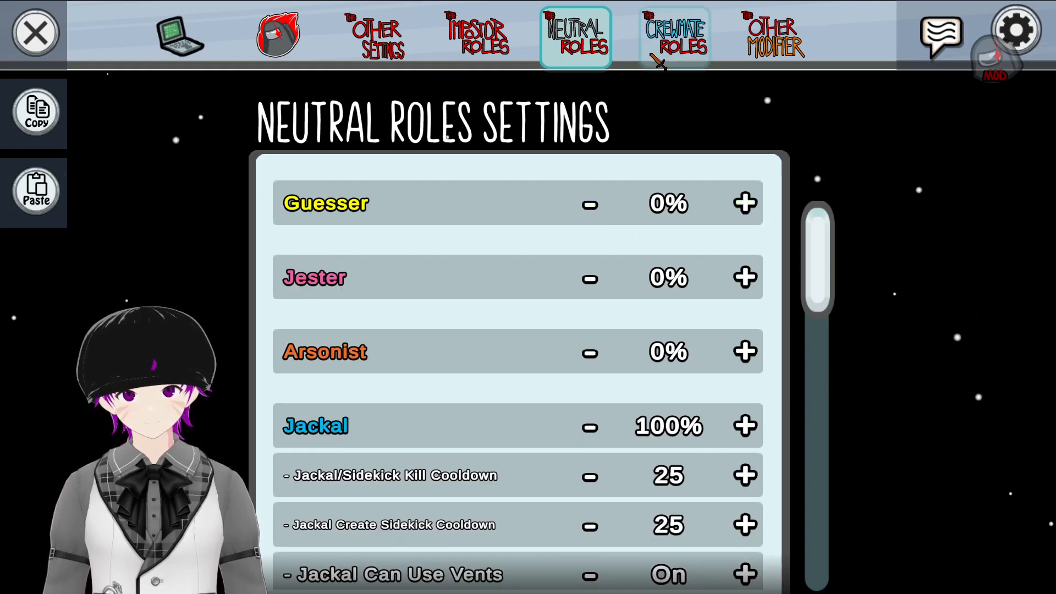
{"action": "left_click", "coordinate": [674, 36]}
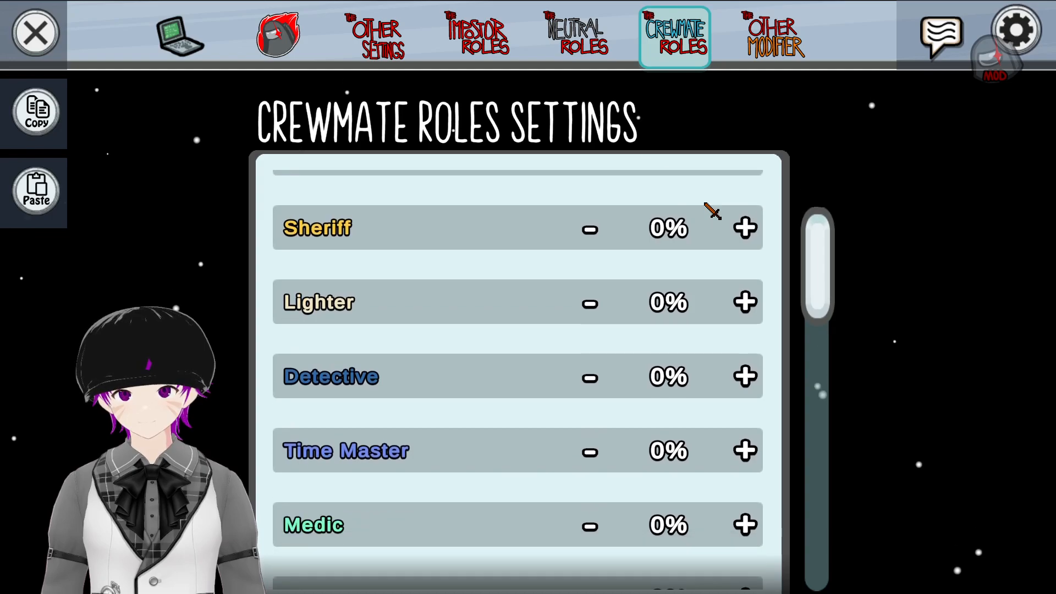
Review the crewmate roles list, leaving every role at 0%.
{"action": "scroll", "scroll_direction": "down", "scroll_amount": 3}
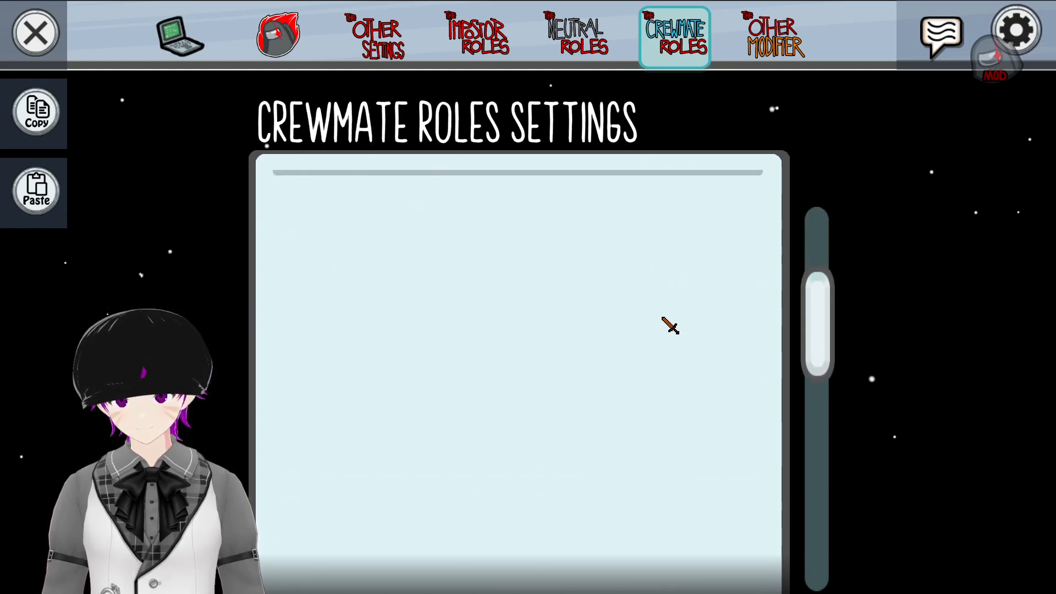
{"action": "scroll", "scroll_direction": "down", "scroll_amount": 3}
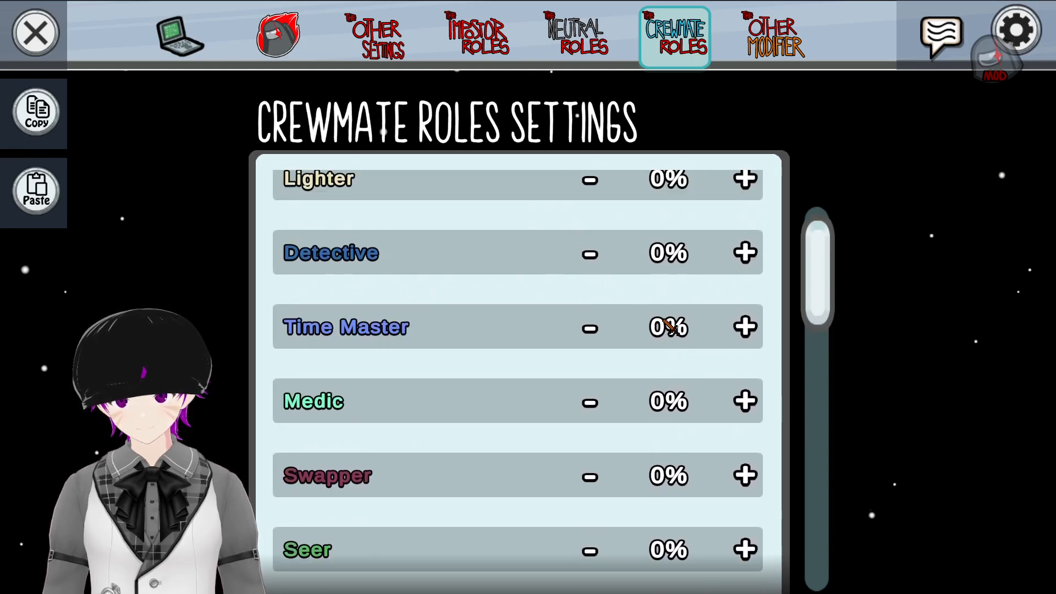
{"action": "scroll", "scroll_direction": "up", "scroll_amount": 3}
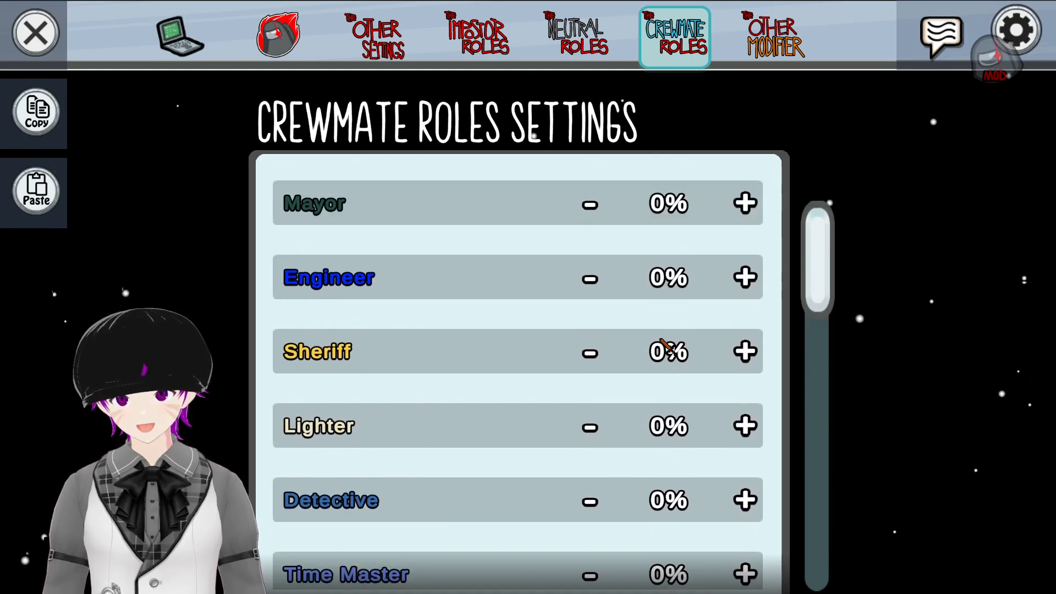
{"action": "left_click", "coordinate": [774, 35]}
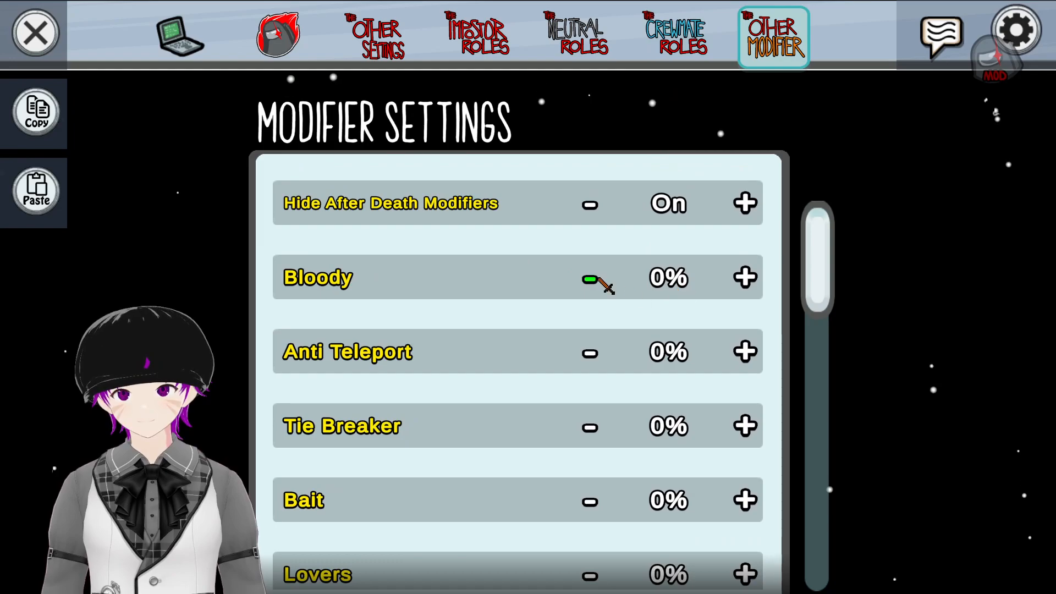
Review the modifier settings at 0% and return to the impostor roles.
{"action": "scroll", "scroll_direction": "down", "scroll_amount": 3}
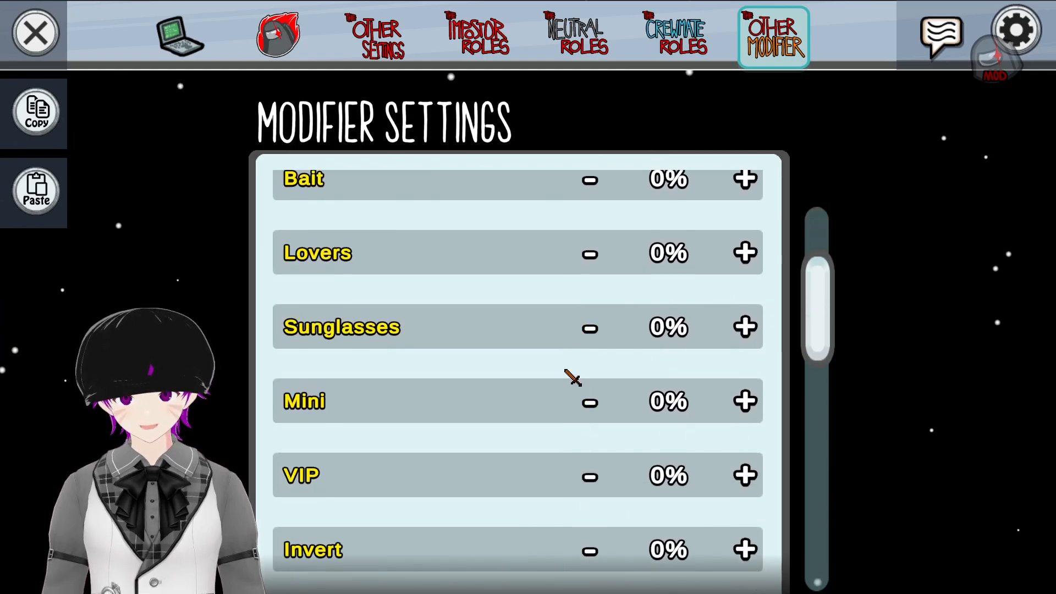
{"action": "scroll", "scroll_direction": "down", "scroll_amount": 3}
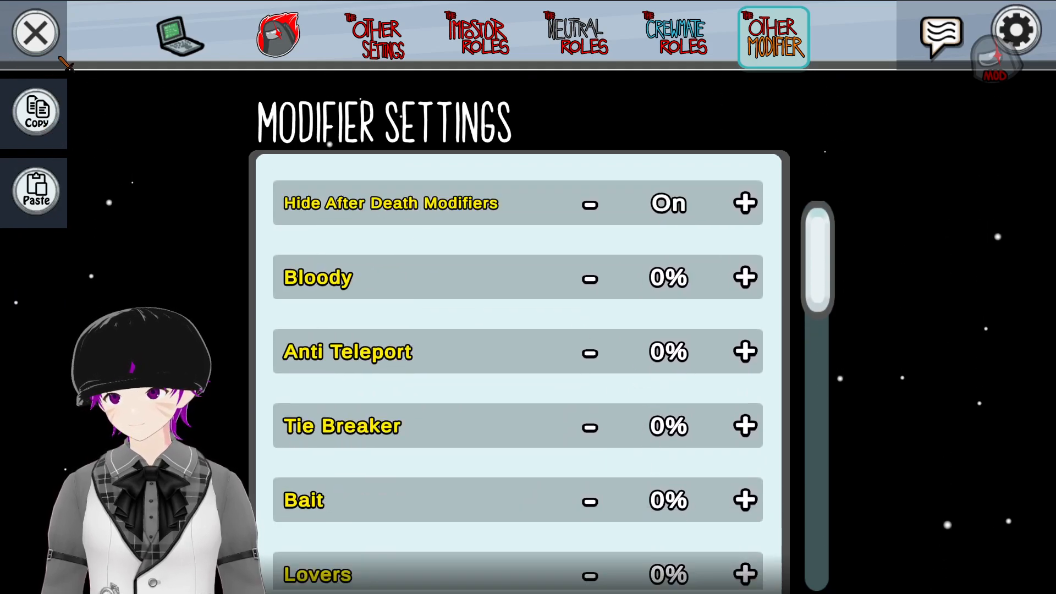
{"action": "left_click", "coordinate": [476, 36]}
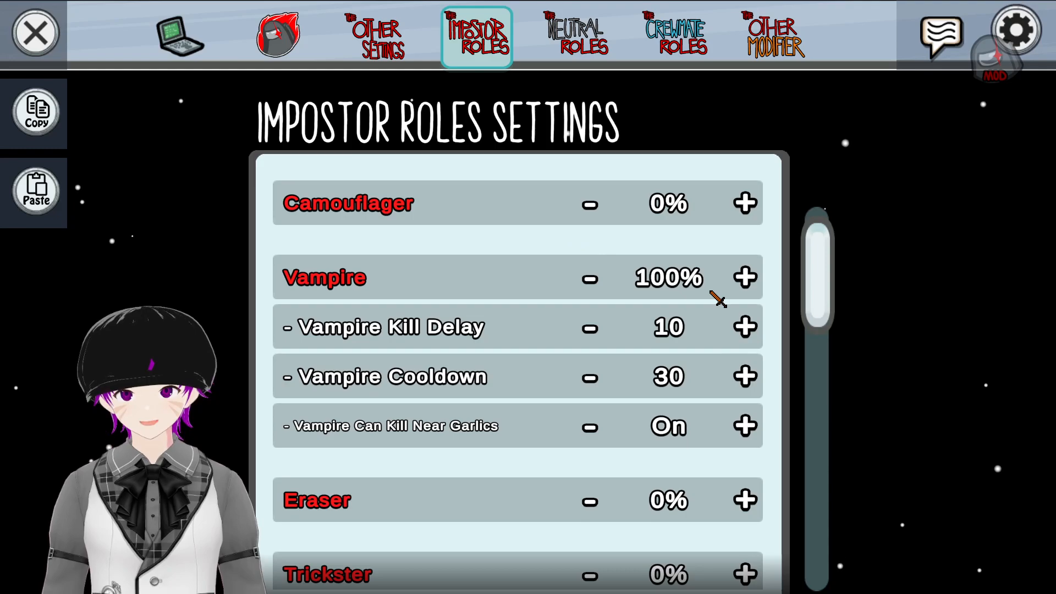
Turn Jackal Can Create A Sidekick to On in the neutral roles.
{"action": "scroll", "scroll_direction": "down", "scroll_amount": 3}
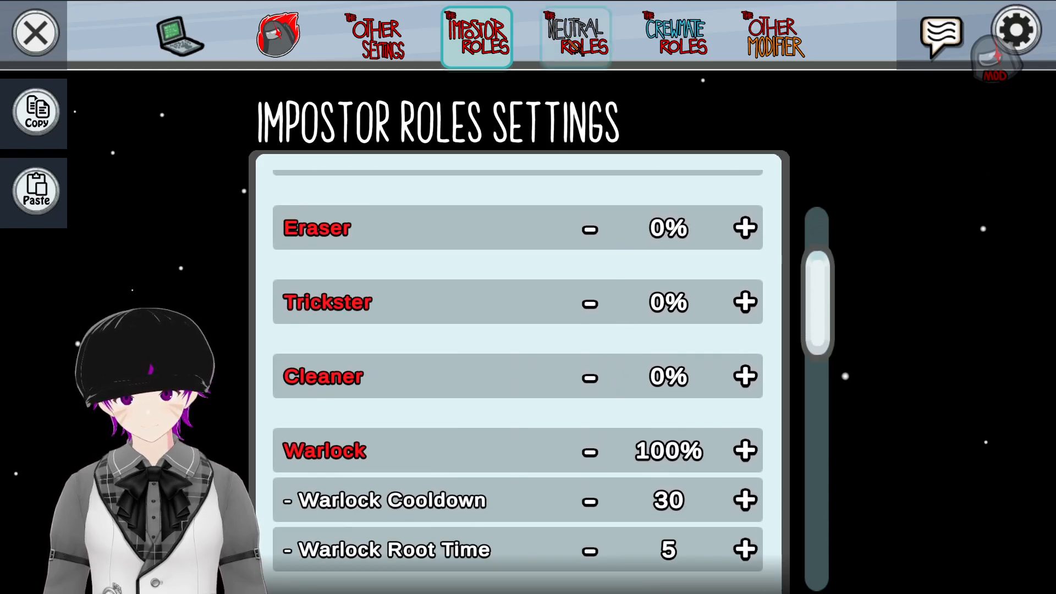
{"action": "left_click", "coordinate": [575, 36]}
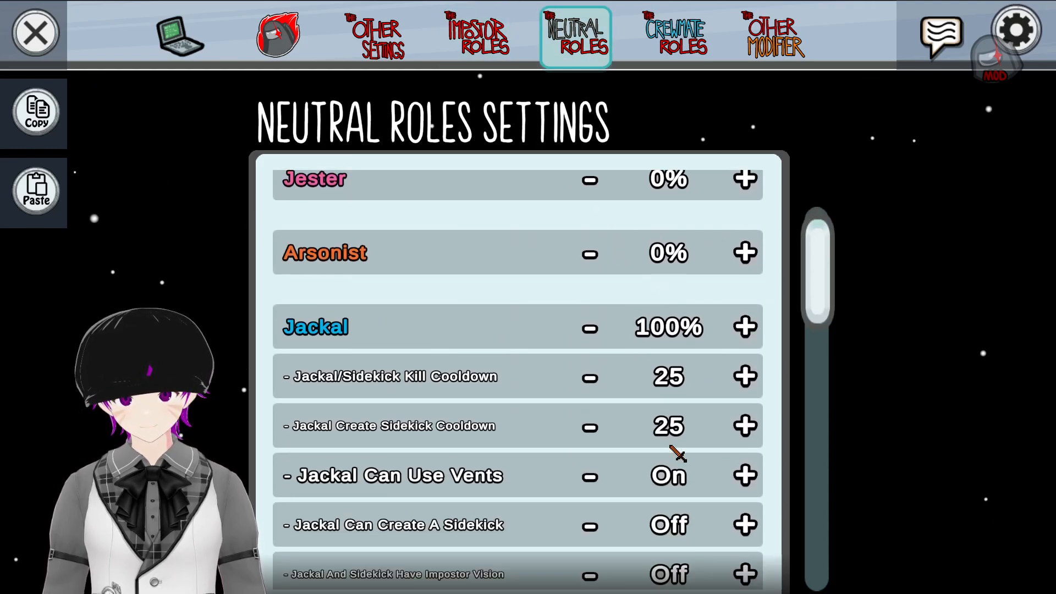
{"action": "left_click", "coordinate": [745, 524]}
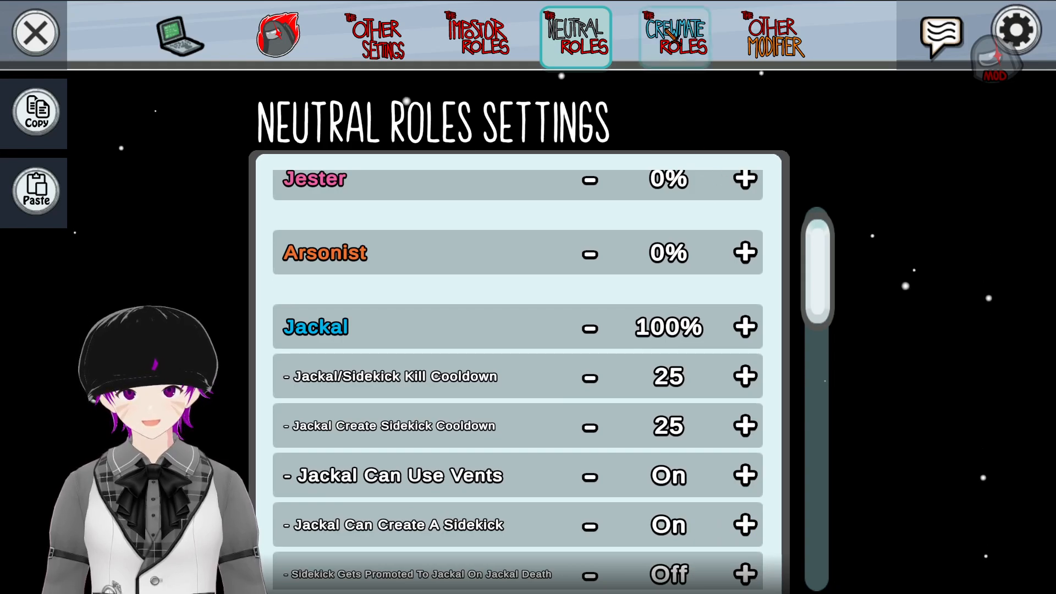
Flip through the remaining role tabs and close settings back to the lobby.
{"action": "left_click", "coordinate": [674, 35]}
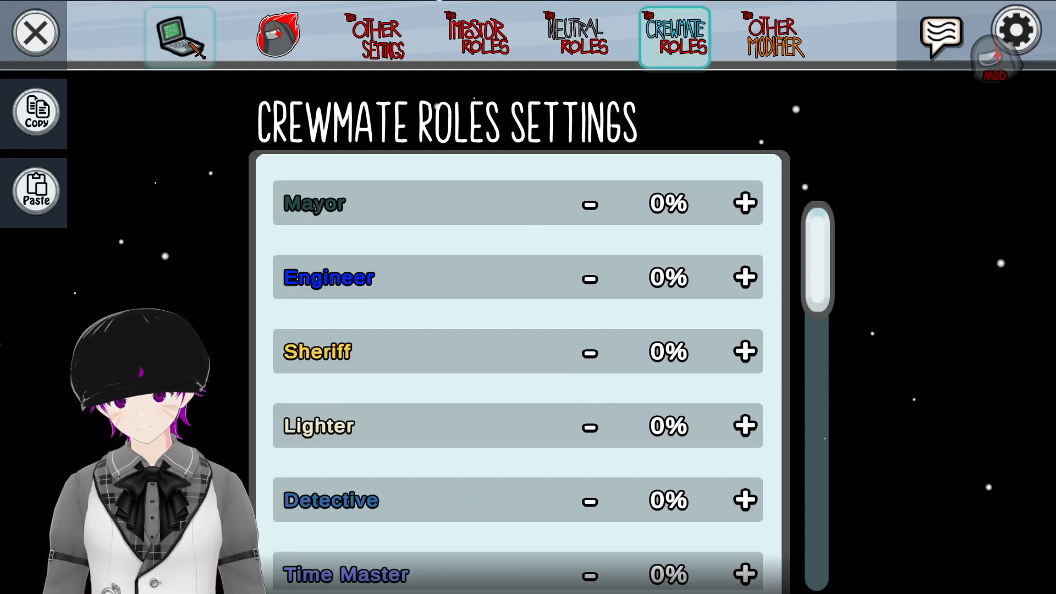
{"action": "left_click", "coordinate": [278, 35]}
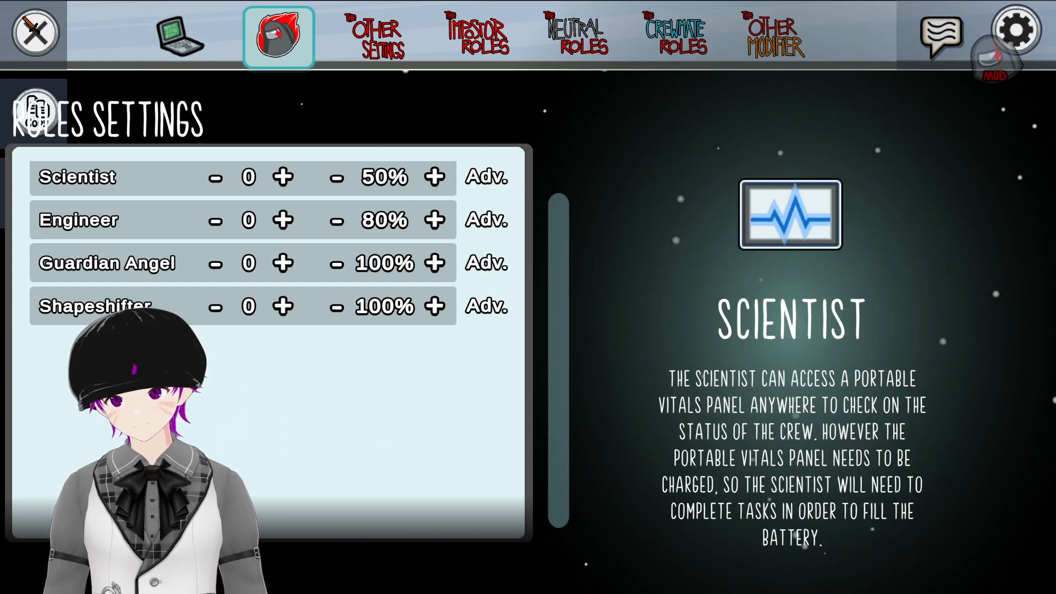
{"action": "left_click", "coordinate": [34, 32]}
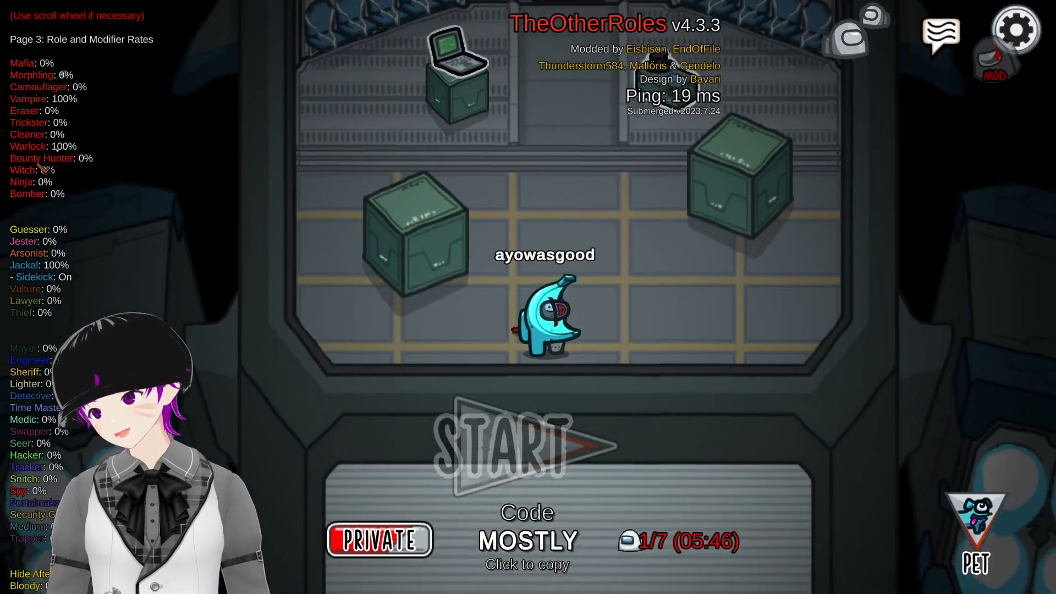
{"action": "scroll", "scroll_direction": "down", "scroll_amount": 3}
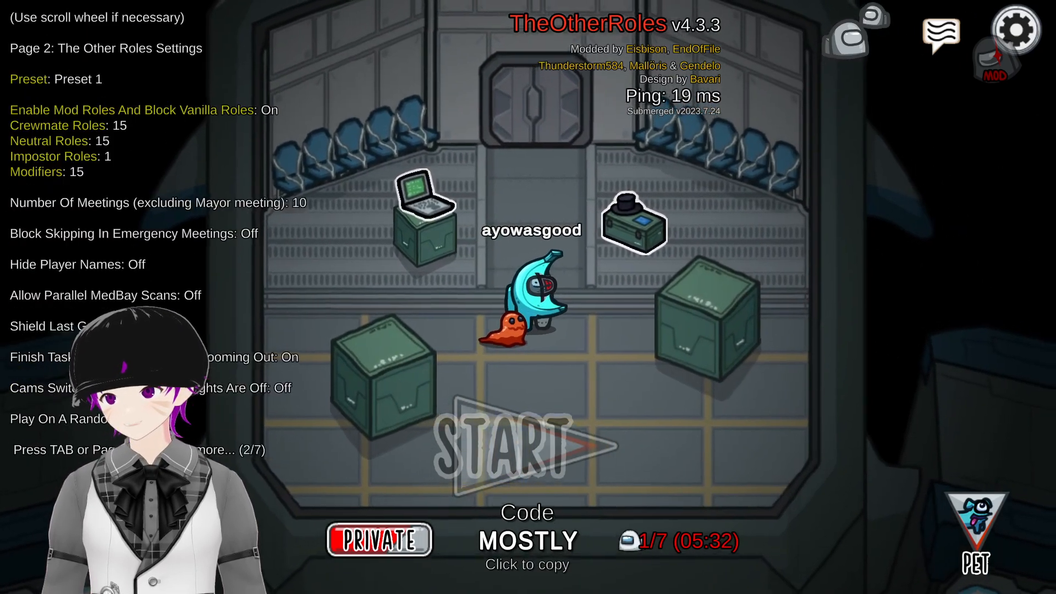
{"action": "scroll", "scroll_direction": "down", "scroll_amount": 3}
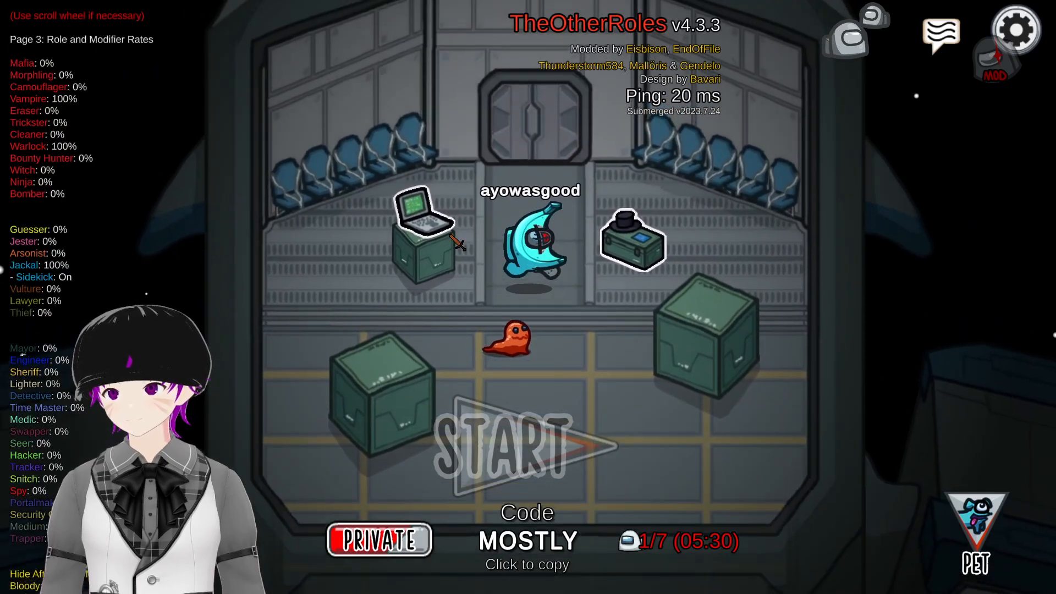